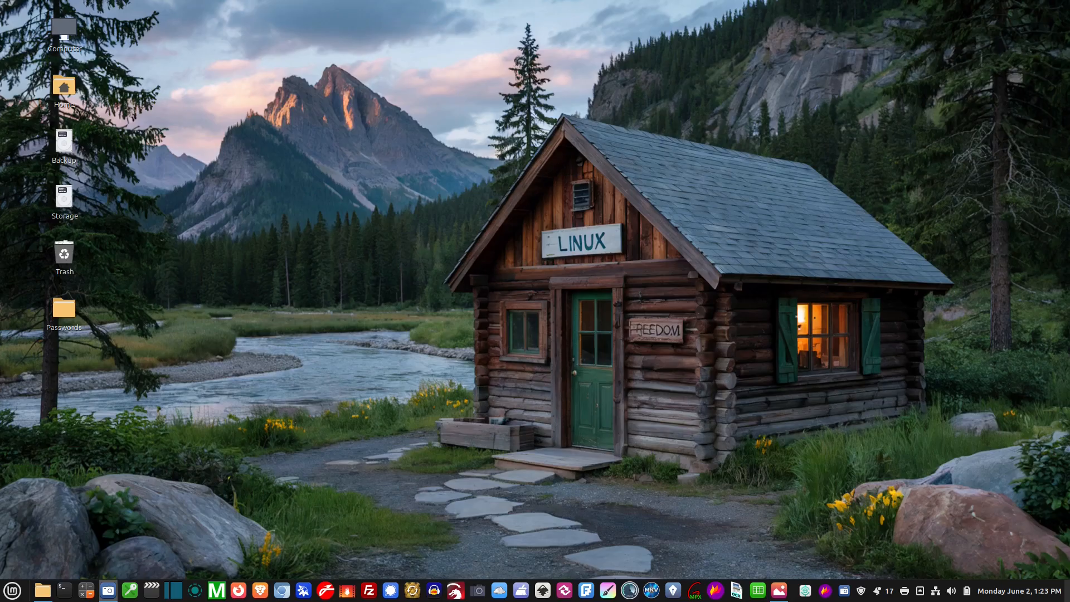
{"action": "mouse_move", "coordinate": [21, 282]}
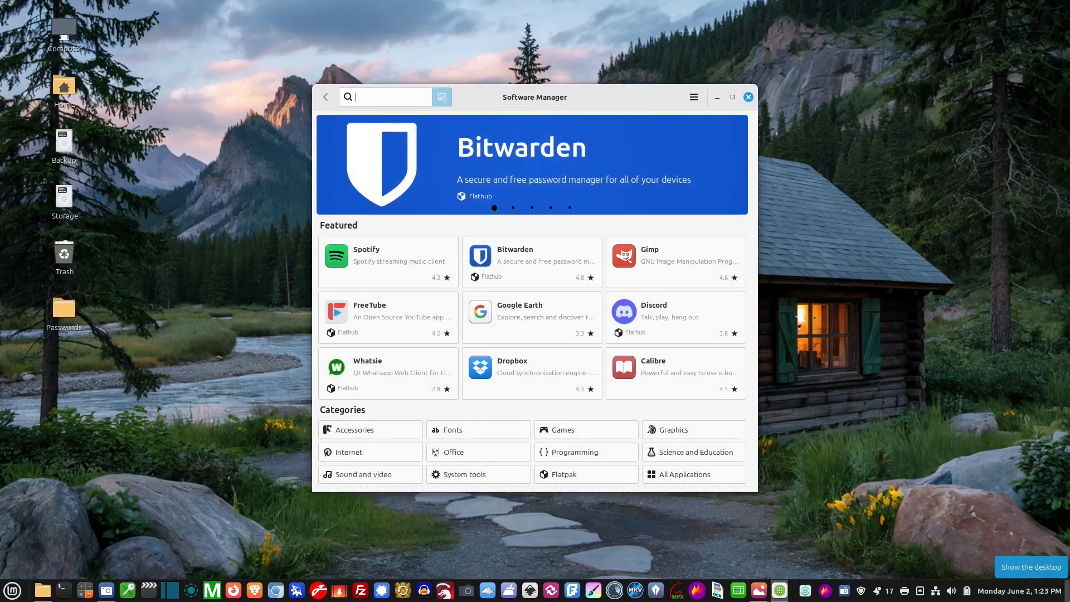
Search Software Manager for 'keepassxc'
{"action": "type", "text": "keepassx"}
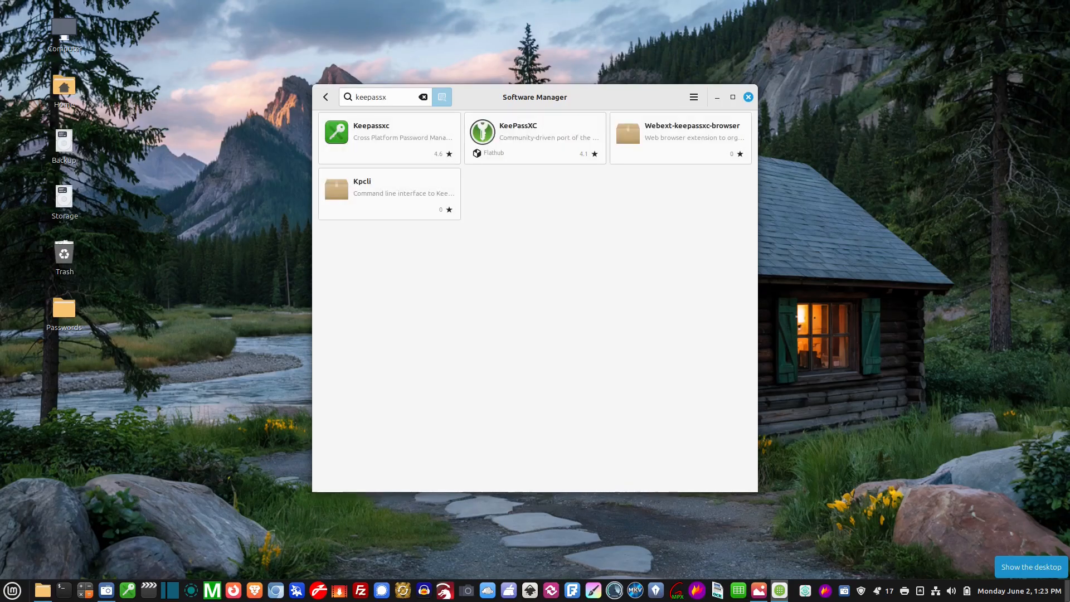
{"action": "type", "text": "c"}
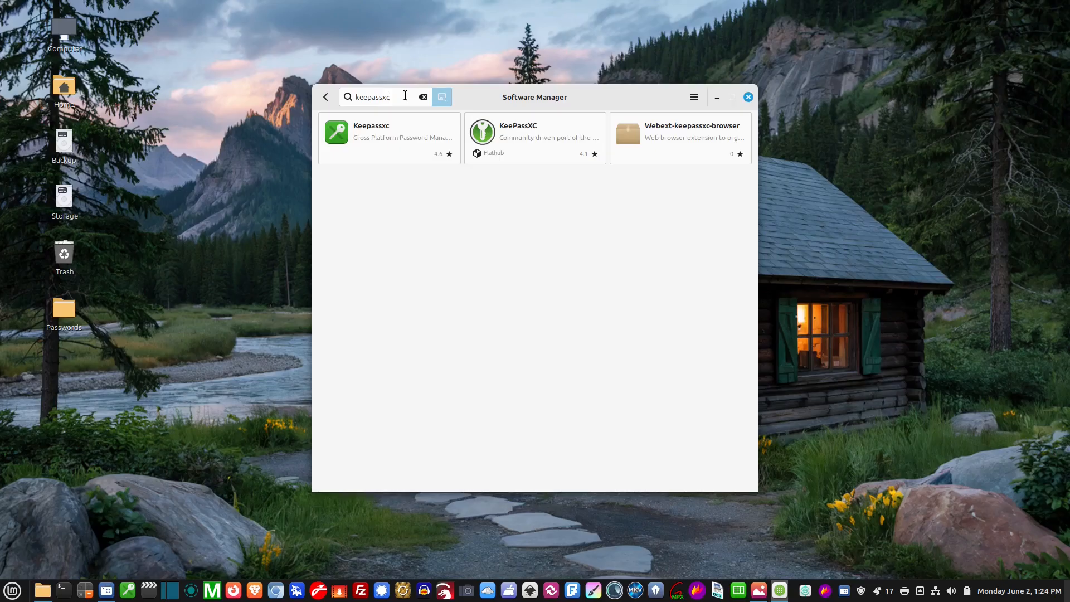
{"action": "mouse_move", "coordinate": [149, 98]}
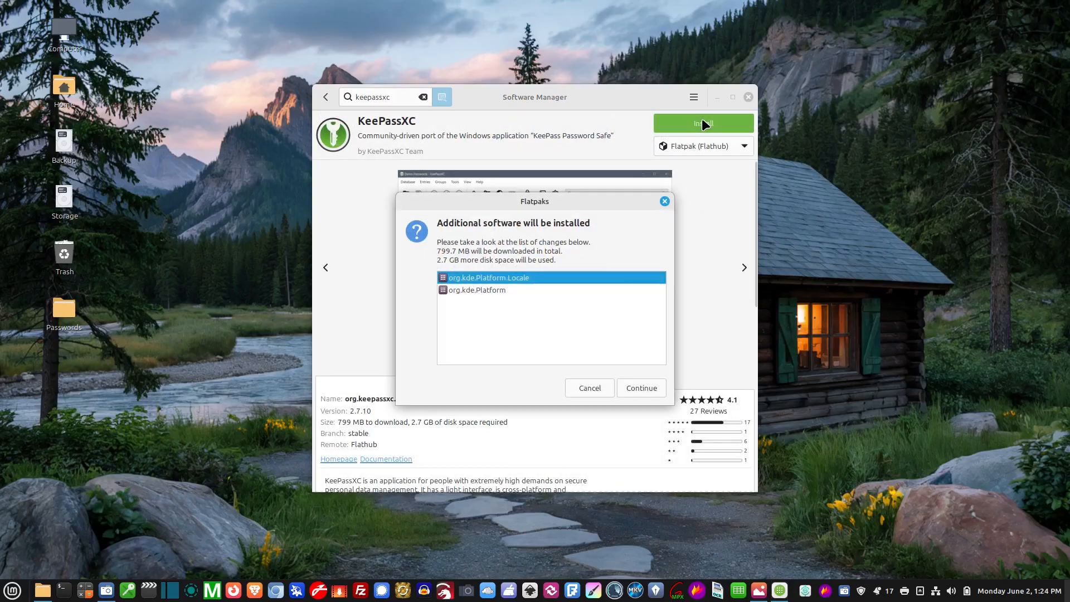
Accept the extra Flatpak runtimes and install KeePassXC 2.7.10, which takes 49 MB
{"action": "left_click", "coordinate": [640, 387]}
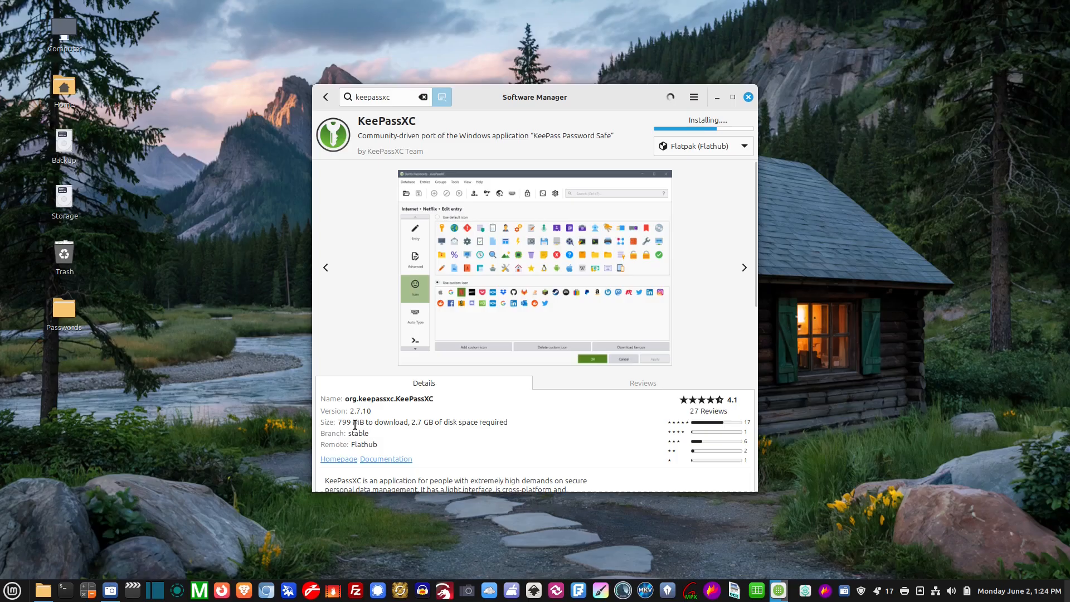
{"action": "mouse_move", "coordinate": [340, 428]}
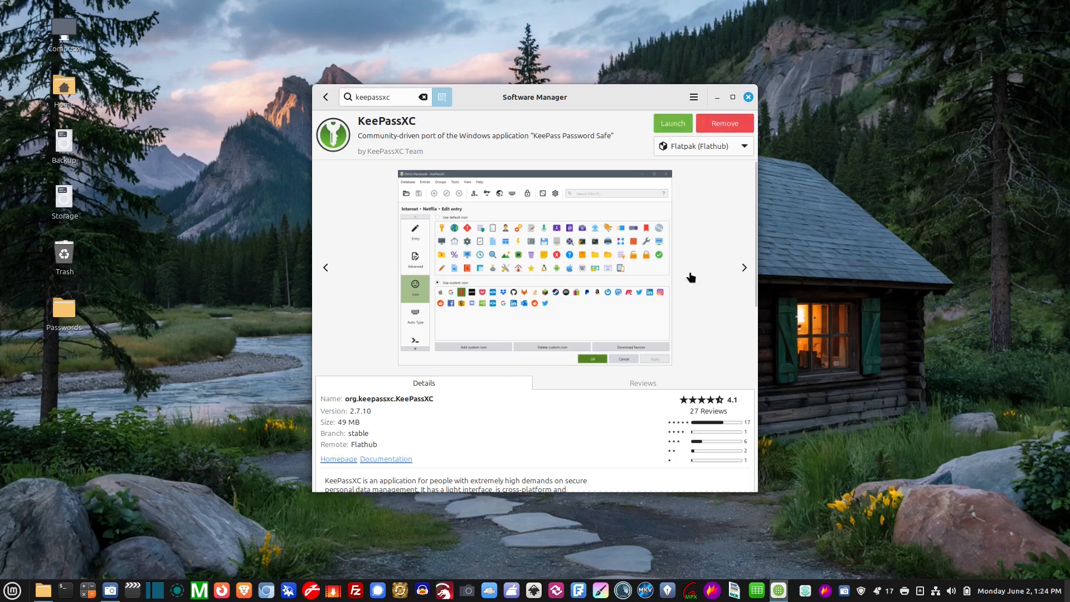
{"action": "mouse_move", "coordinate": [351, 422]}
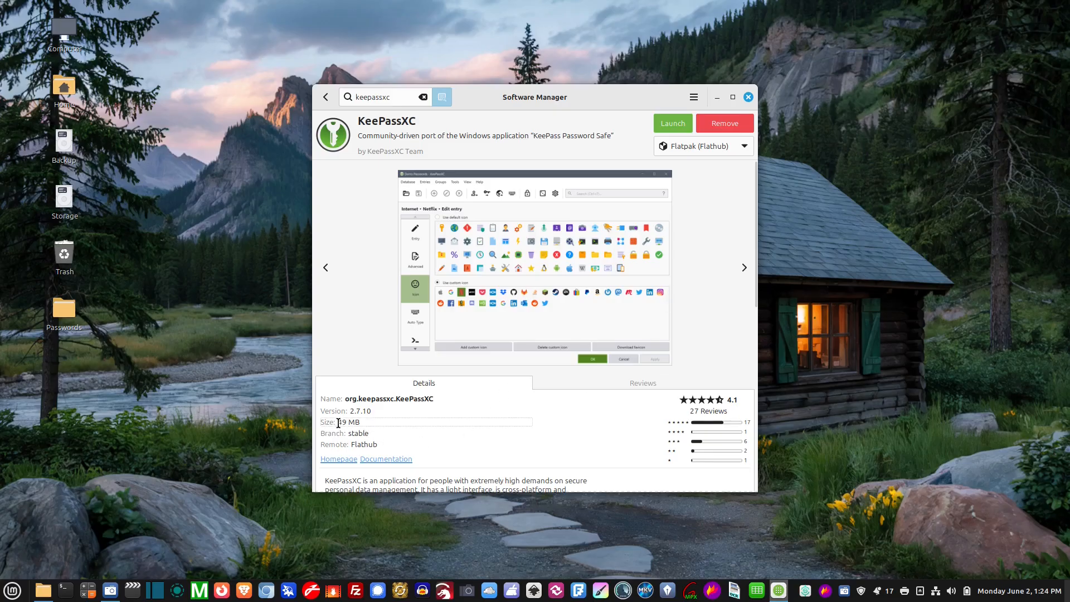
{"action": "double_click", "coordinate": [347, 422]}
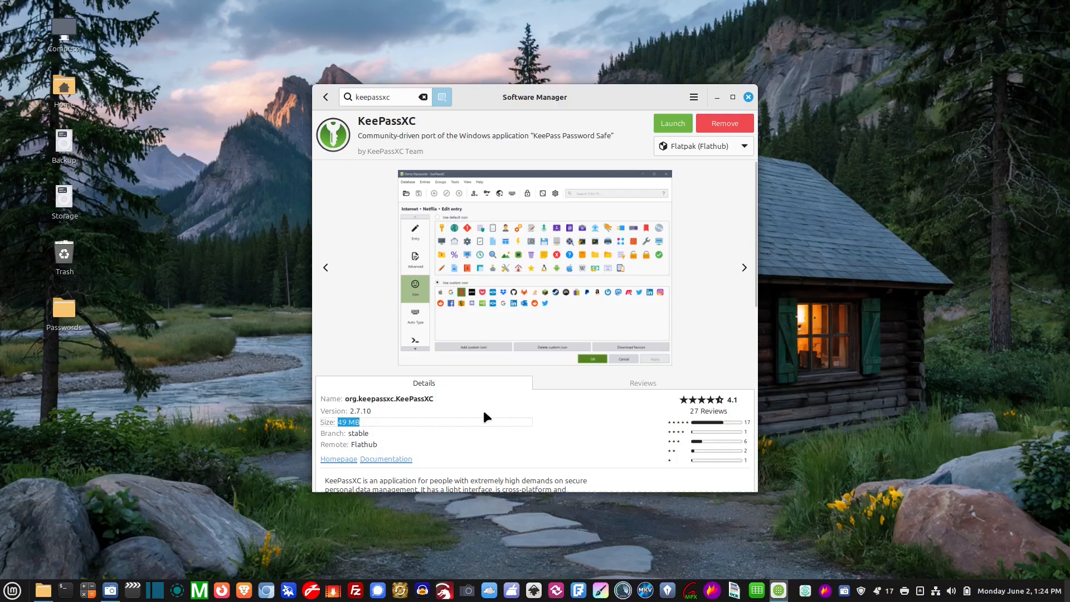
{"action": "mouse_move", "coordinate": [769, 107]}
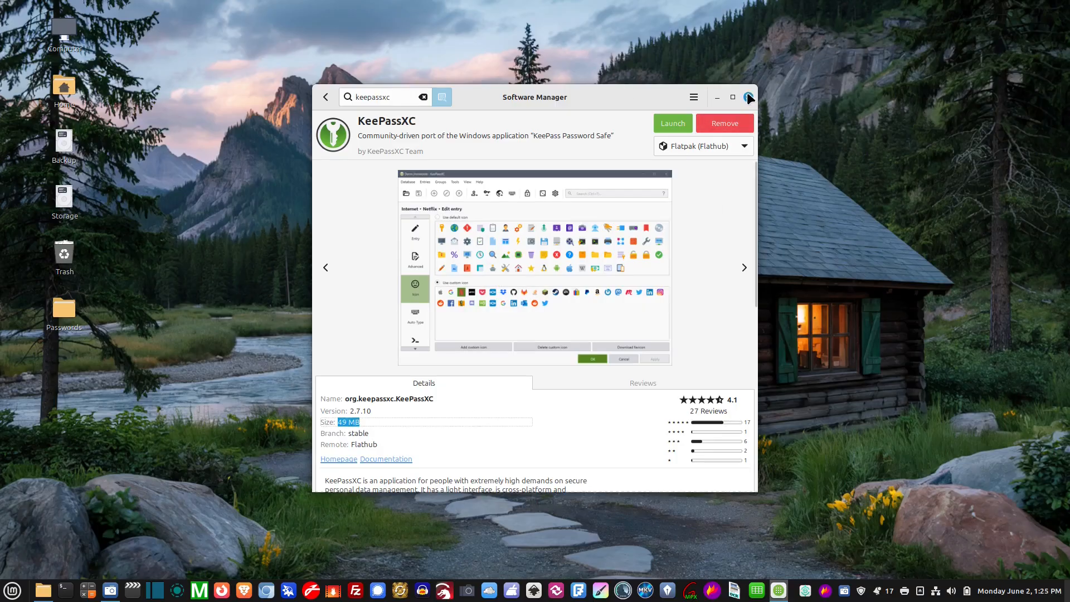
Close Software Manager and pin KeePassXC to the panel from the Menu search
{"action": "left_click", "coordinate": [748, 97]}
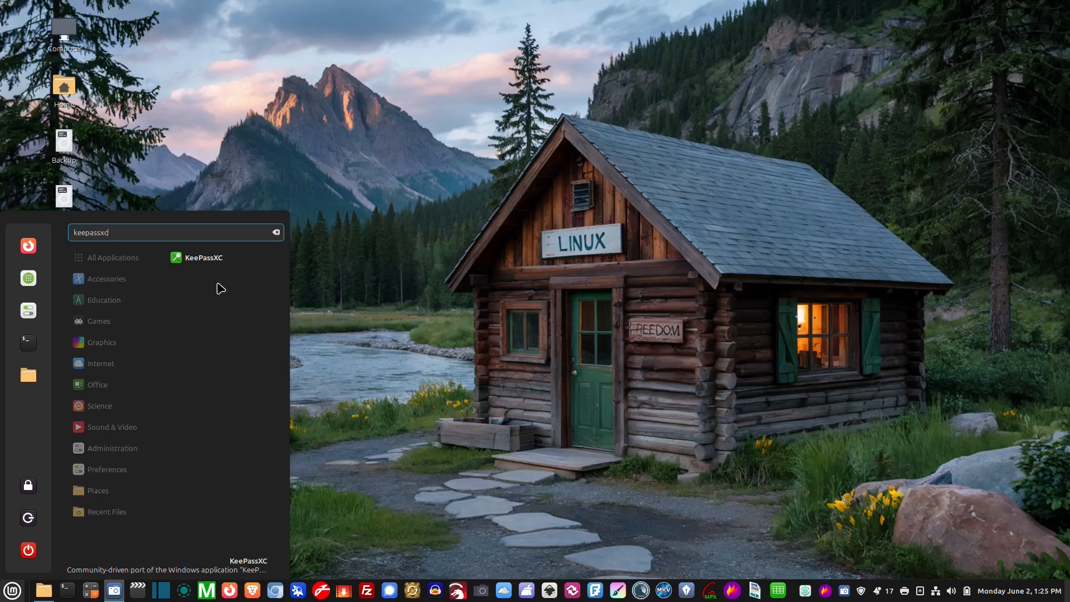
{"action": "mouse_move", "coordinate": [211, 264]}
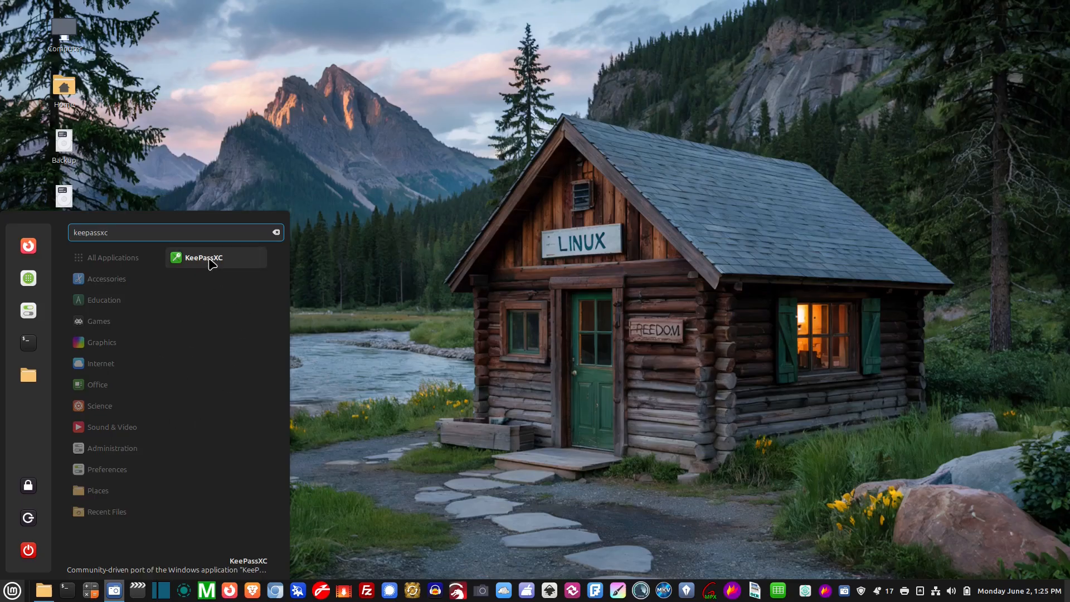
{"action": "right_click", "coordinate": [203, 257]}
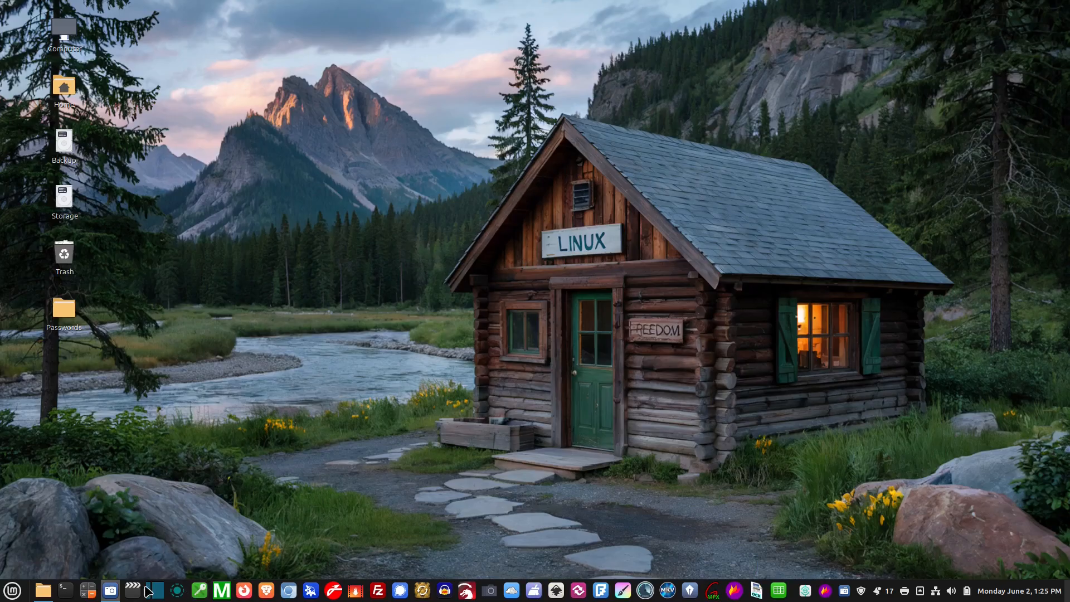
{"action": "mouse_move", "coordinate": [404, 452]}
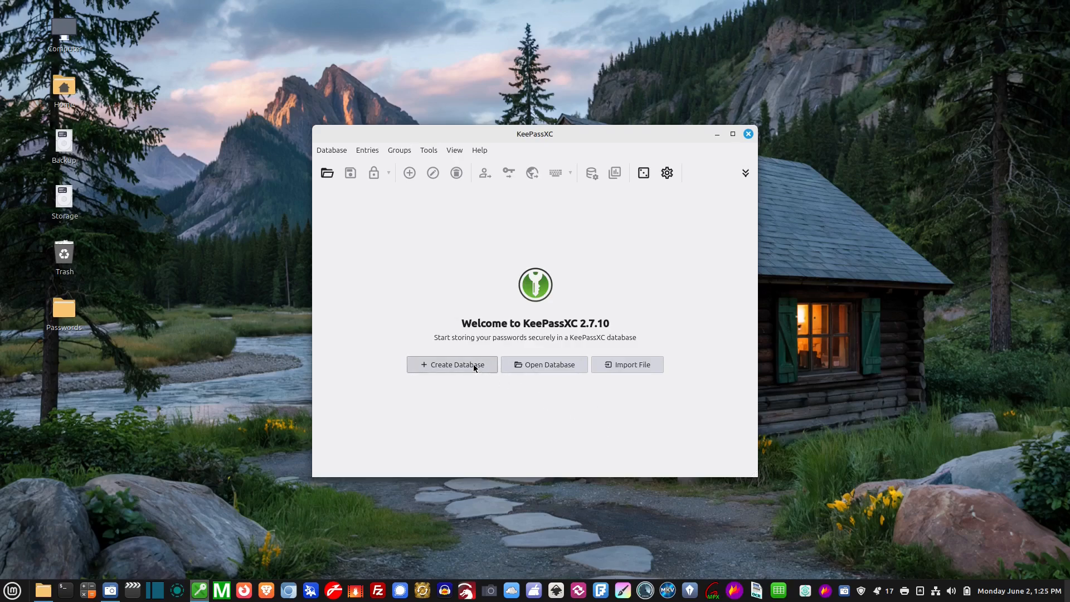
Create the Passwords database, keeping KDBX 4 with AES 256-bit and Argon2d encryption
{"action": "left_click", "coordinate": [452, 364]}
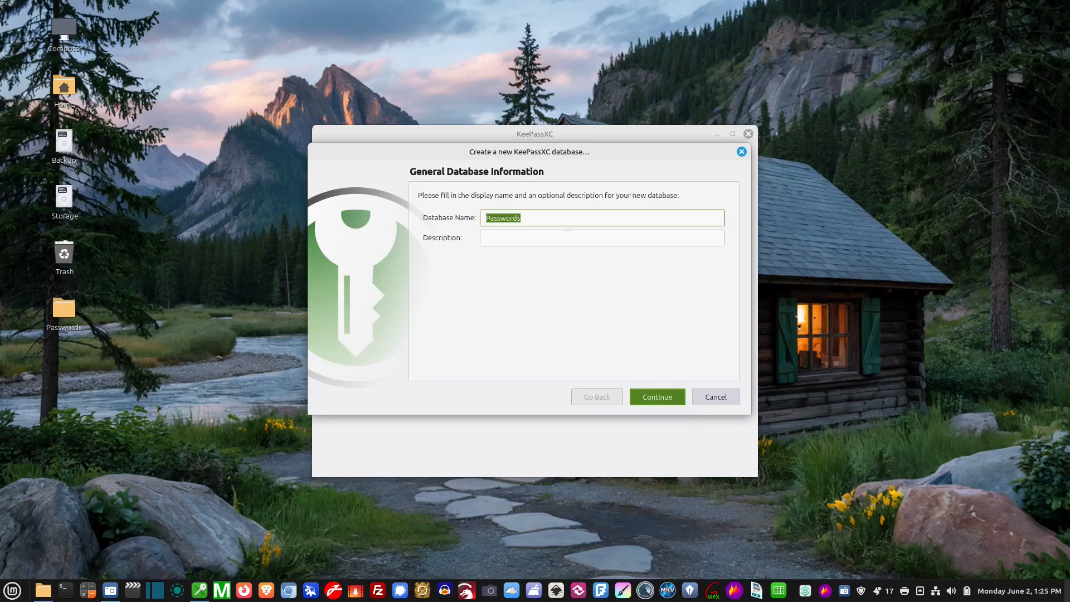
{"action": "left_click", "coordinate": [656, 396]}
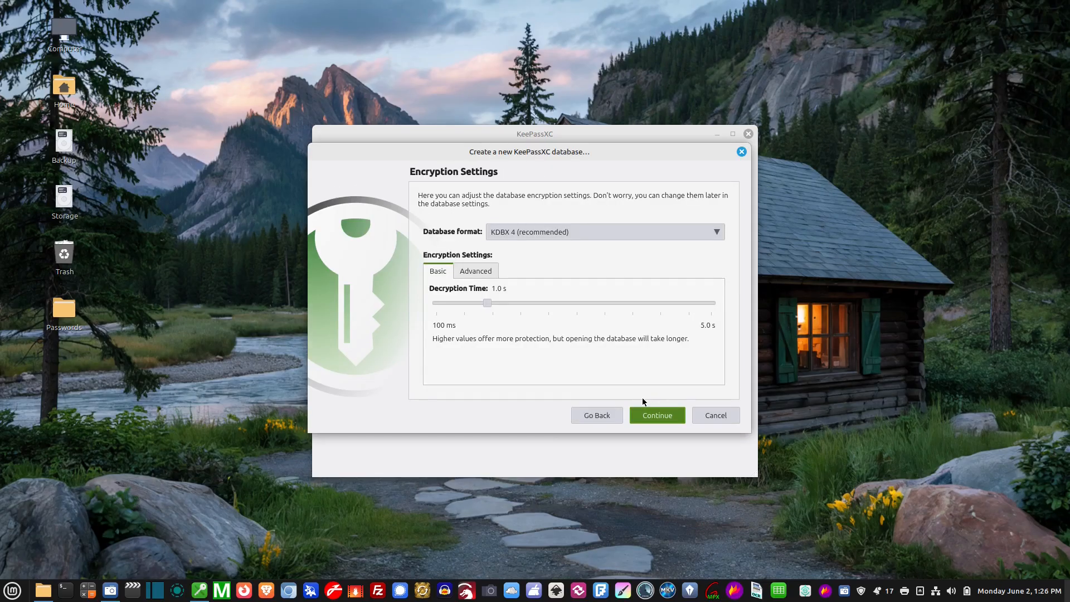
{"action": "mouse_move", "coordinate": [599, 341]}
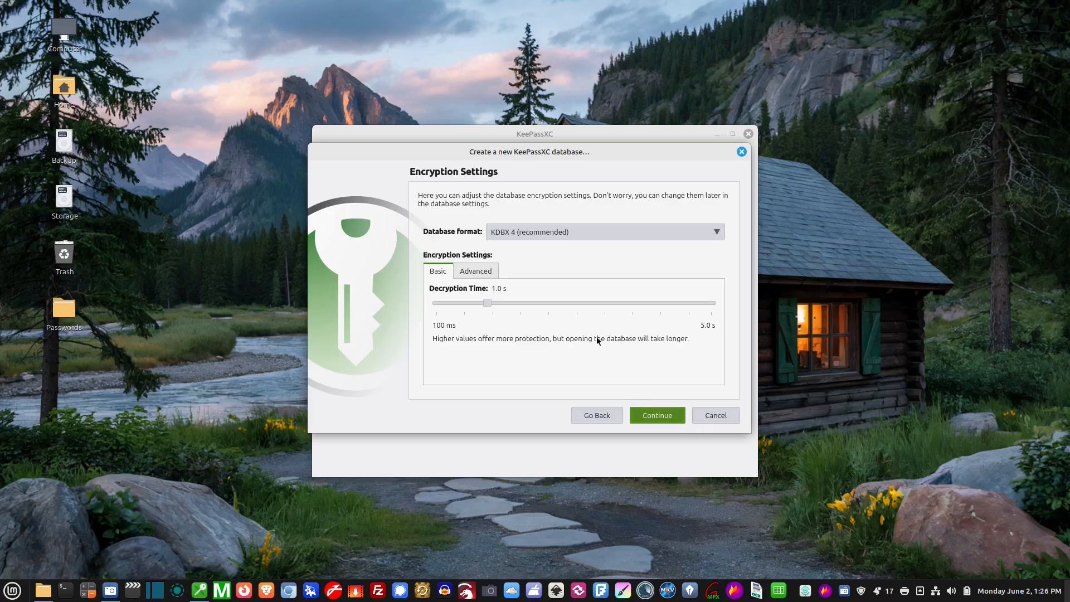
{"action": "mouse_move", "coordinate": [641, 217]}
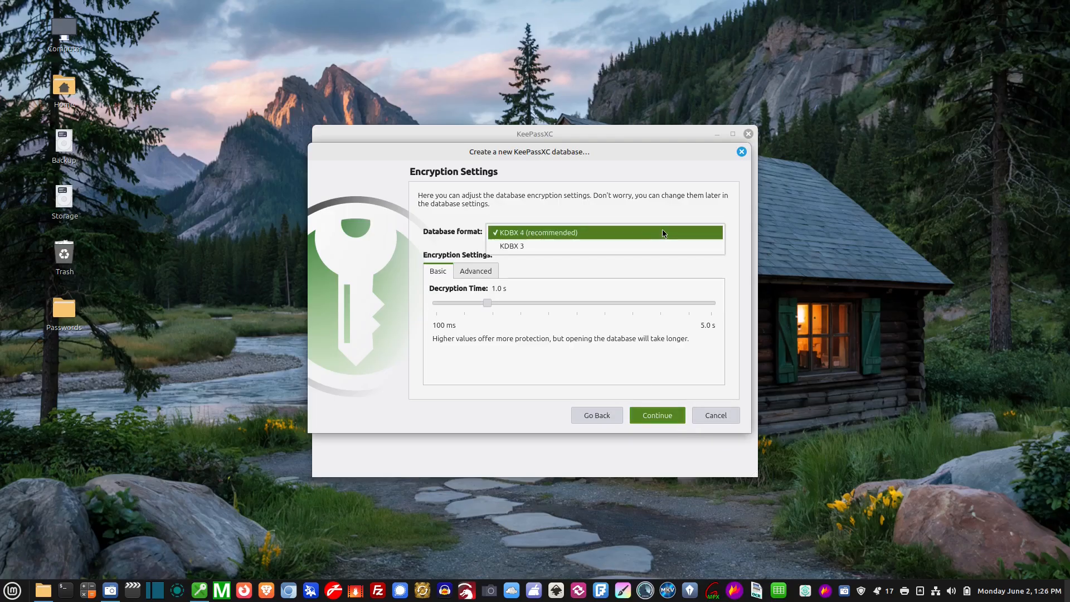
{"action": "left_click", "coordinate": [603, 232]}
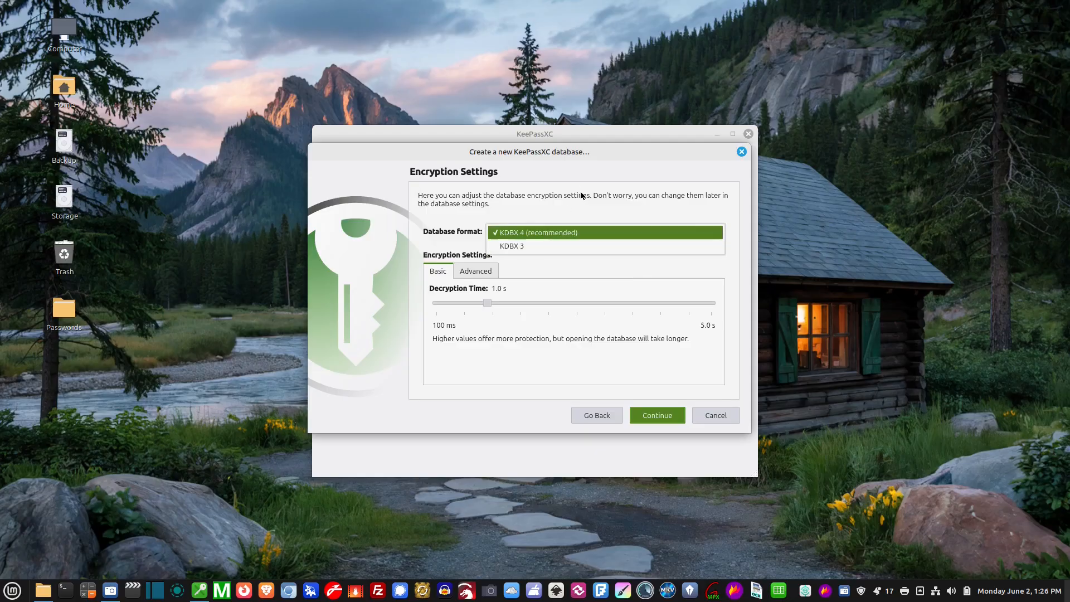
{"action": "left_click", "coordinate": [602, 232]}
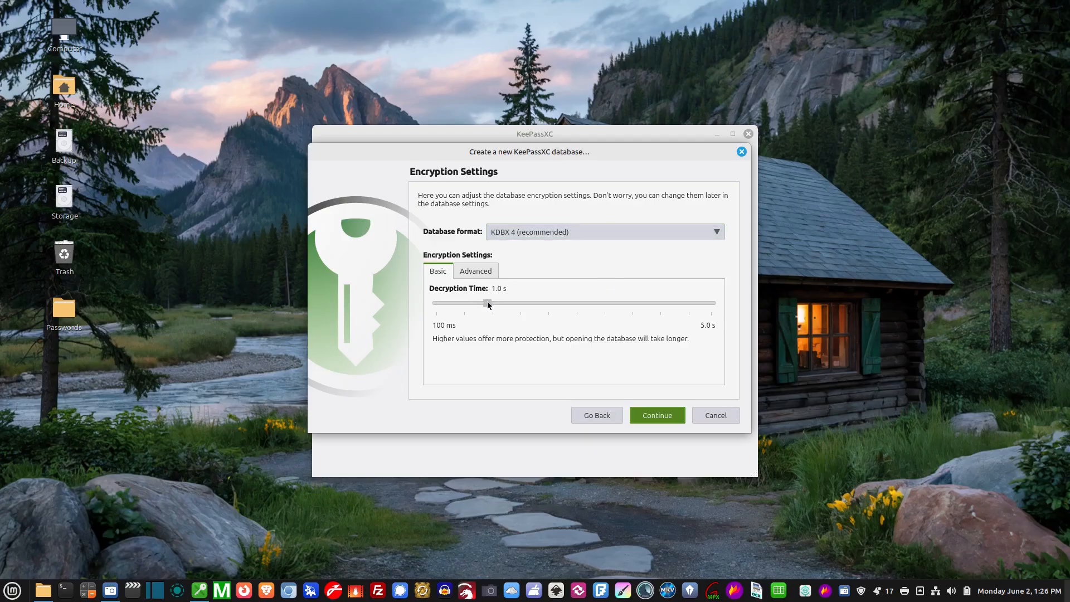
{"action": "mouse_move", "coordinate": [669, 385]}
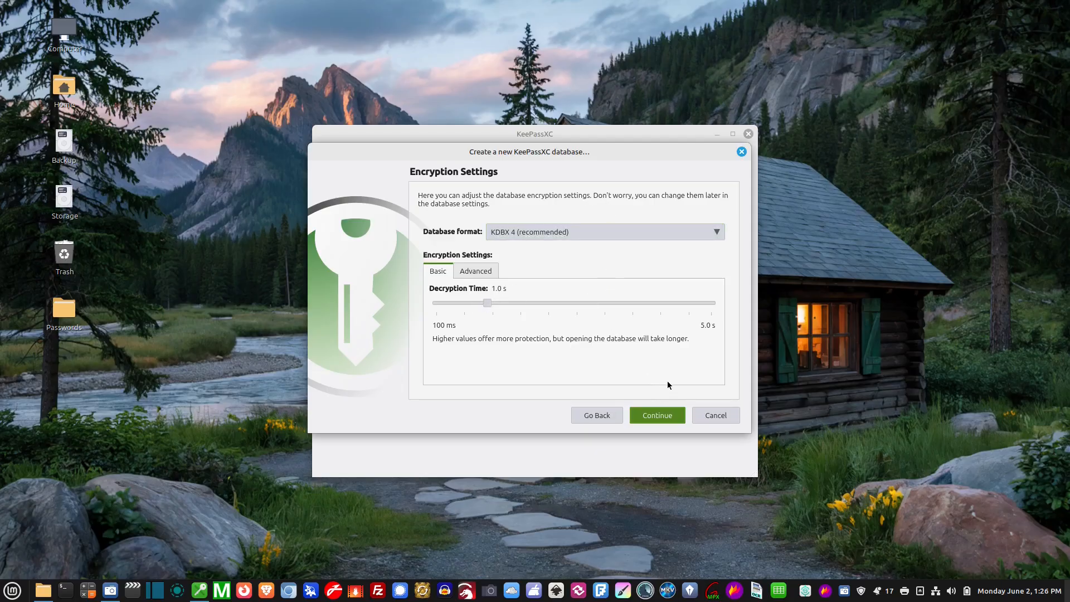
{"action": "mouse_move", "coordinate": [503, 305]}
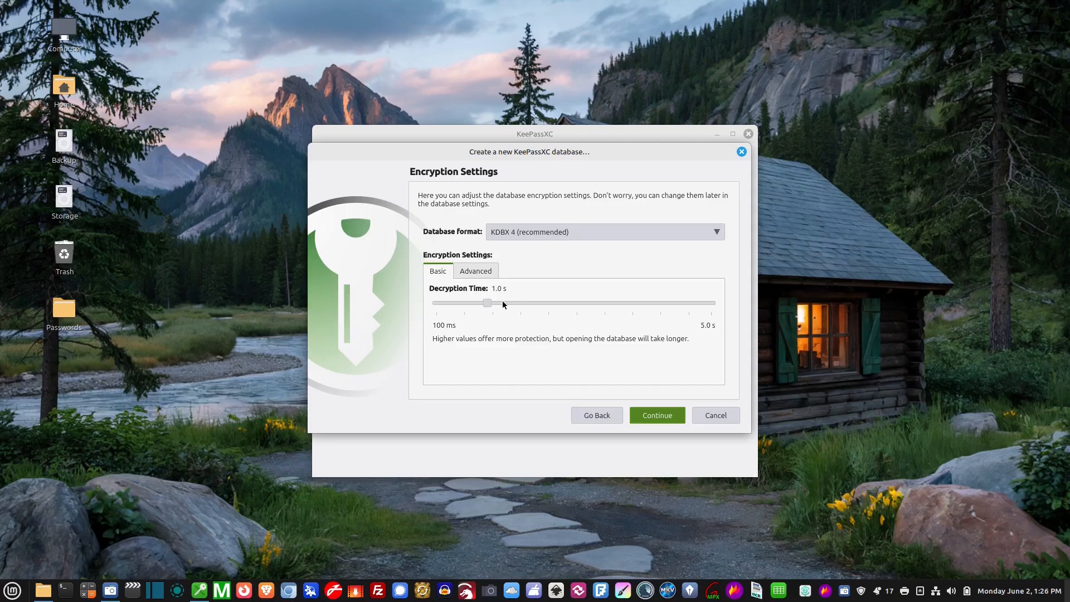
{"action": "mouse_move", "coordinate": [635, 310]}
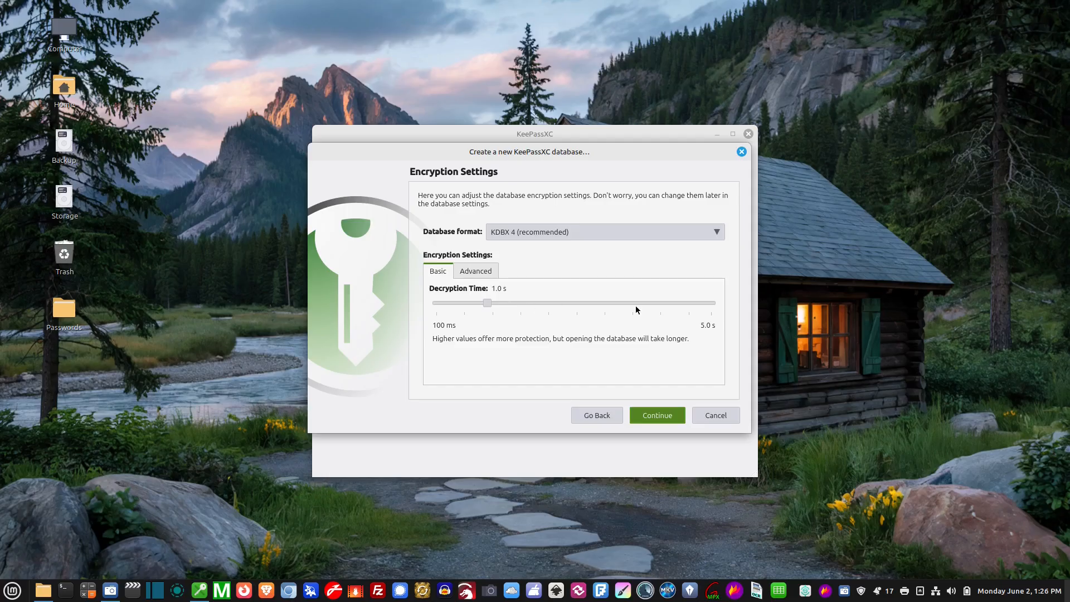
{"action": "left_click", "coordinate": [474, 271]}
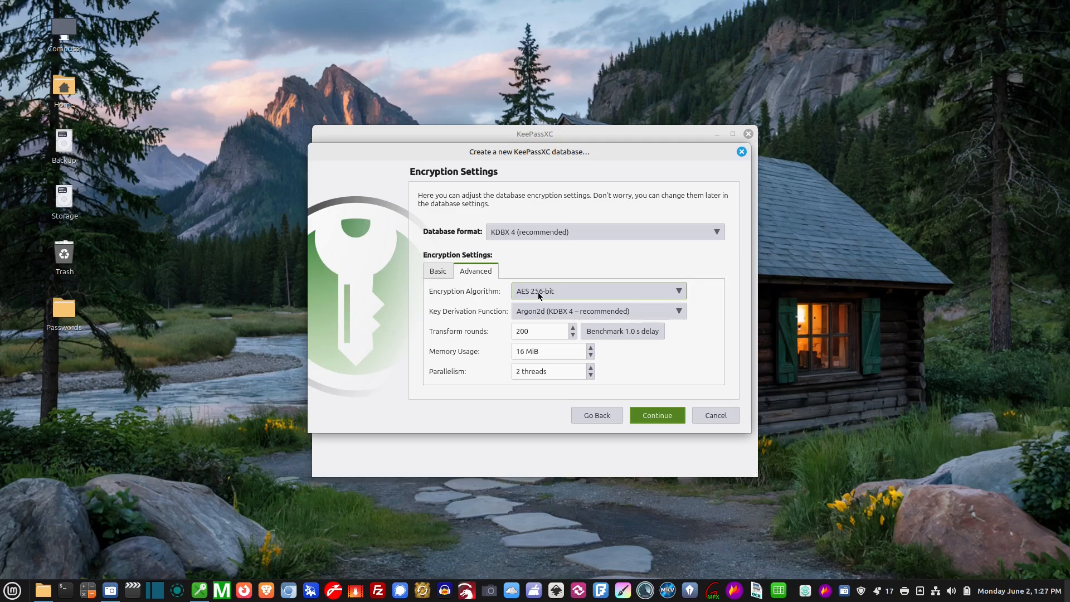
{"action": "mouse_move", "coordinate": [657, 414]}
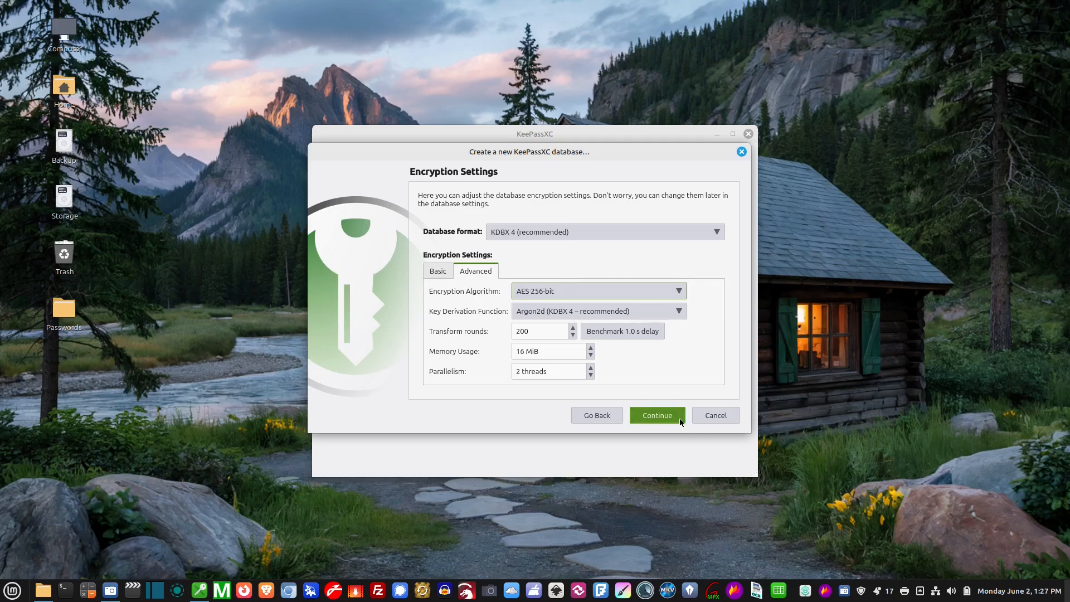
{"action": "left_click", "coordinate": [656, 415]}
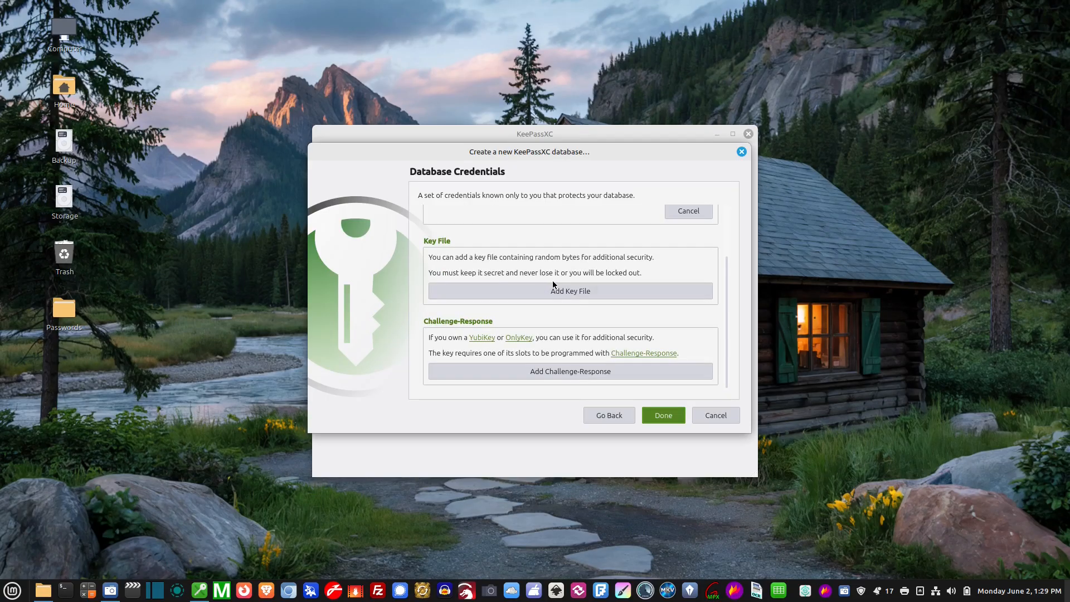
{"action": "mouse_move", "coordinate": [536, 266]}
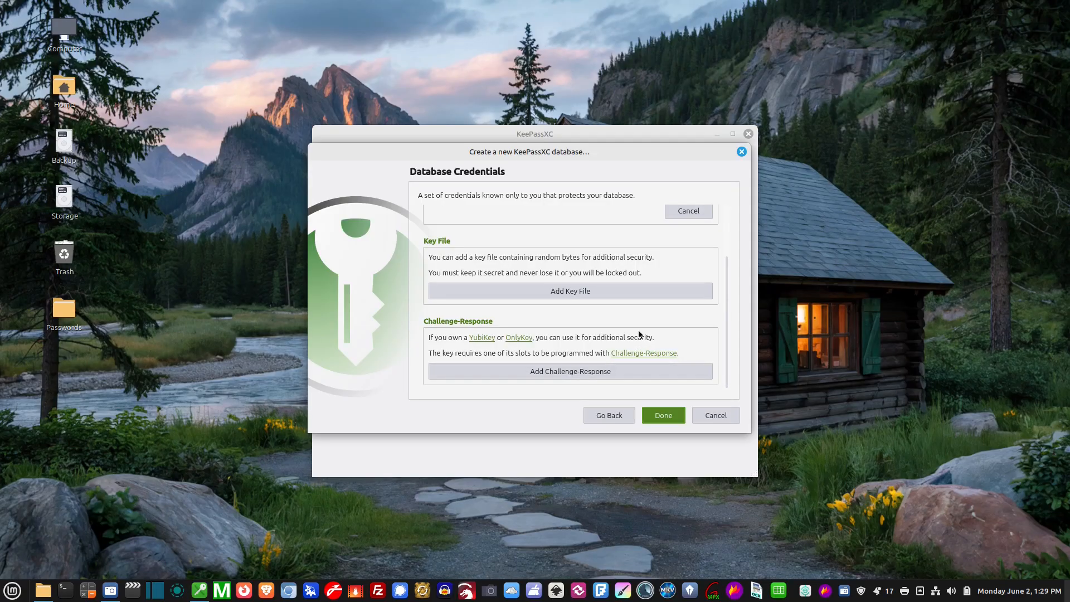
{"action": "mouse_move", "coordinate": [584, 355]}
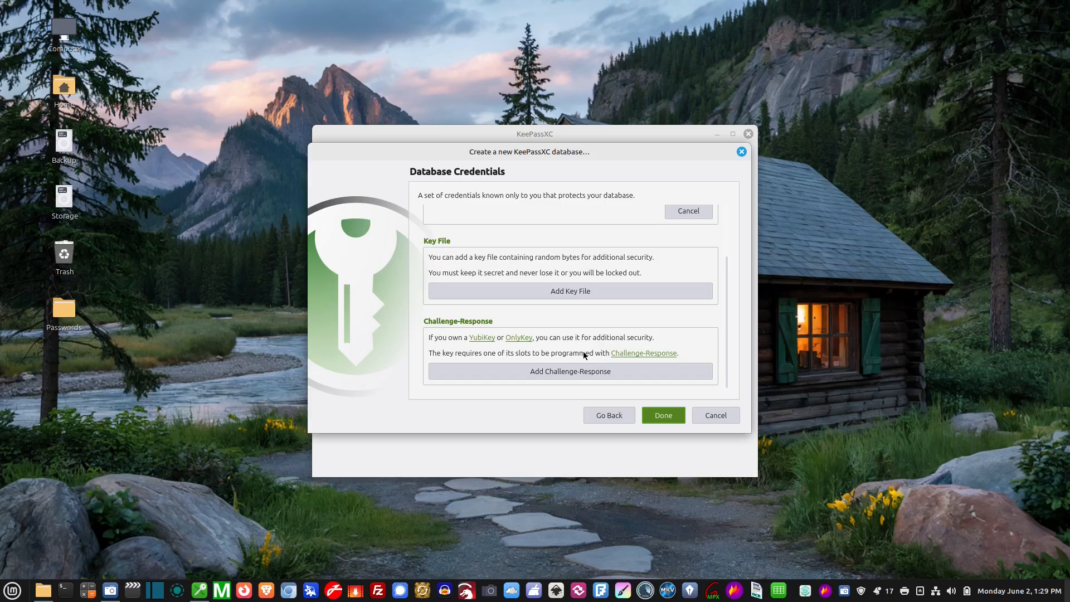
{"action": "scroll", "scroll_direction": "up", "scroll_amount": 3}
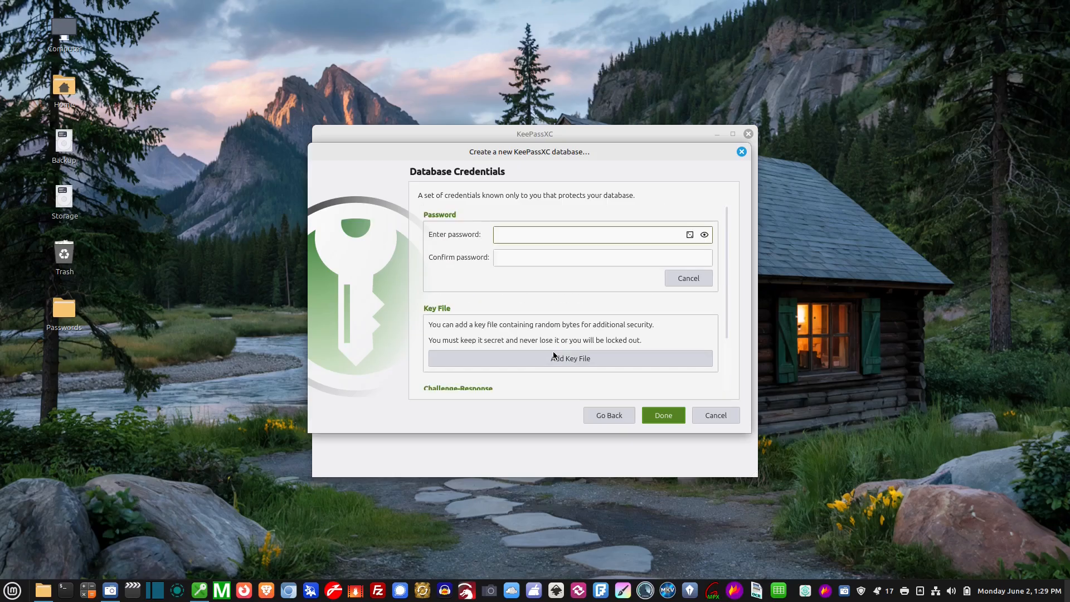
{"action": "left_click", "coordinate": [601, 234]}
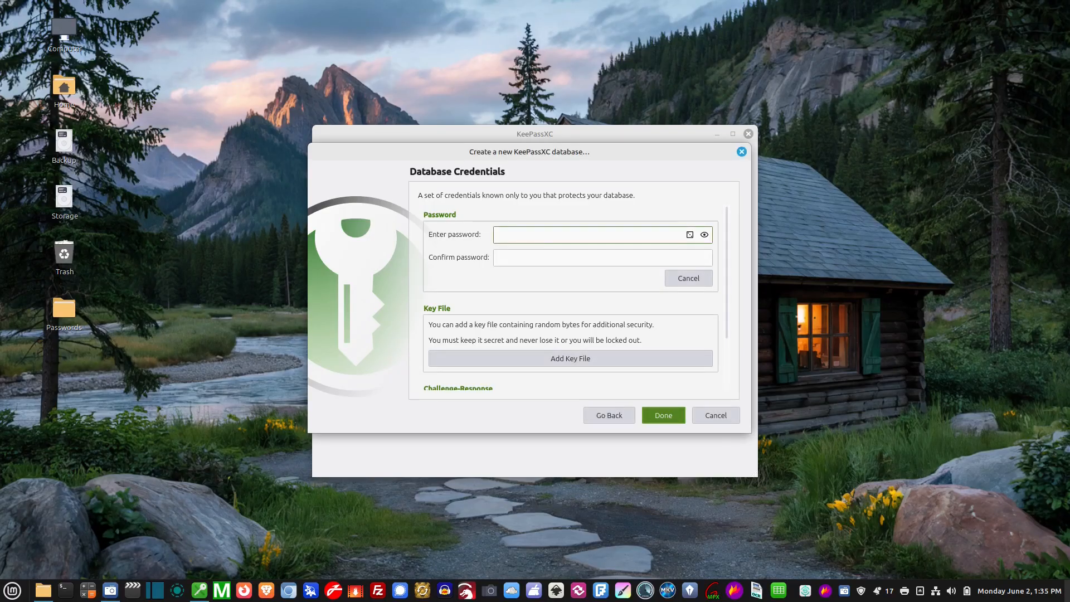
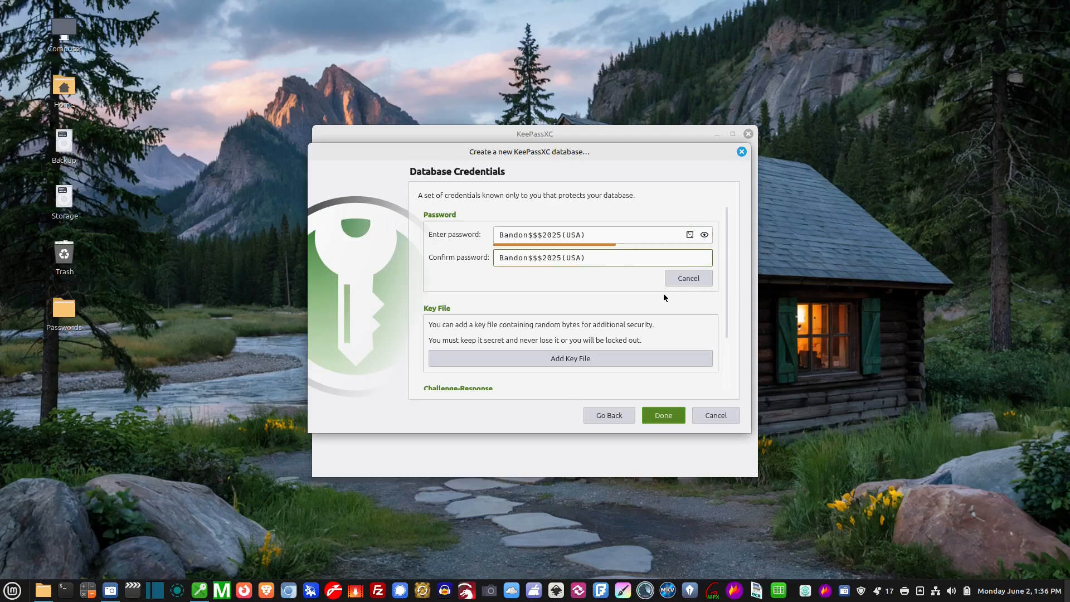
{"action": "left_click", "coordinate": [602, 257]}
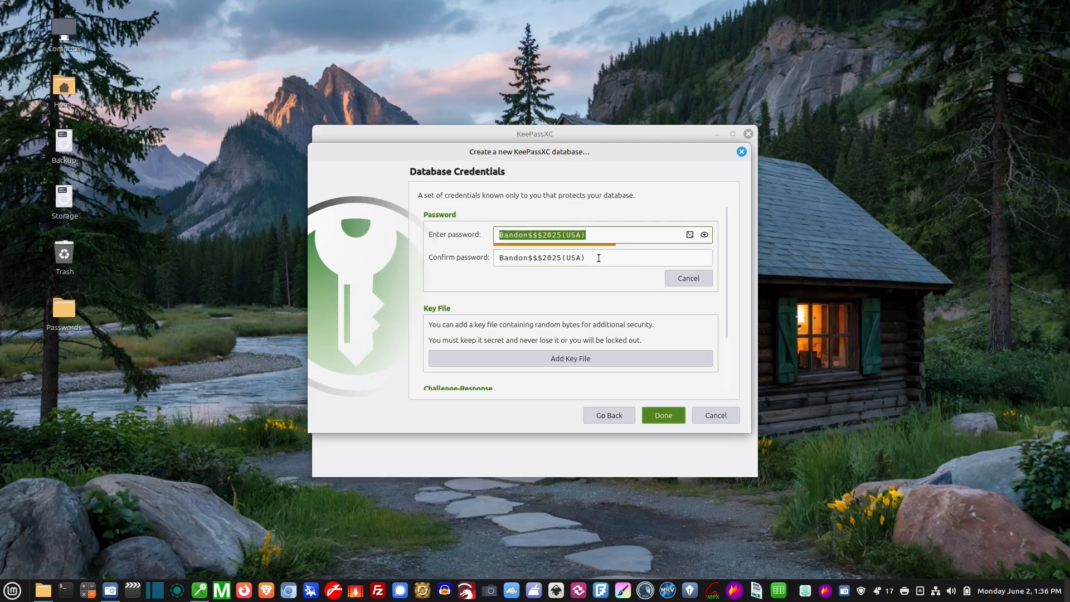
{"action": "left_click", "coordinate": [600, 235]}
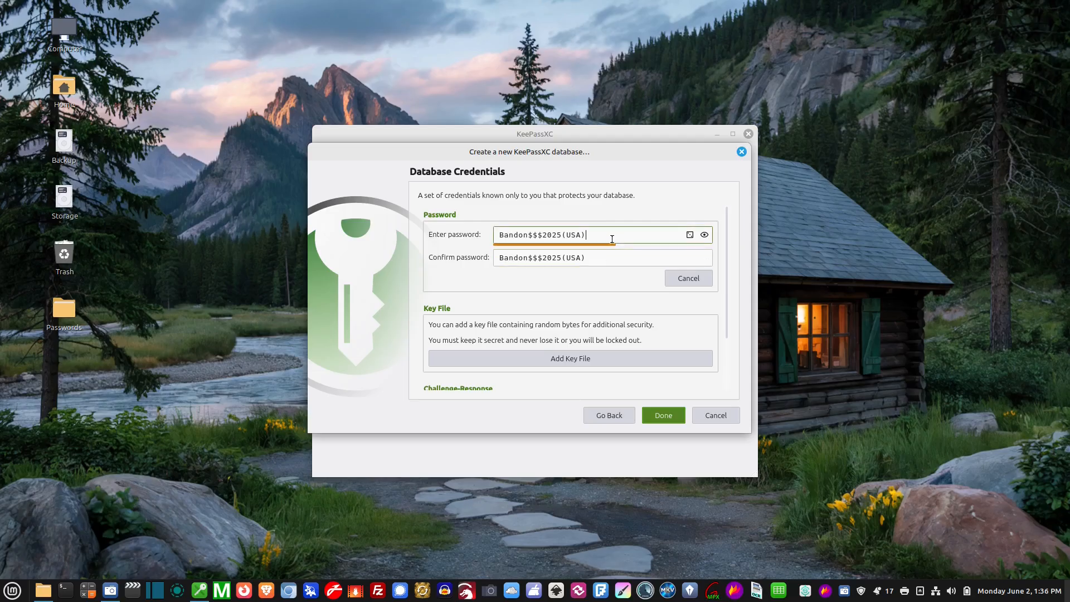
{"action": "left_click", "coordinate": [602, 257]}
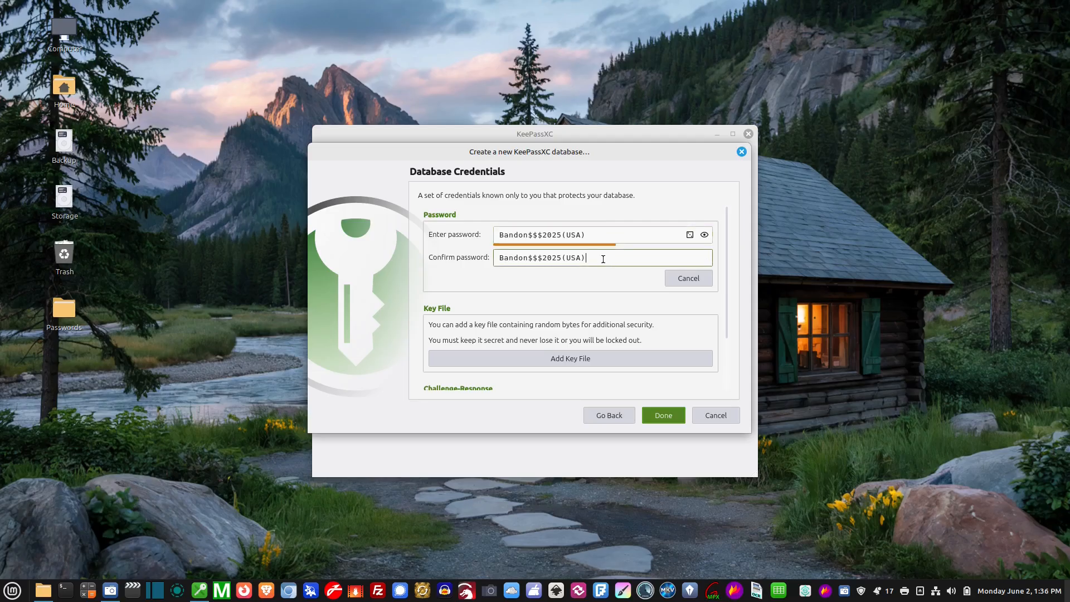
{"action": "mouse_move", "coordinate": [602, 258]}
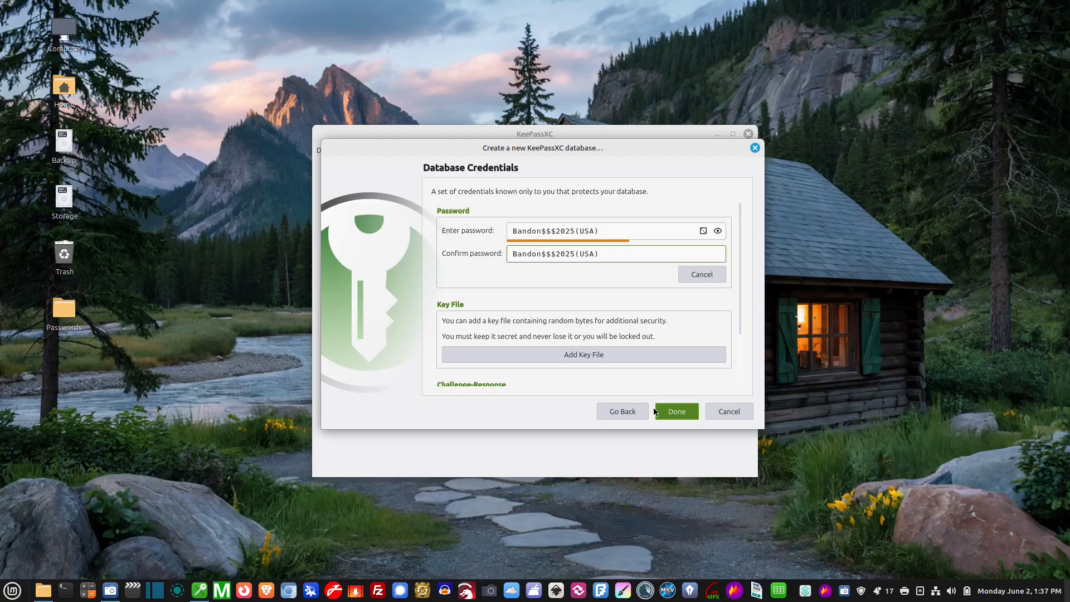
{"action": "left_click", "coordinate": [614, 253]}
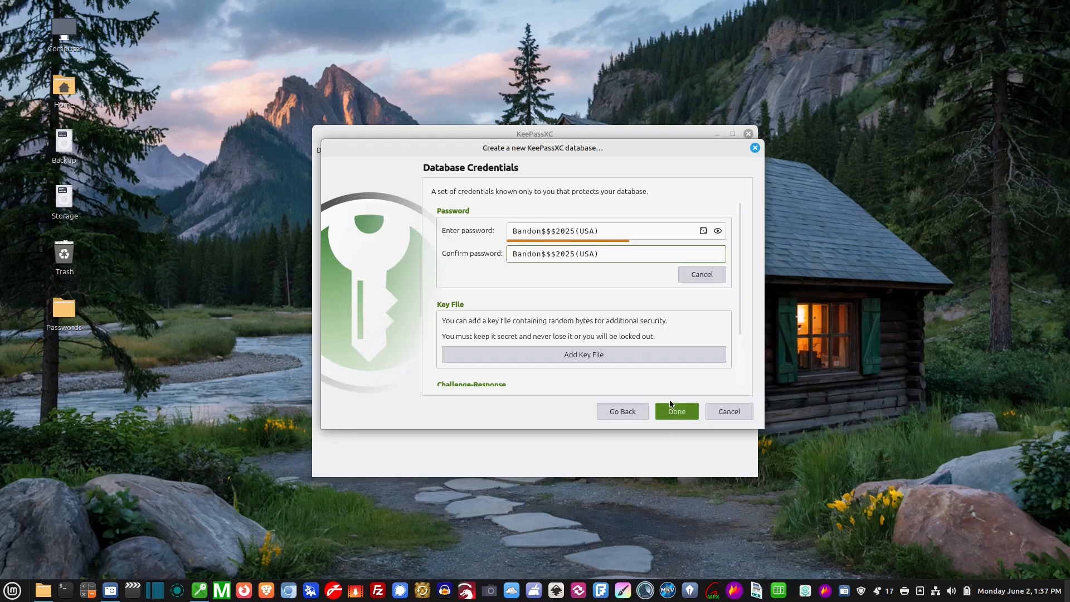
Accept the weak-password warning and save the database as Passwords in Desktop/Passwords
{"action": "left_click", "coordinate": [675, 410]}
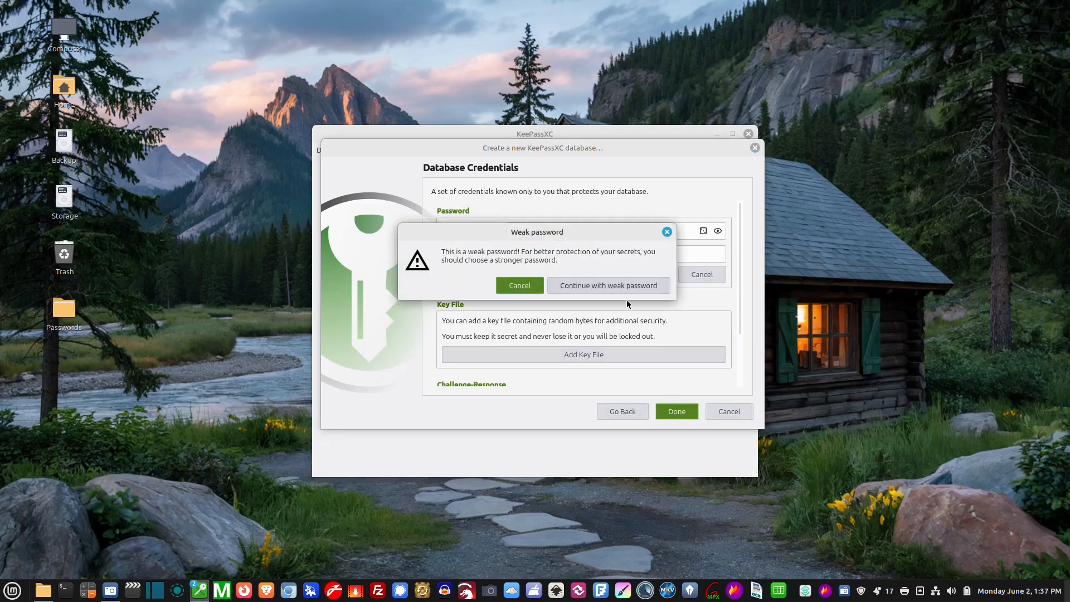
{"action": "left_click", "coordinate": [606, 286]}
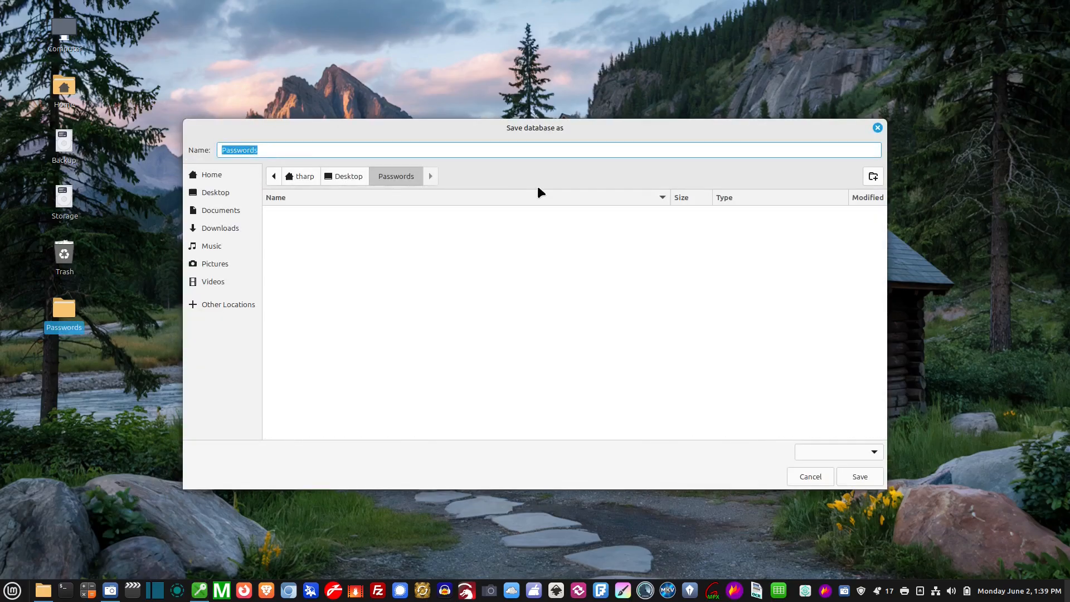
{"action": "mouse_move", "coordinate": [448, 198]}
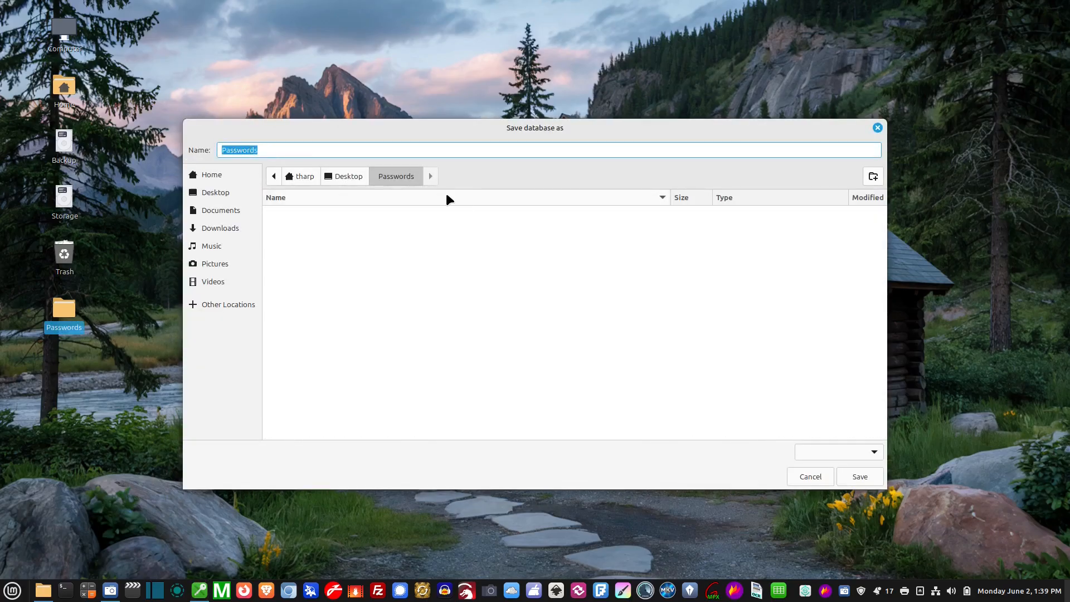
{"action": "mouse_move", "coordinate": [446, 185]}
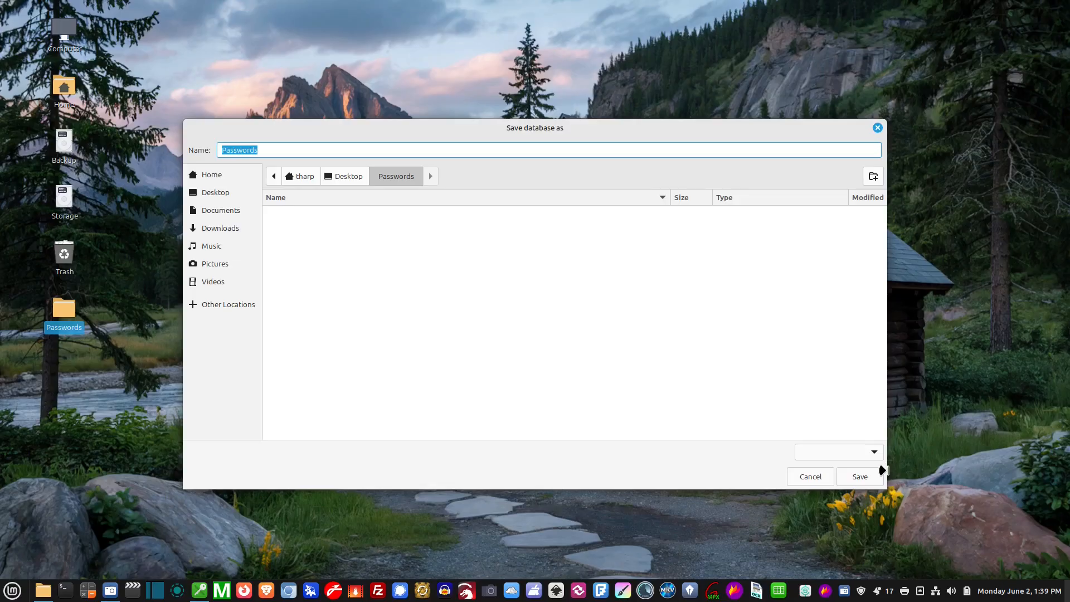
{"action": "left_click", "coordinate": [859, 476]}
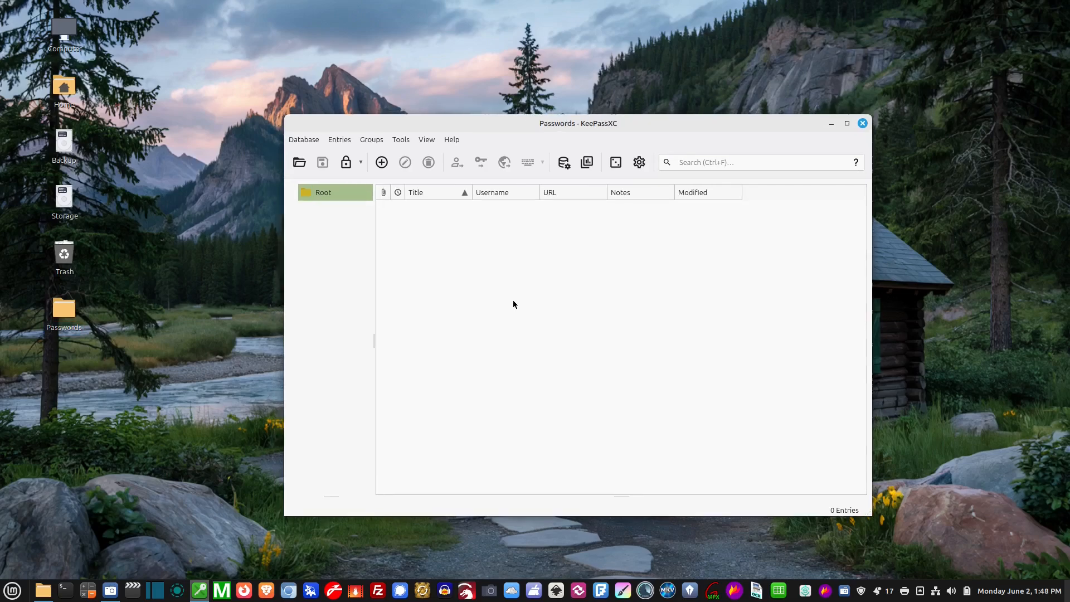
Create a new group named Websites
{"action": "left_click", "coordinate": [371, 139]}
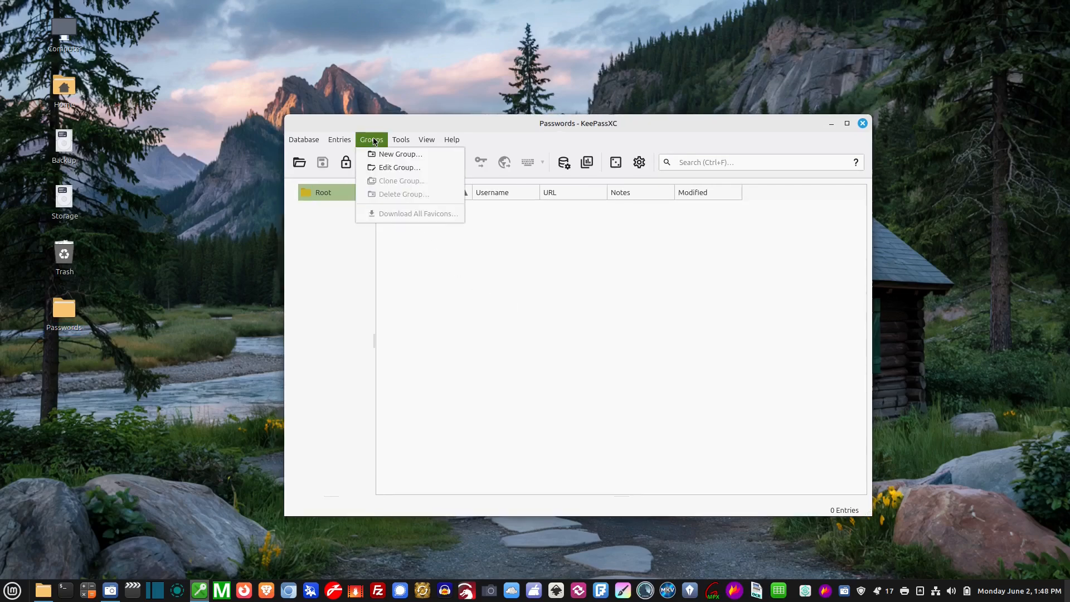
{"action": "left_click", "coordinate": [402, 154]}
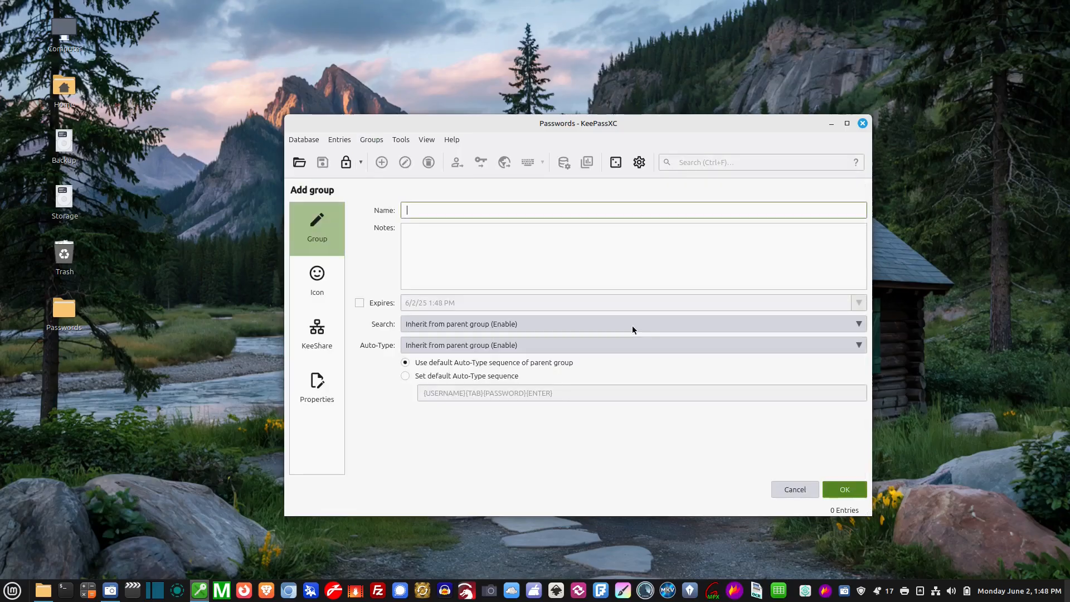
{"action": "type", "text": "We"}
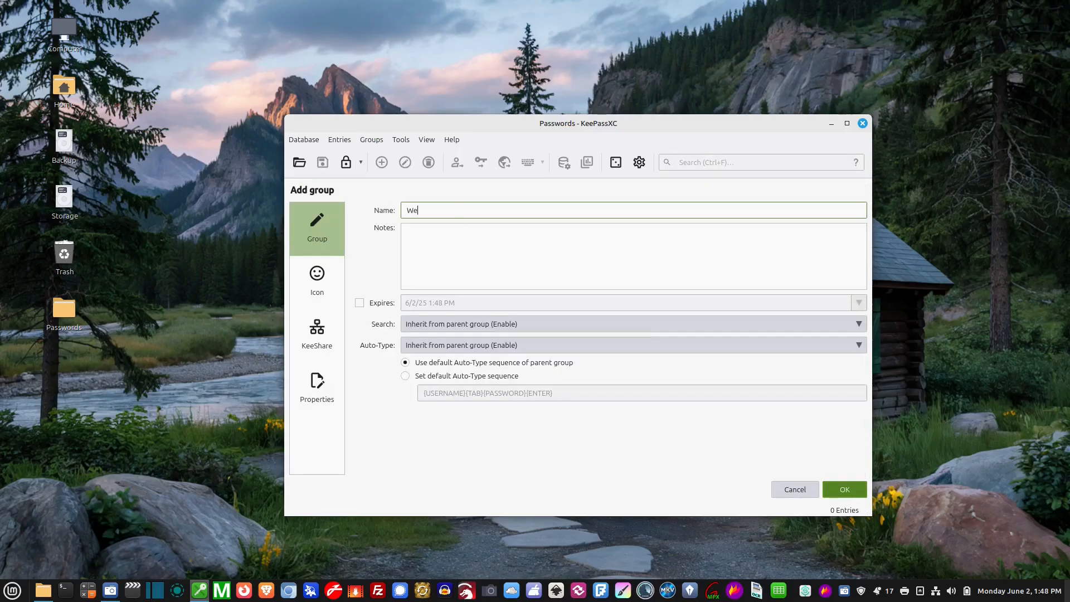
{"action": "type", "text": "bsite"}
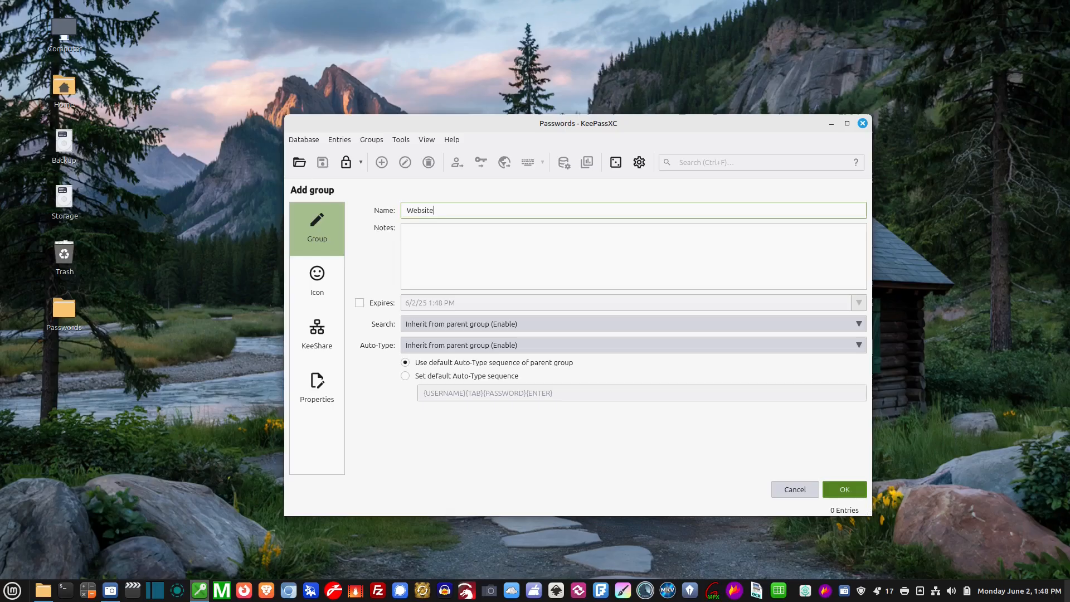
{"action": "left_click", "coordinate": [843, 489]}
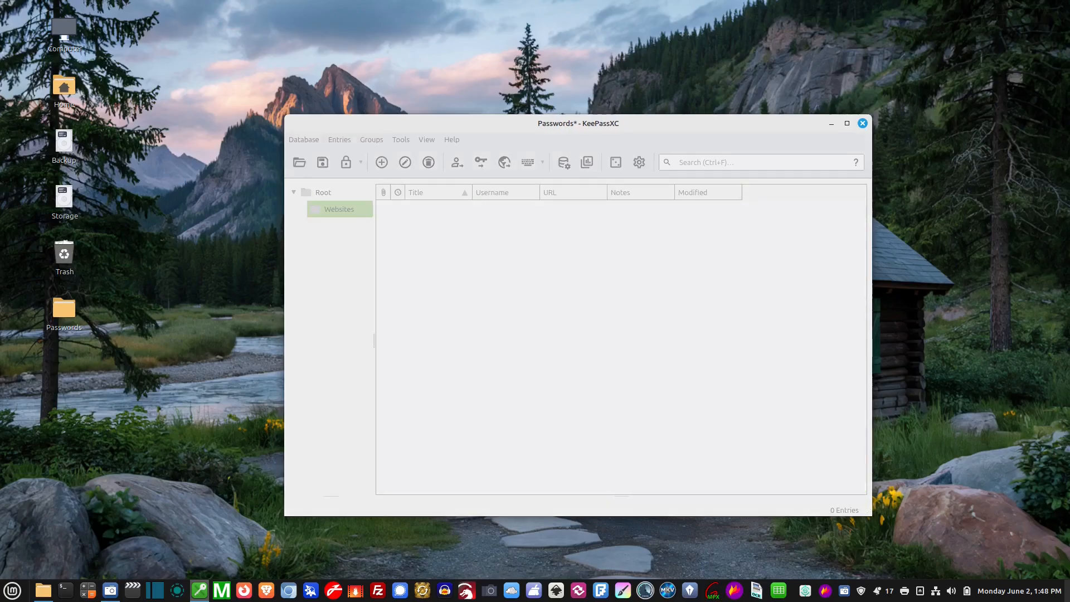
Expand Root to show Websites beneath it and select Root
{"action": "left_click", "coordinate": [322, 161]}
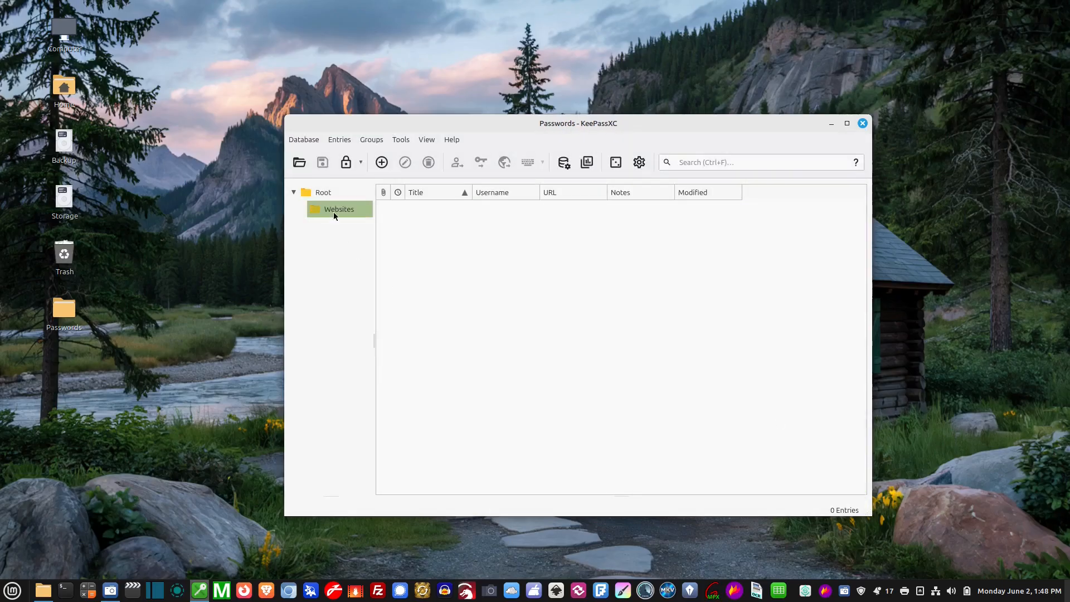
{"action": "left_click", "coordinate": [323, 191]}
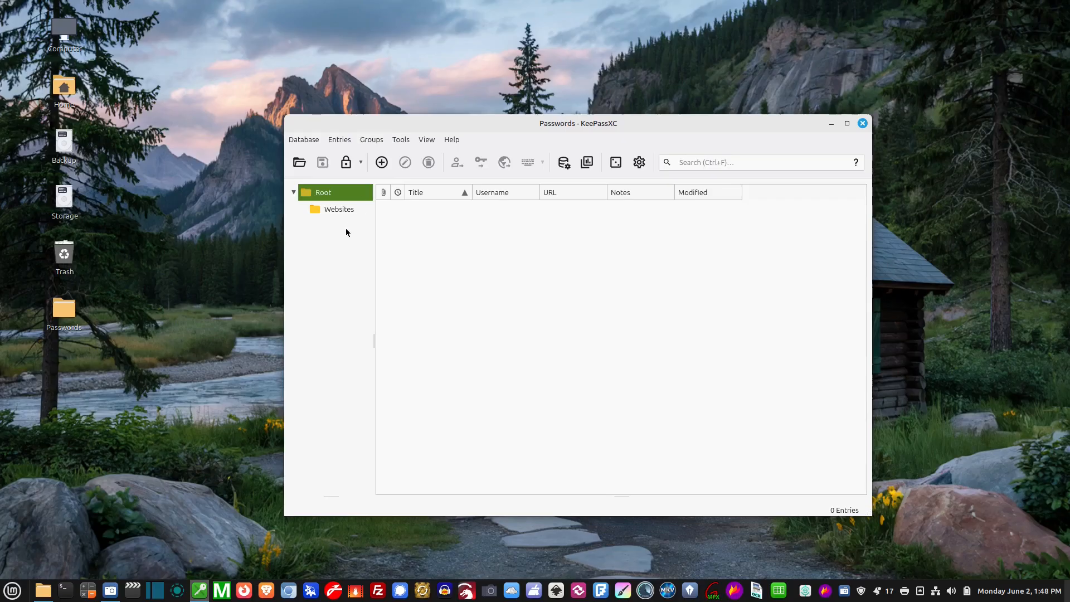
{"action": "left_click", "coordinate": [339, 209]}
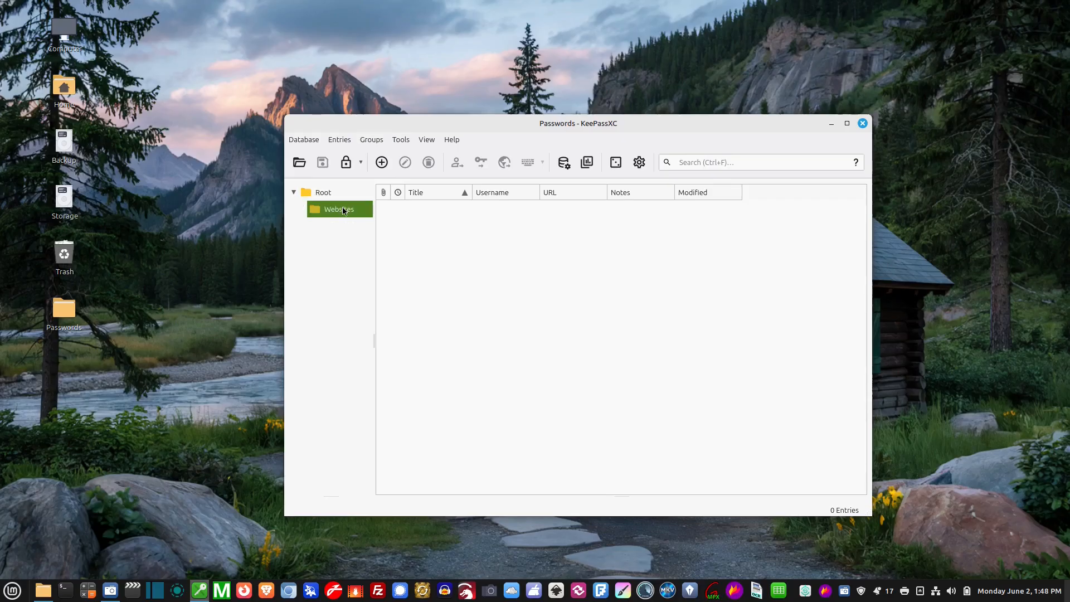
{"action": "mouse_move", "coordinate": [355, 251]}
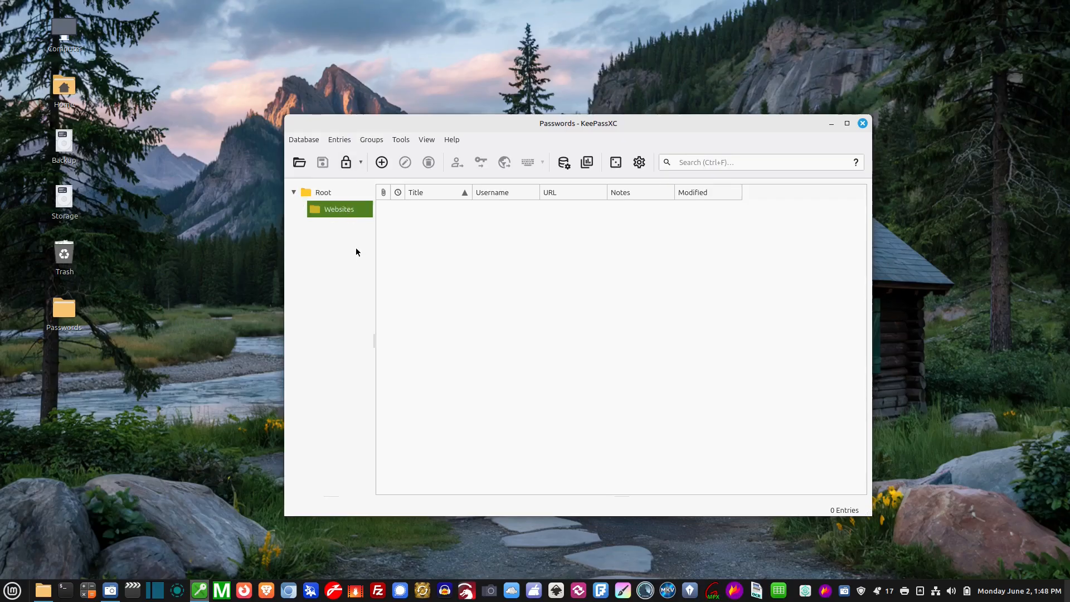
{"action": "left_click", "coordinate": [322, 192]}
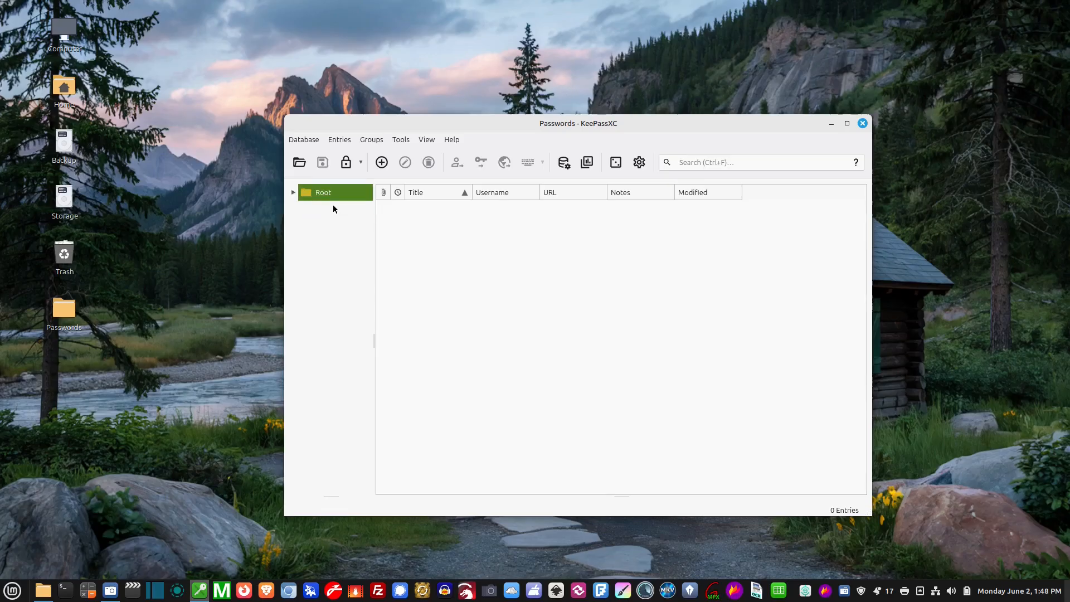
{"action": "left_click", "coordinate": [294, 192]}
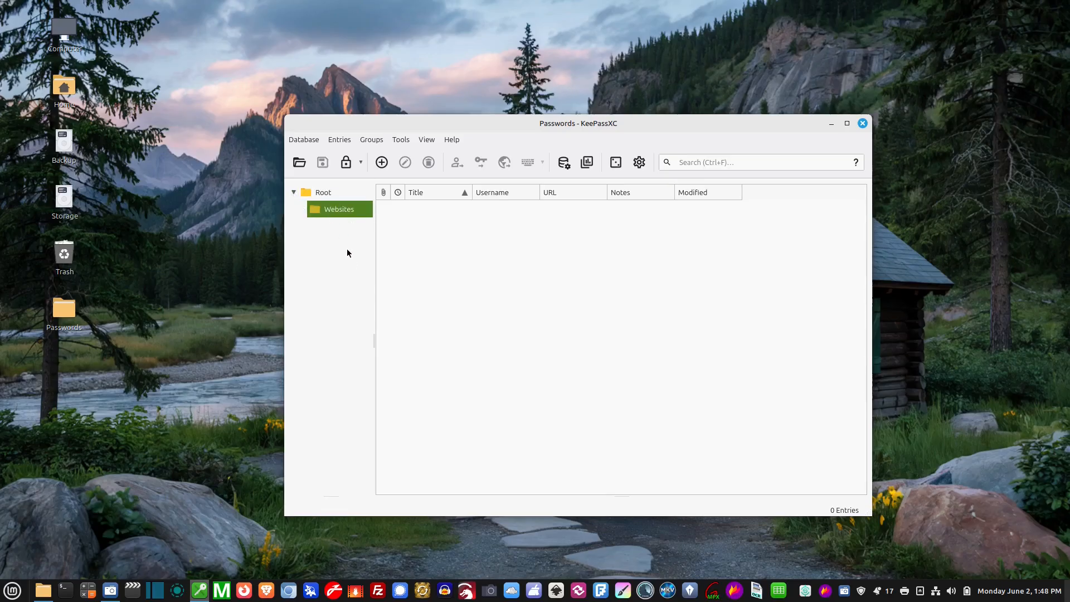
{"action": "mouse_move", "coordinate": [354, 235]}
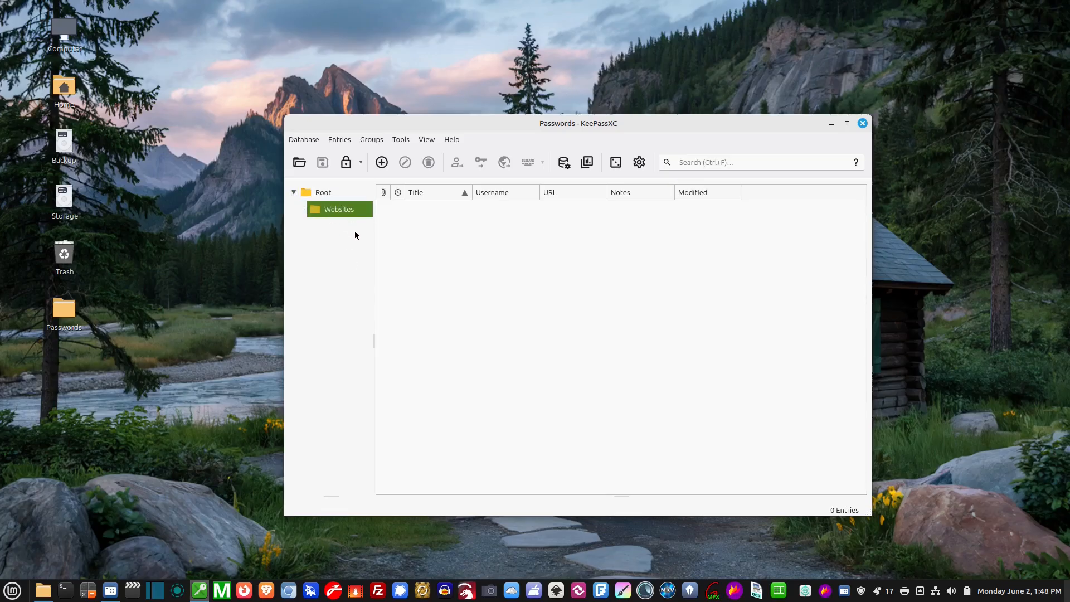
{"action": "mouse_move", "coordinate": [329, 198]}
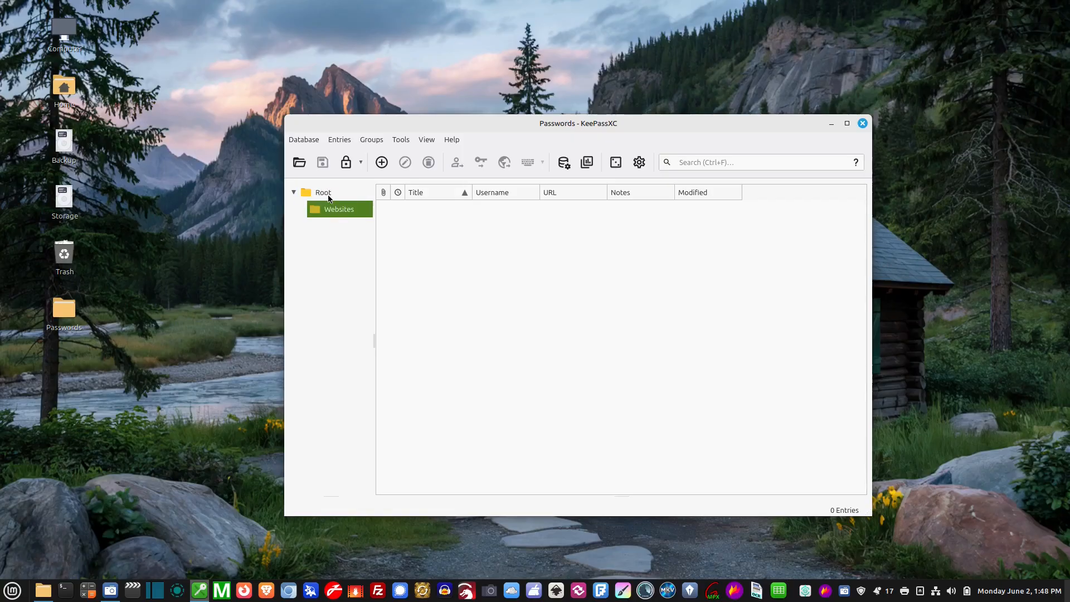
{"action": "left_click", "coordinate": [322, 191]}
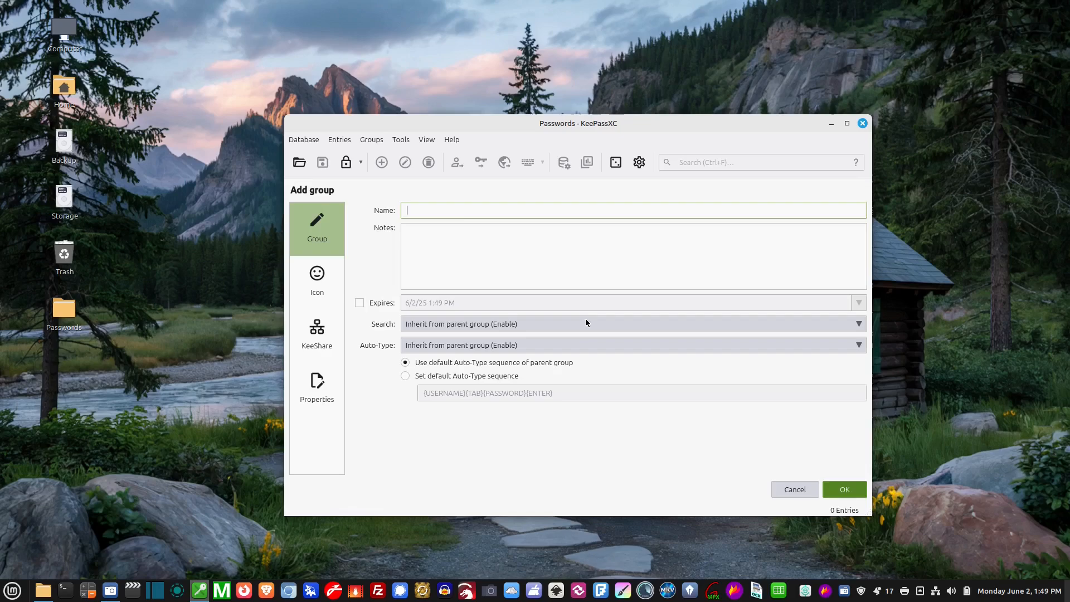
Add a Local LAN group under Root beside Websites
{"action": "type", "text": "Local L"}
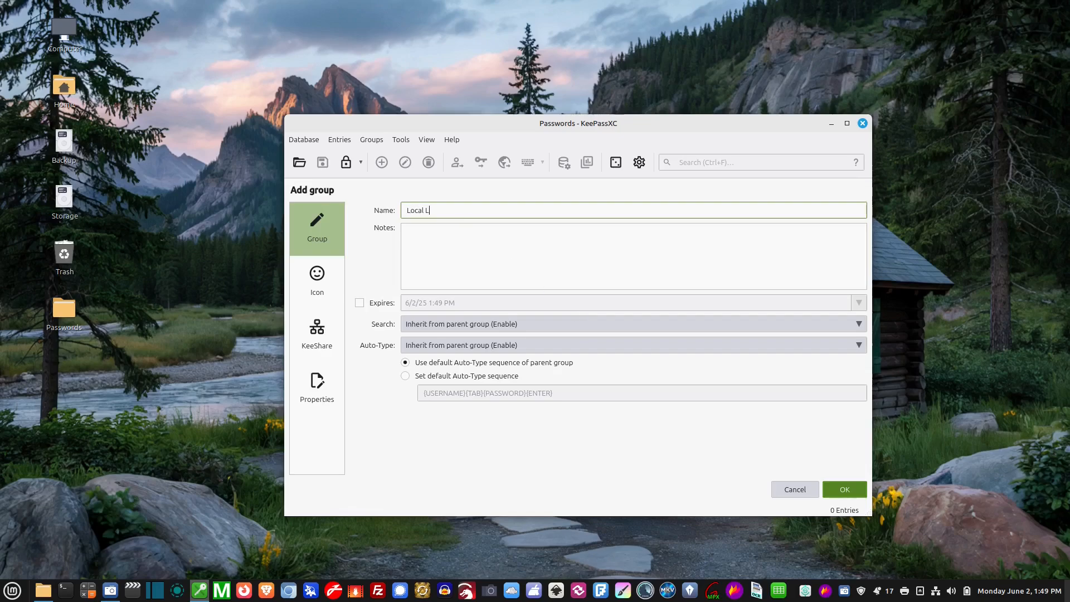
{"action": "type", "text": "AN"}
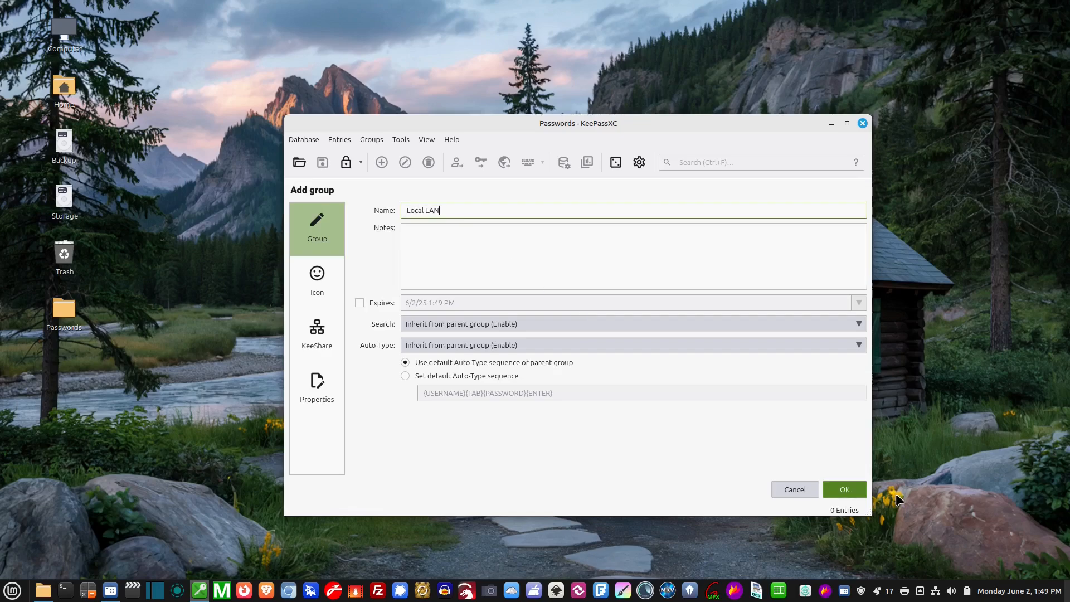
{"action": "left_click", "coordinate": [843, 489]}
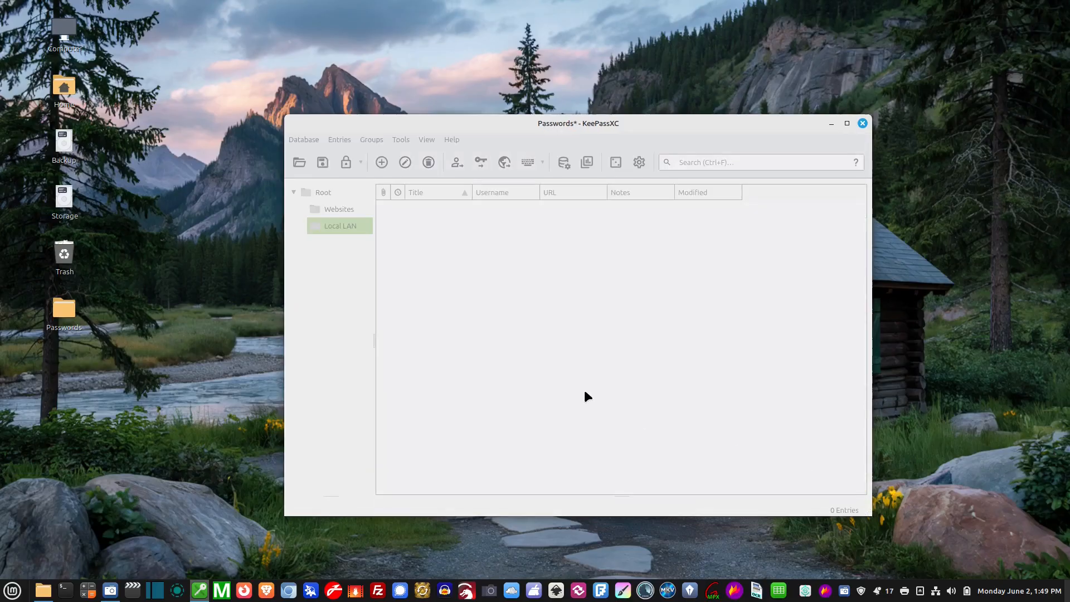
{"action": "left_click", "coordinate": [322, 162]}
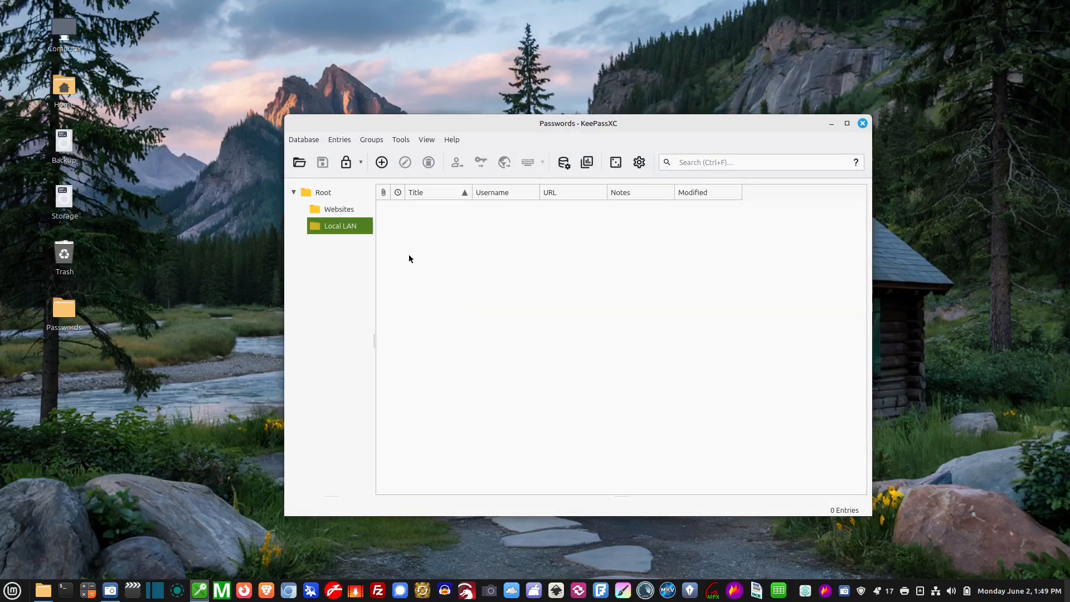
{"action": "left_click", "coordinate": [371, 139]}
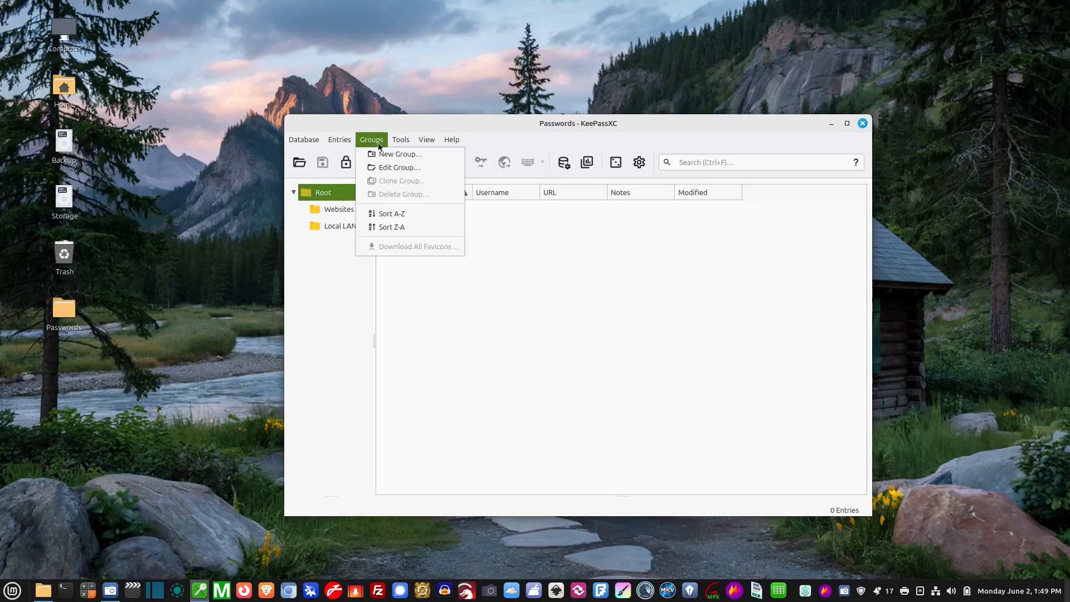
Create a Social Media group, drag it directly under Root, and select it
{"action": "left_click", "coordinate": [401, 154]}
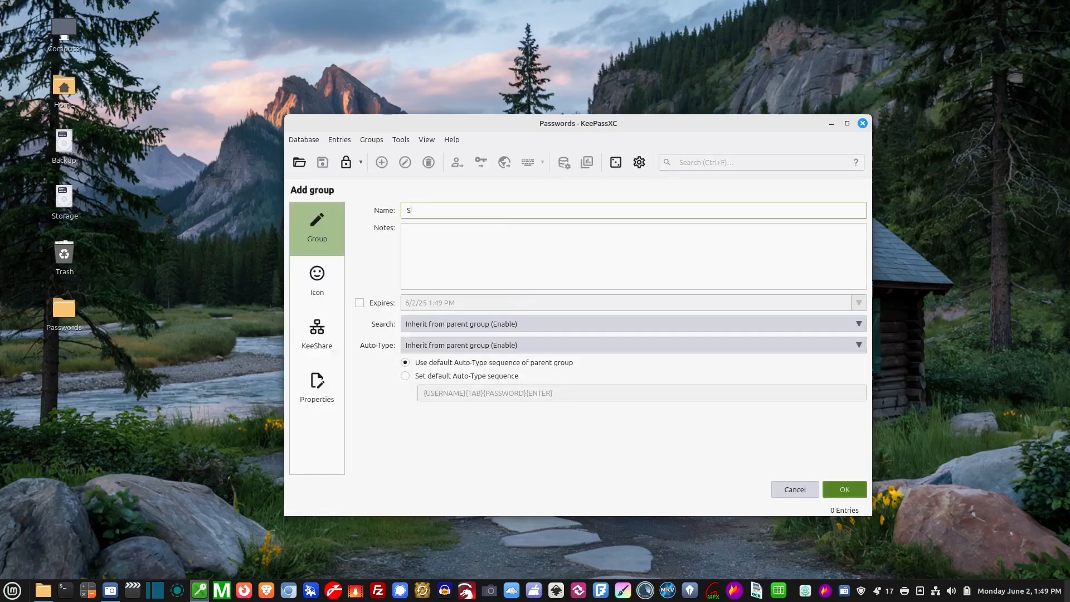
{"action": "type", "text": "ocial Me"}
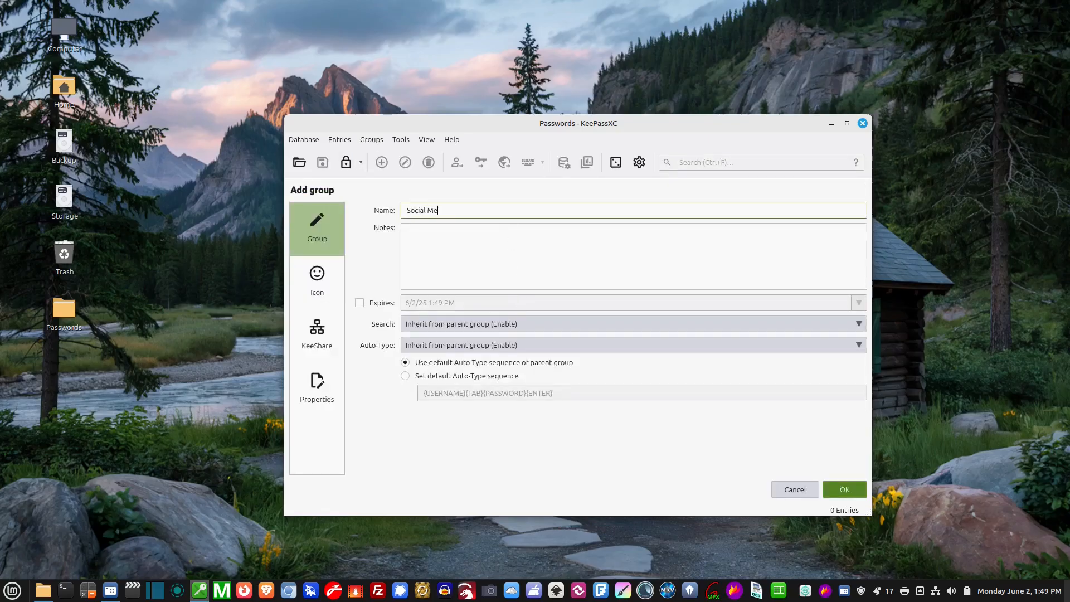
{"action": "left_click", "coordinate": [843, 489]}
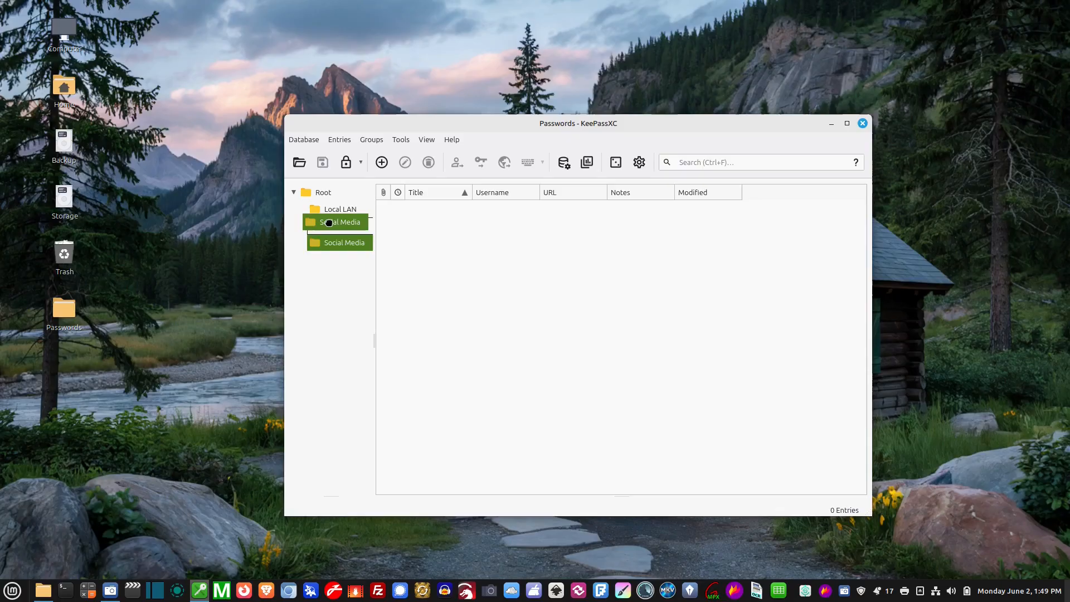
{"action": "left_click_drag", "start_coordinate": [339, 222], "coordinate": [339, 243]}
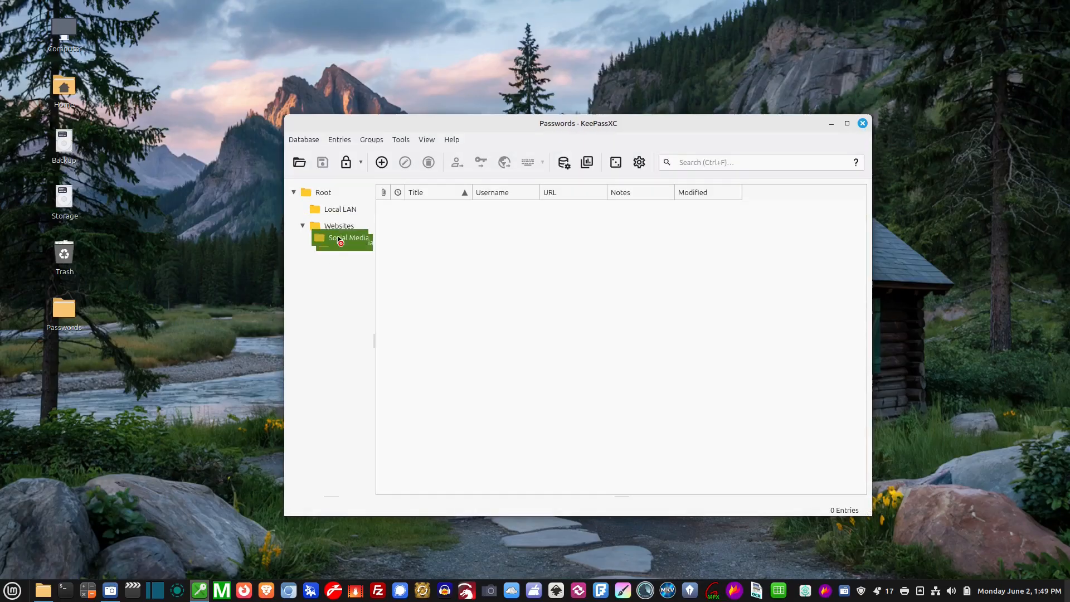
{"action": "left_click_drag", "start_coordinate": [348, 237], "coordinate": [343, 226]}
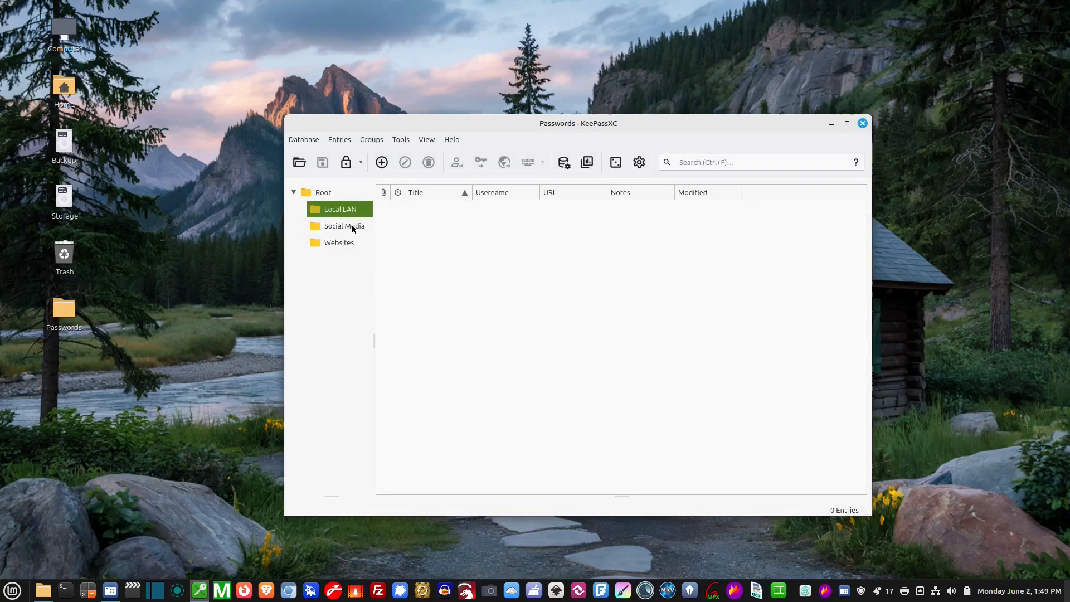
{"action": "mouse_move", "coordinate": [426, 264]}
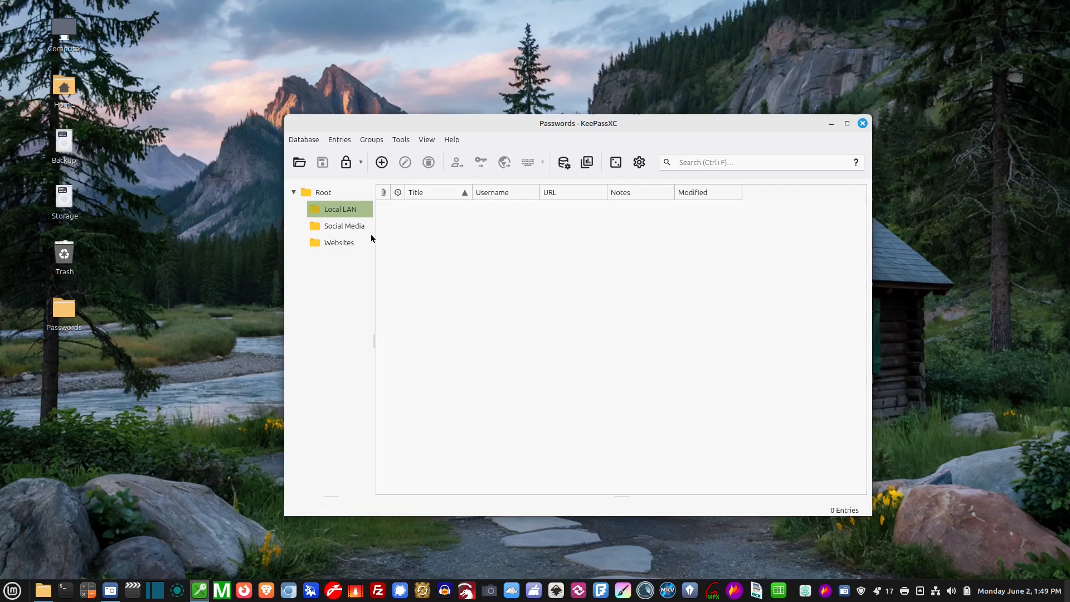
{"action": "left_click", "coordinate": [344, 226]}
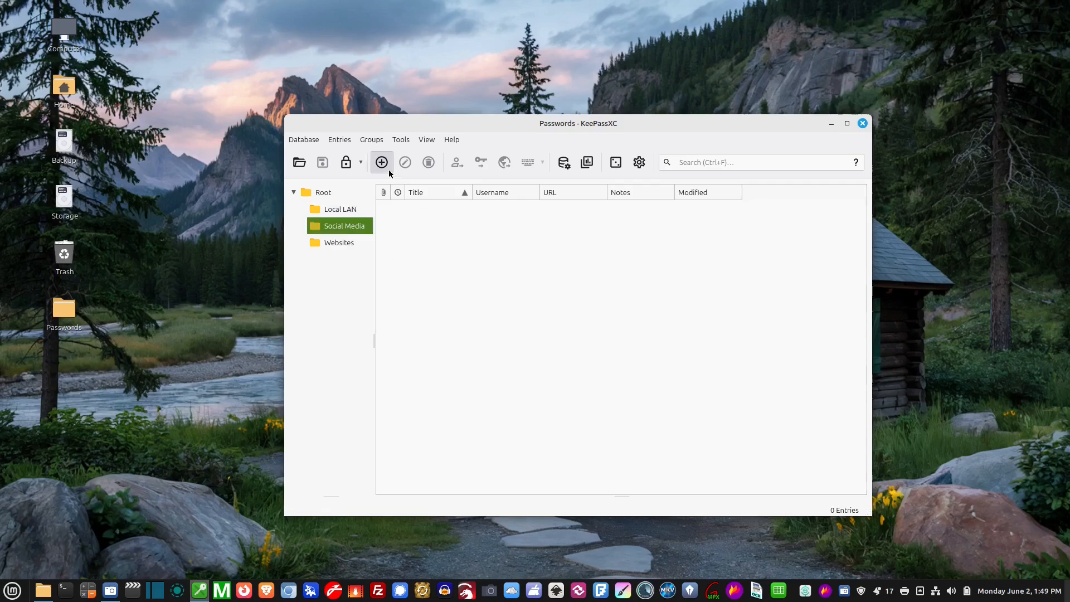
Add a Social Media entry titled Facebook with username me and a password
{"action": "left_click", "coordinate": [380, 162]}
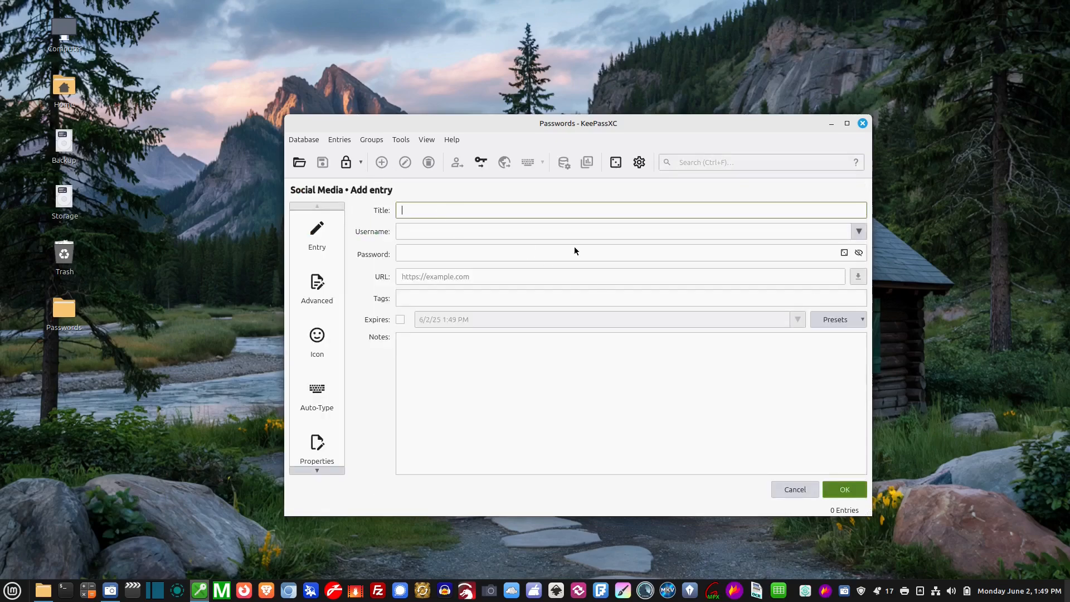
{"action": "type", "text": "Facebook"}
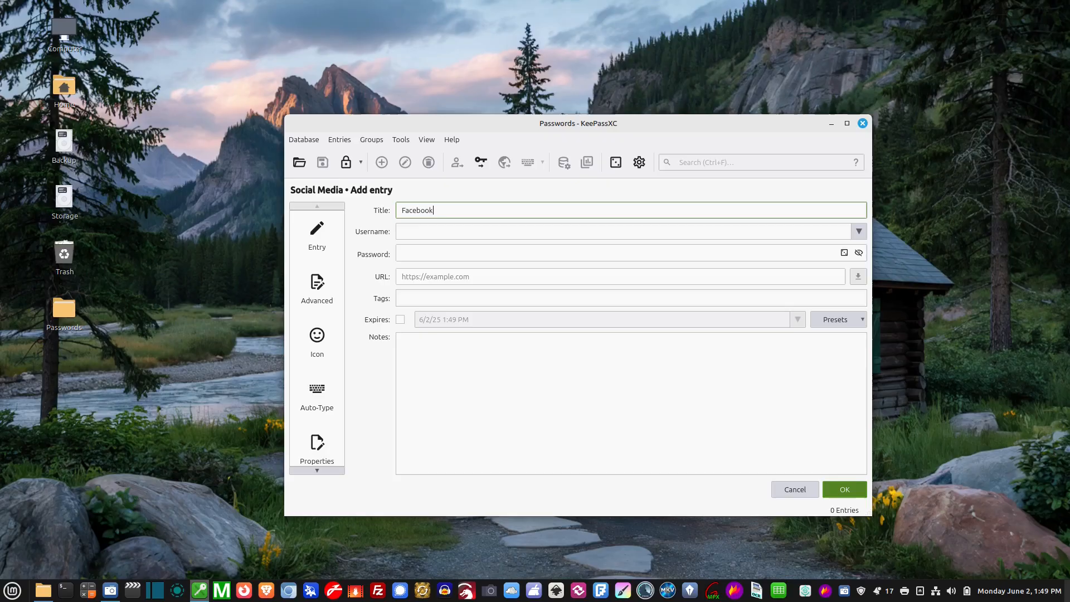
{"action": "type", "text": "m"}
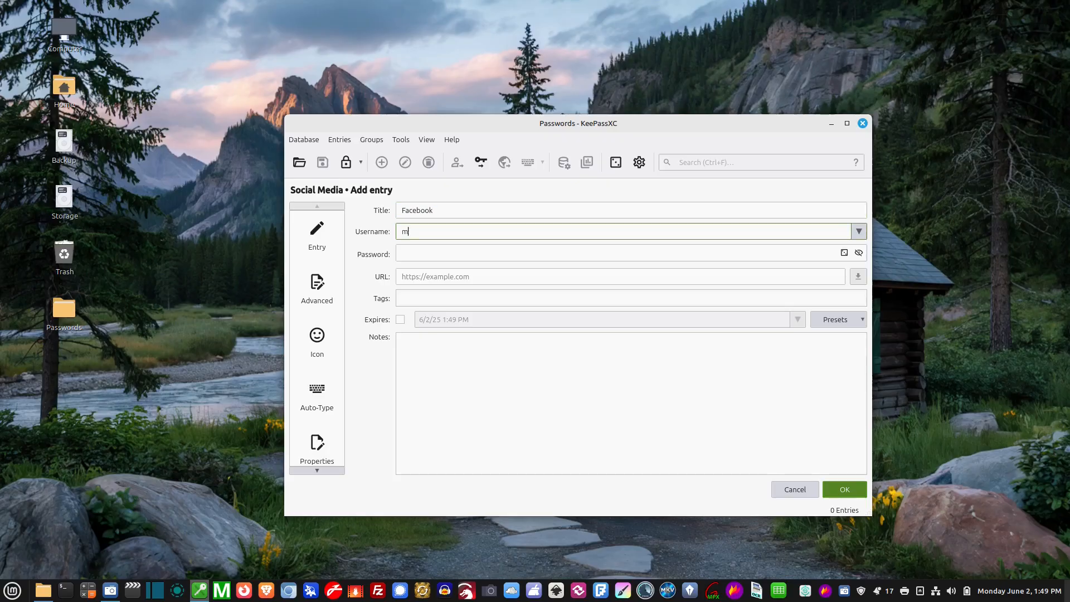
{"action": "type", "text": "e"}
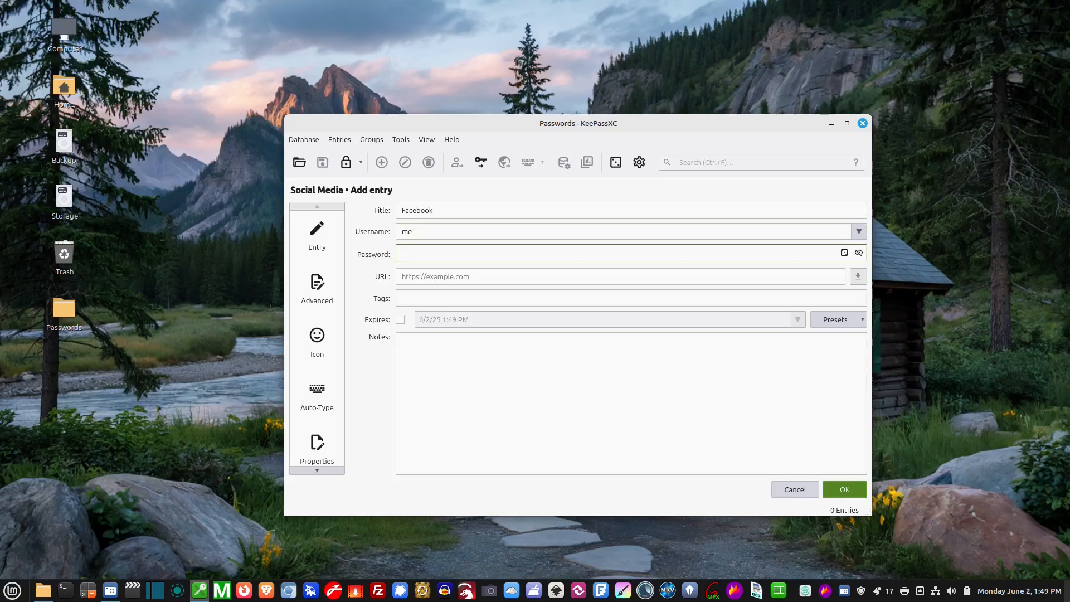
{"action": "type", "text": "password"}
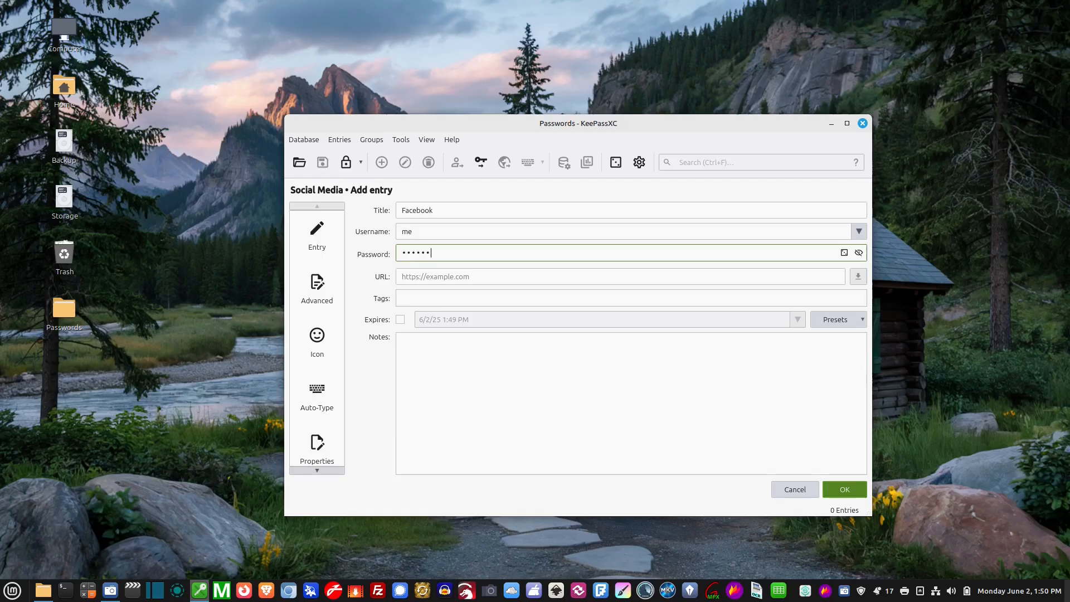
{"action": "mouse_move", "coordinate": [938, 394]}
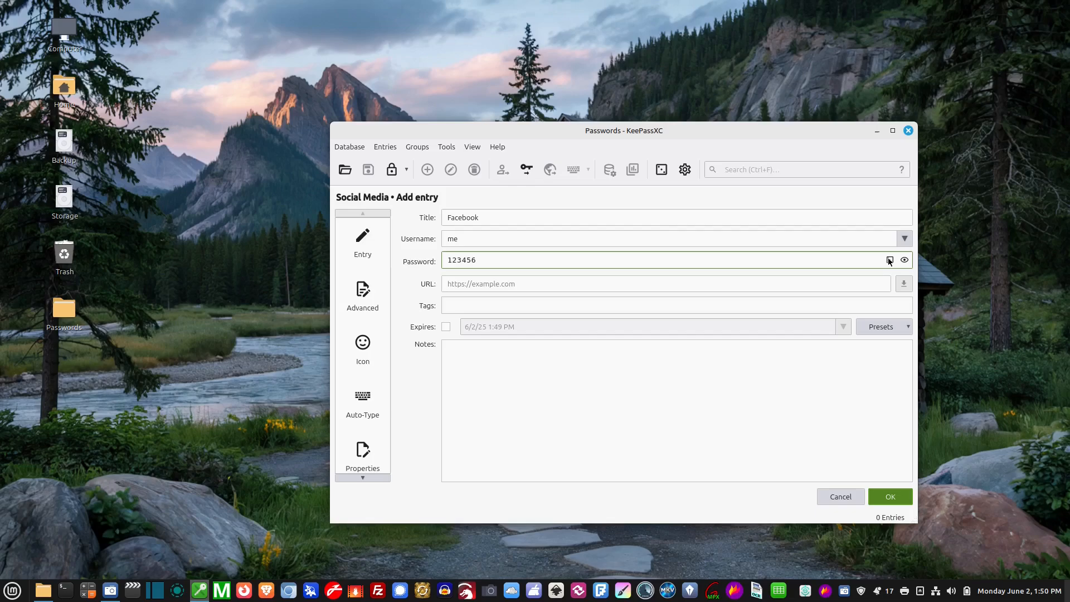
{"action": "left_click", "coordinate": [889, 260]}
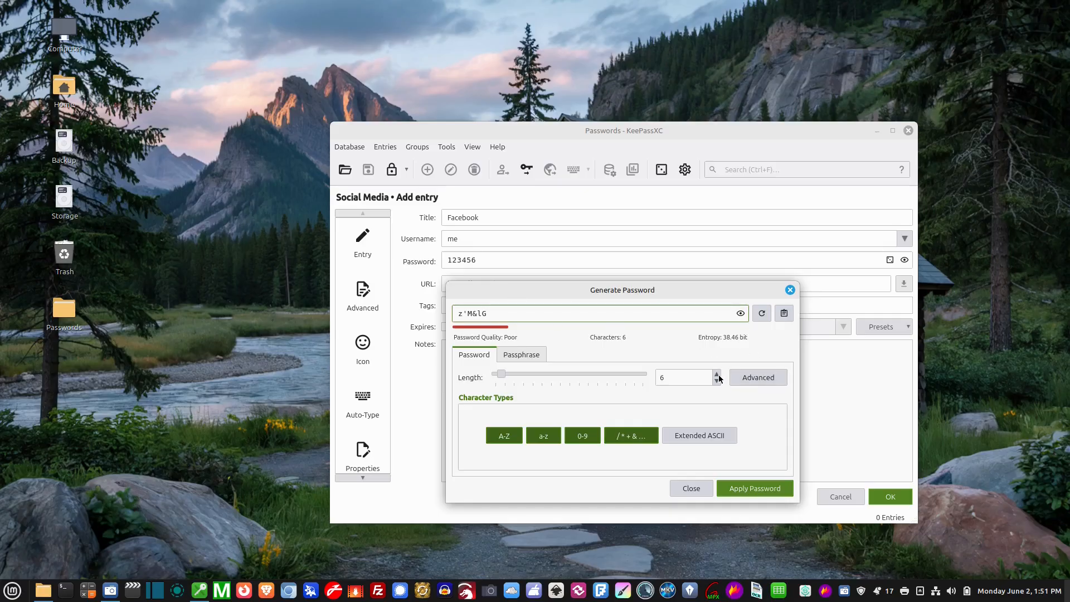
{"action": "left_click", "coordinate": [717, 373]}
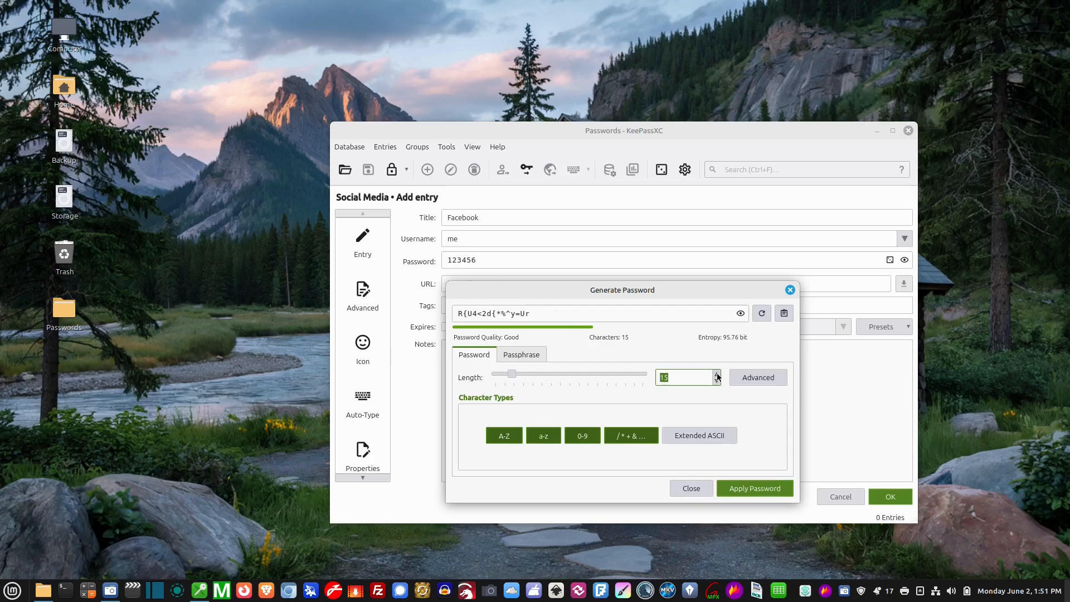
{"action": "left_click", "coordinate": [715, 373]}
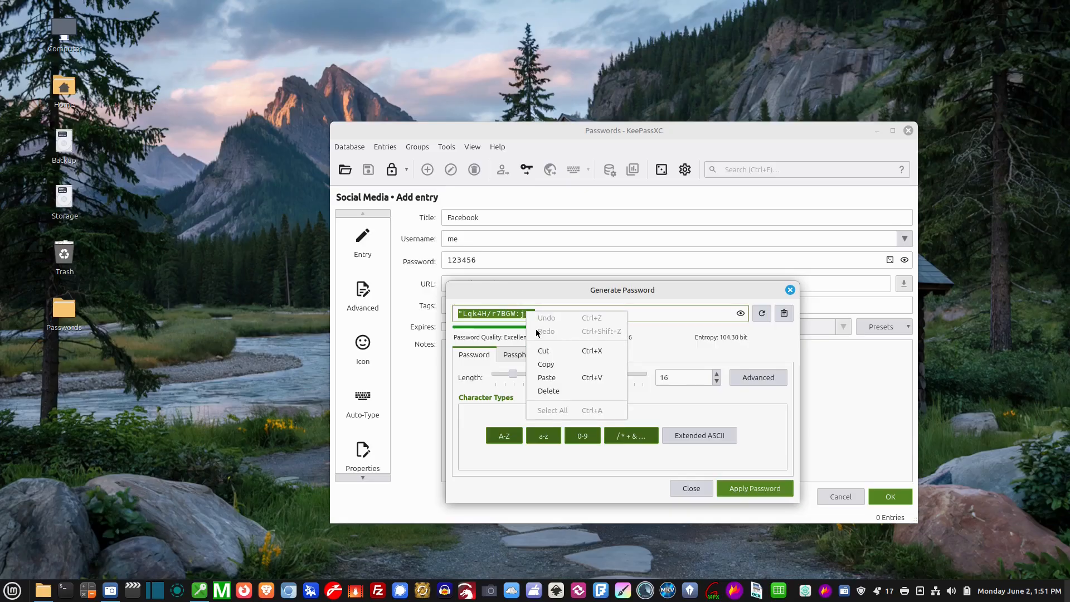
{"action": "left_click", "coordinate": [754, 488]}
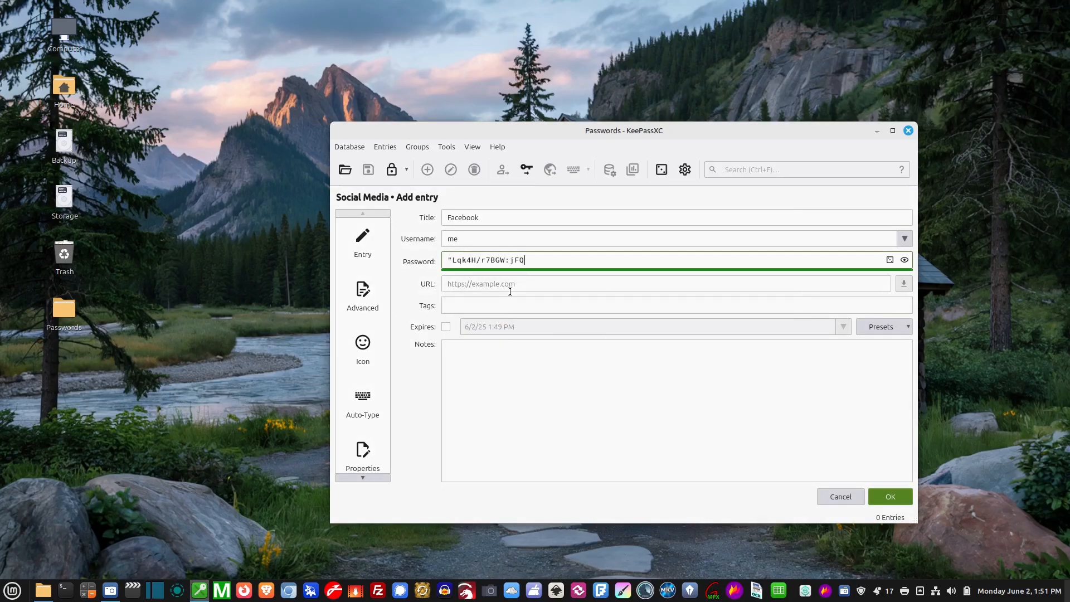
{"action": "mouse_move", "coordinate": [559, 140]}
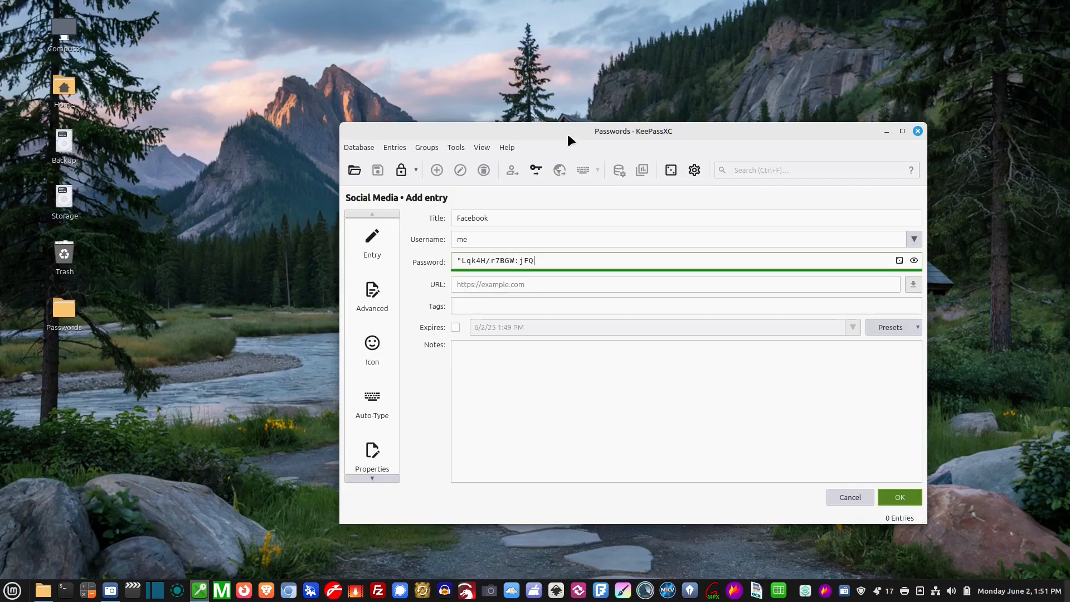
{"action": "mouse_move", "coordinate": [586, 162]}
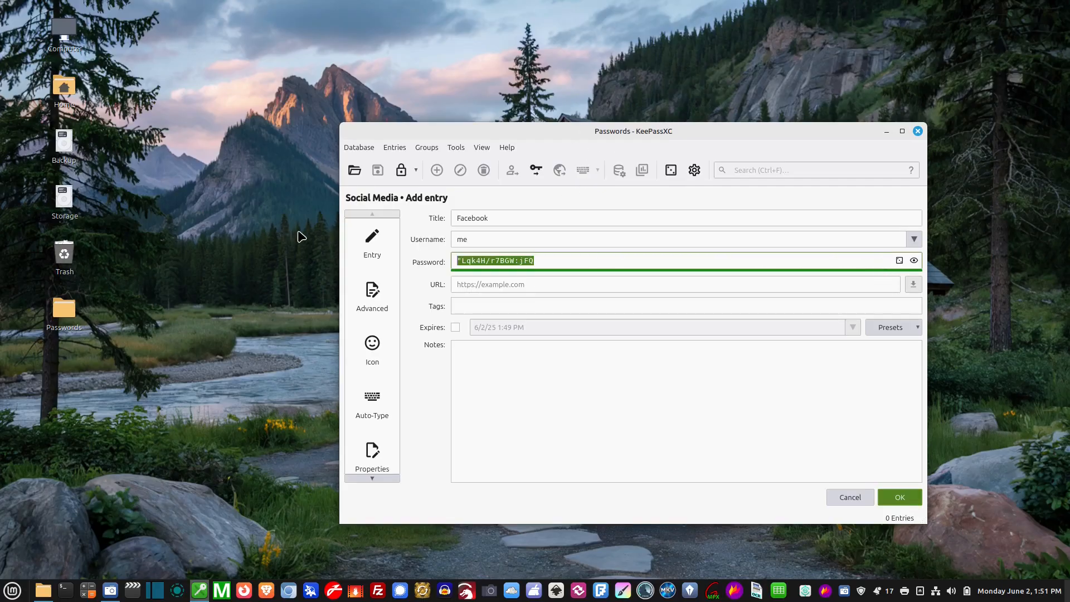
{"action": "mouse_move", "coordinate": [538, 198]}
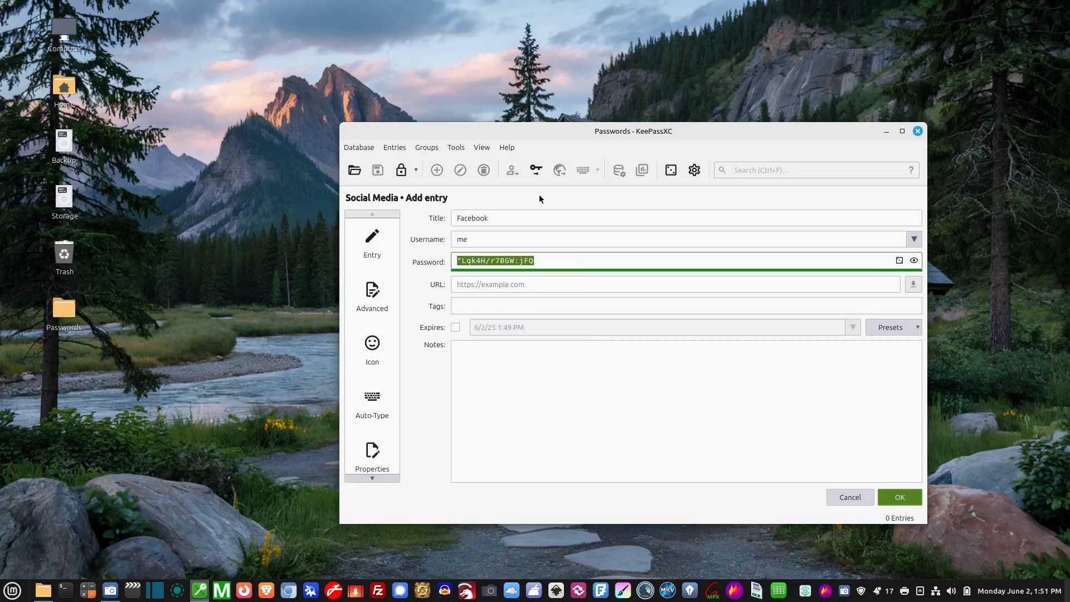
{"action": "mouse_move", "coordinate": [546, 265]}
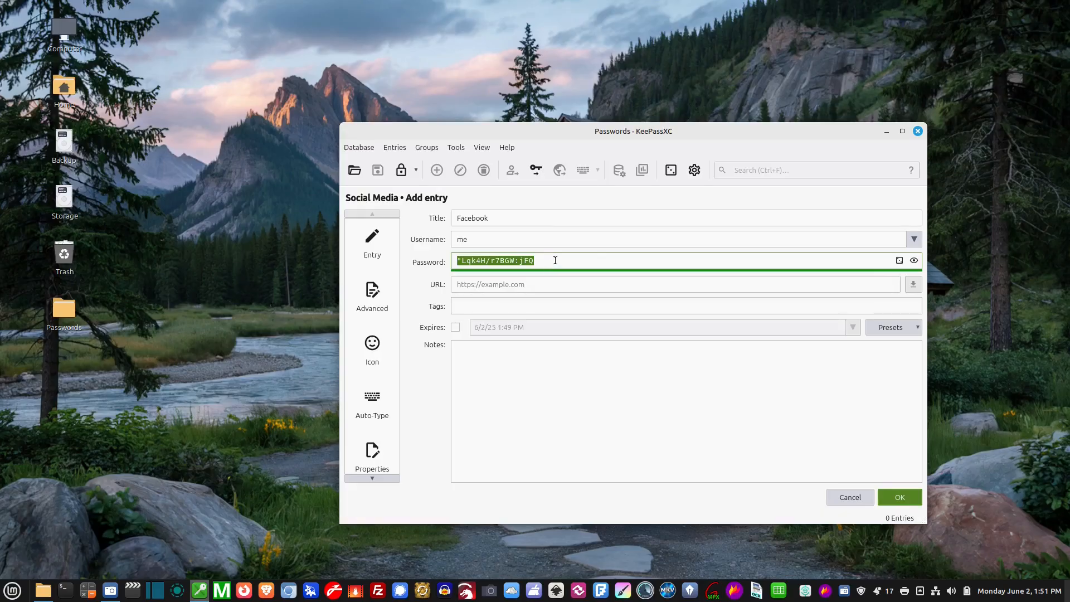
{"action": "mouse_move", "coordinate": [602, 280]}
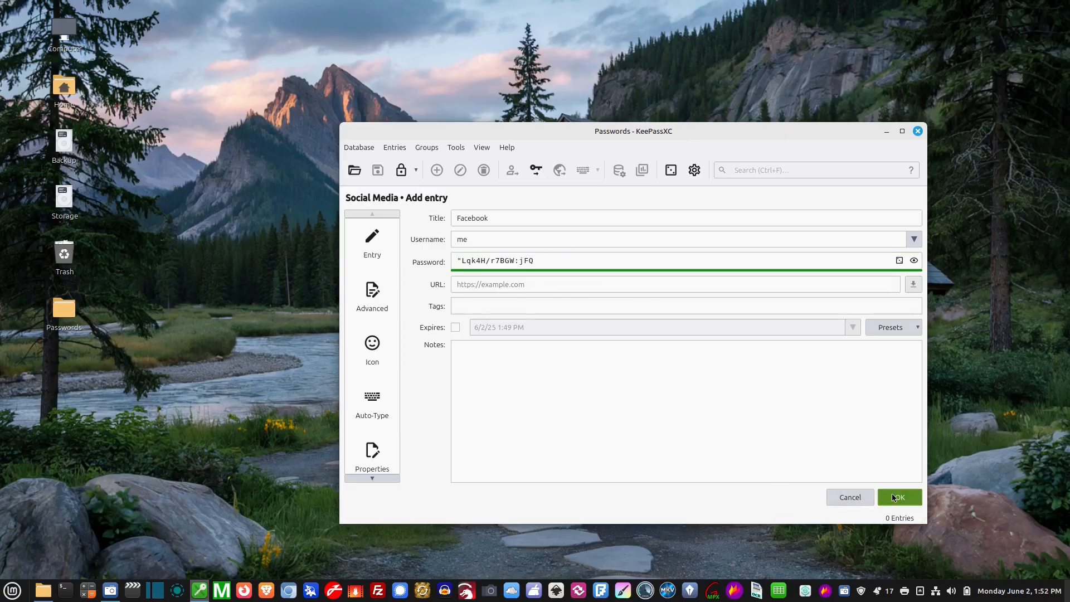
{"action": "left_click", "coordinate": [675, 283]}
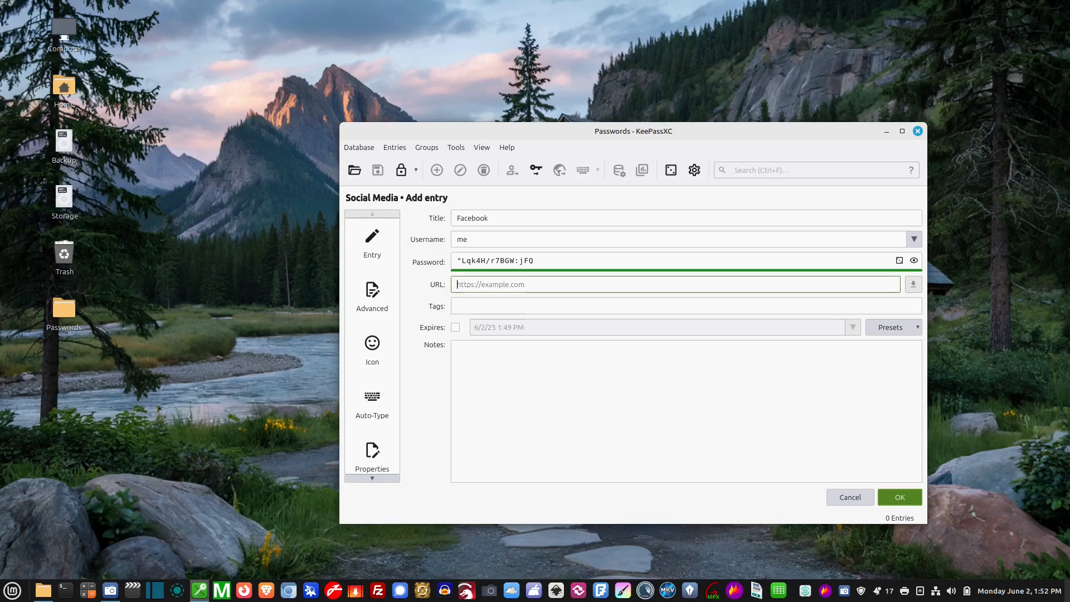
{"action": "type", "text": "www.facebo"}
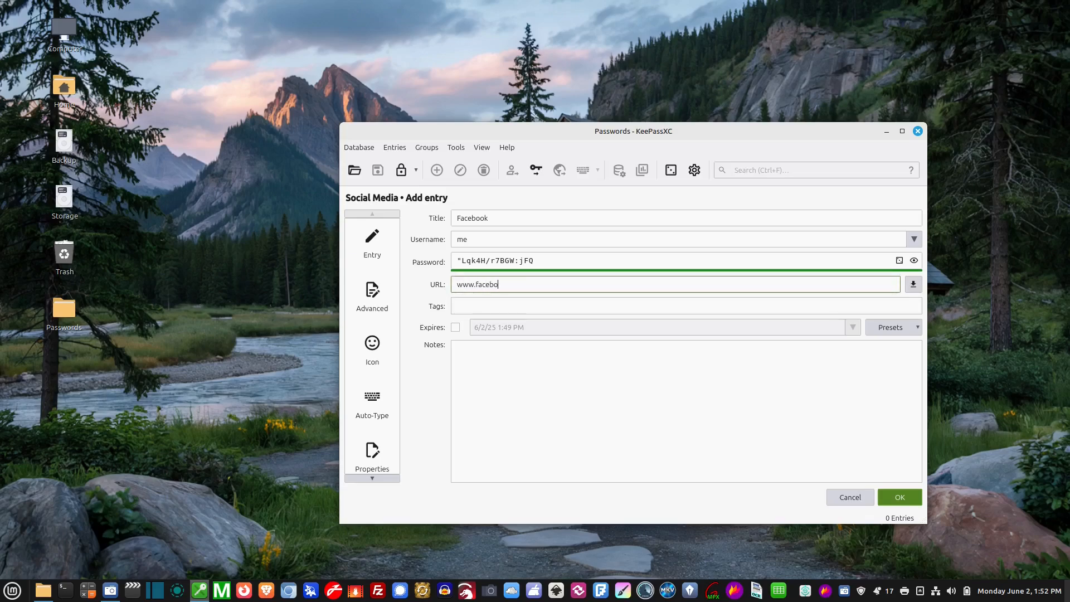
{"action": "type", "text": "ok.xc"}
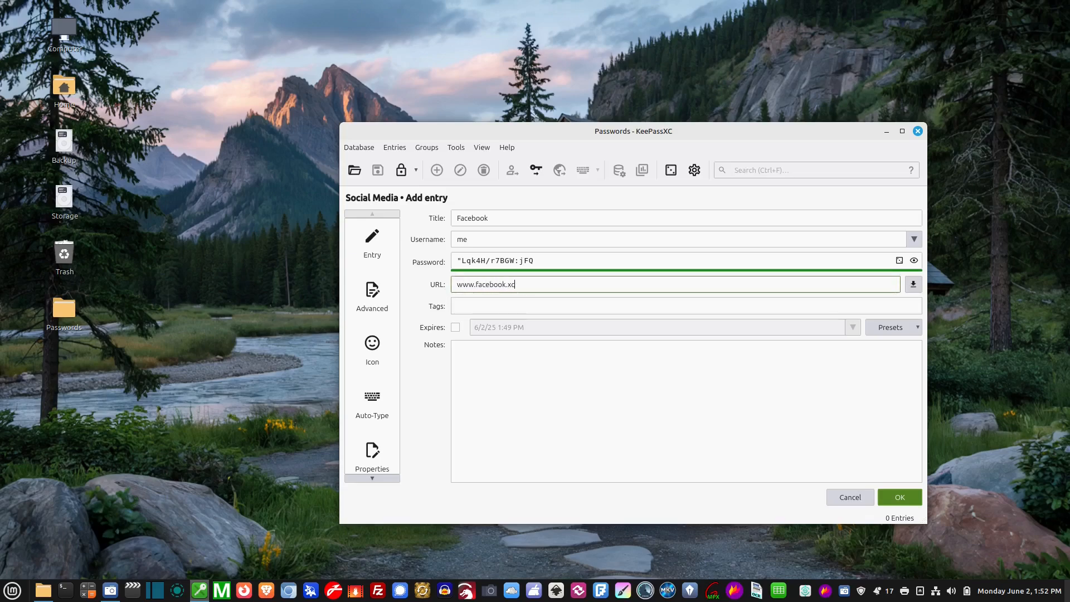
{"action": "type", "text": "om"}
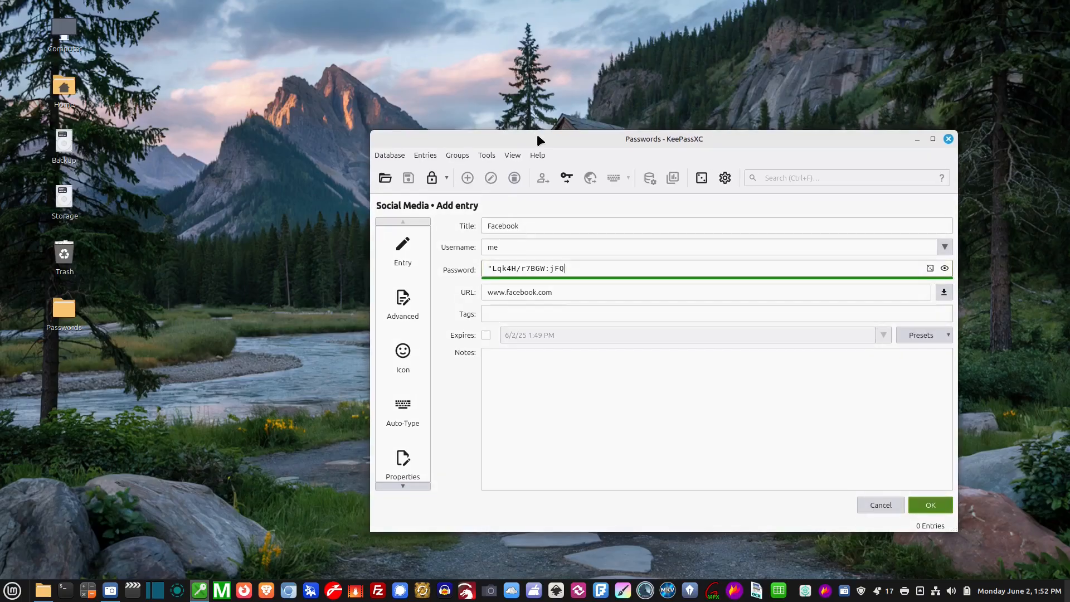
{"action": "mouse_move", "coordinate": [524, 172]}
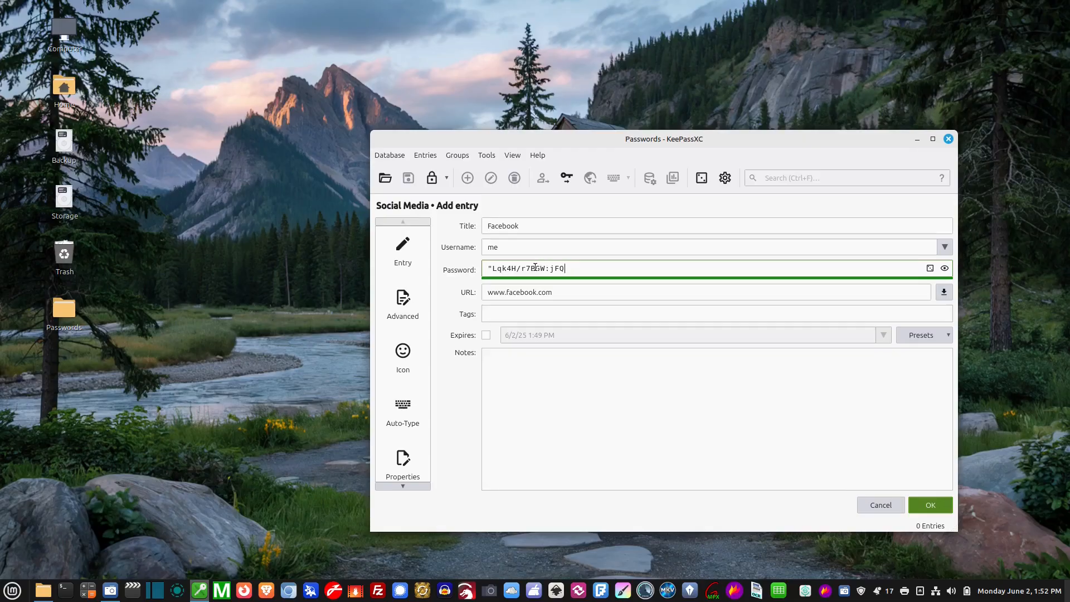
{"action": "double_click", "coordinate": [556, 268]}
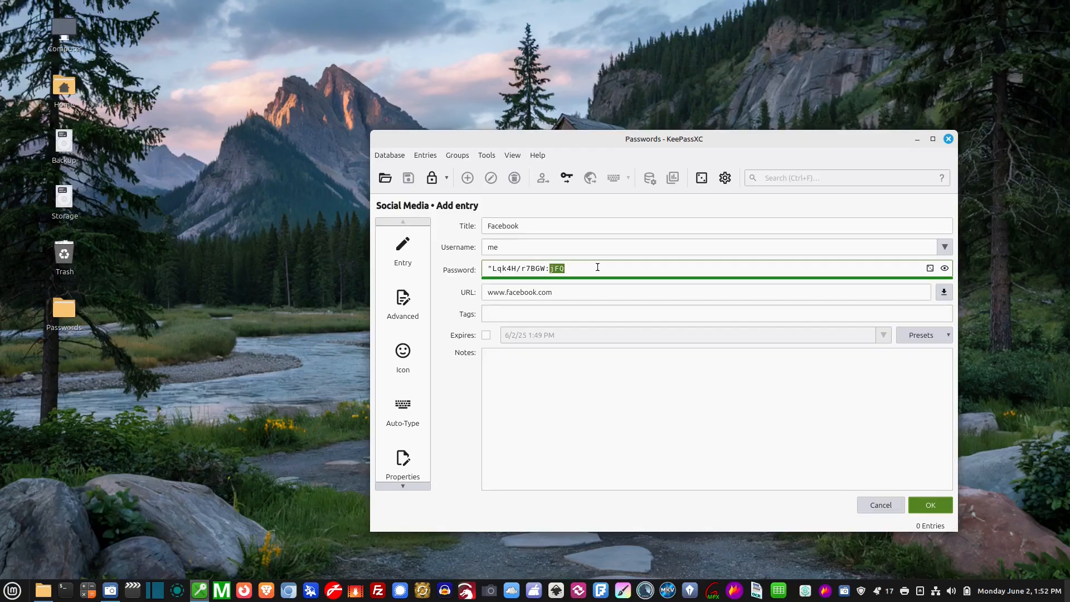
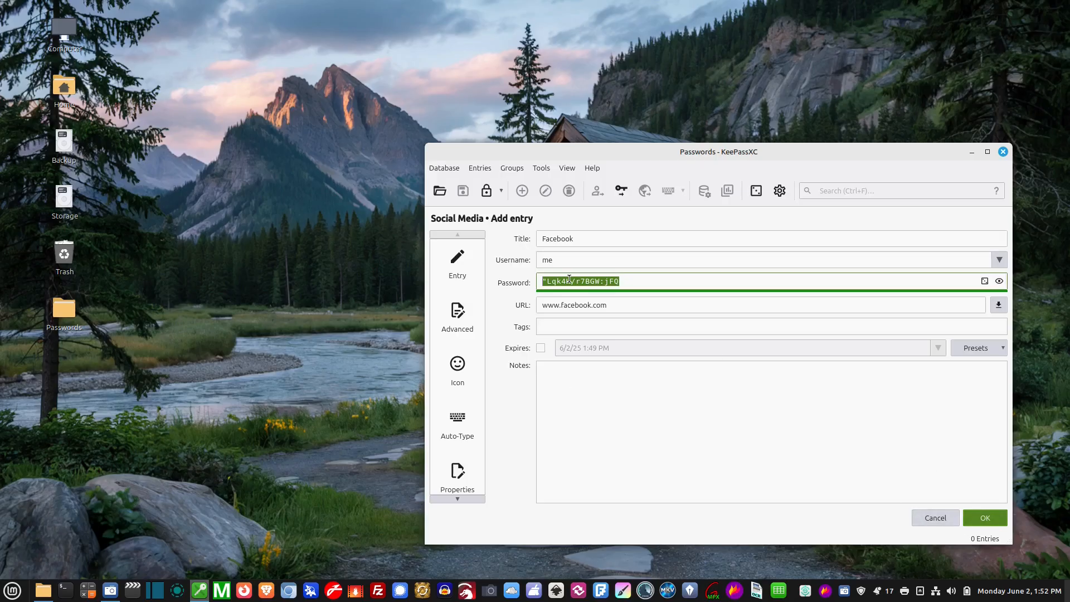
Save the Facebook entry and browse the Social Media and Websites groups
{"action": "left_click", "coordinate": [984, 517]}
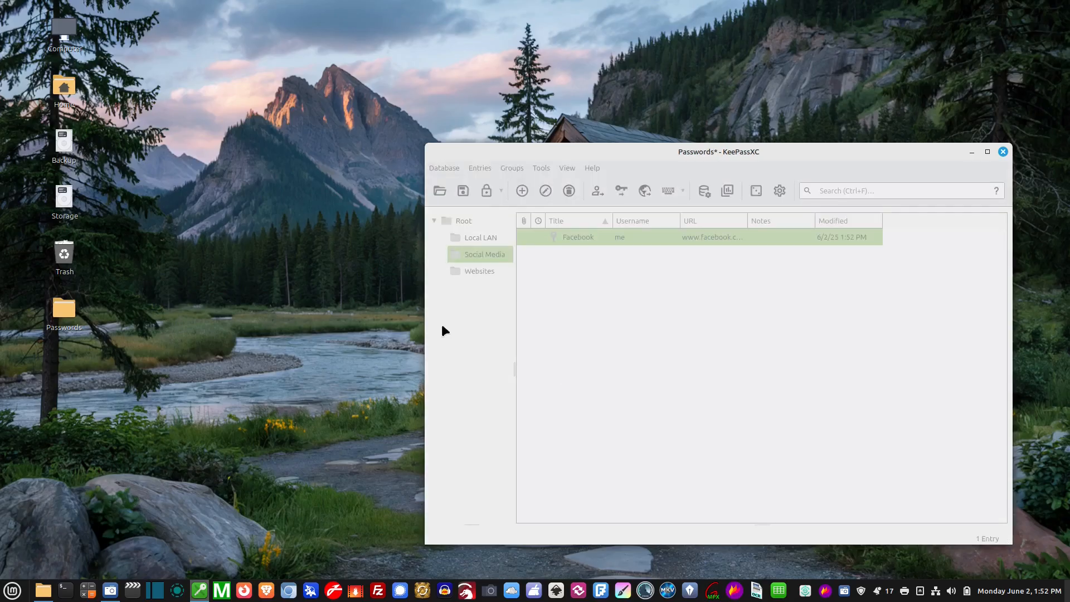
{"action": "left_click", "coordinate": [462, 191]}
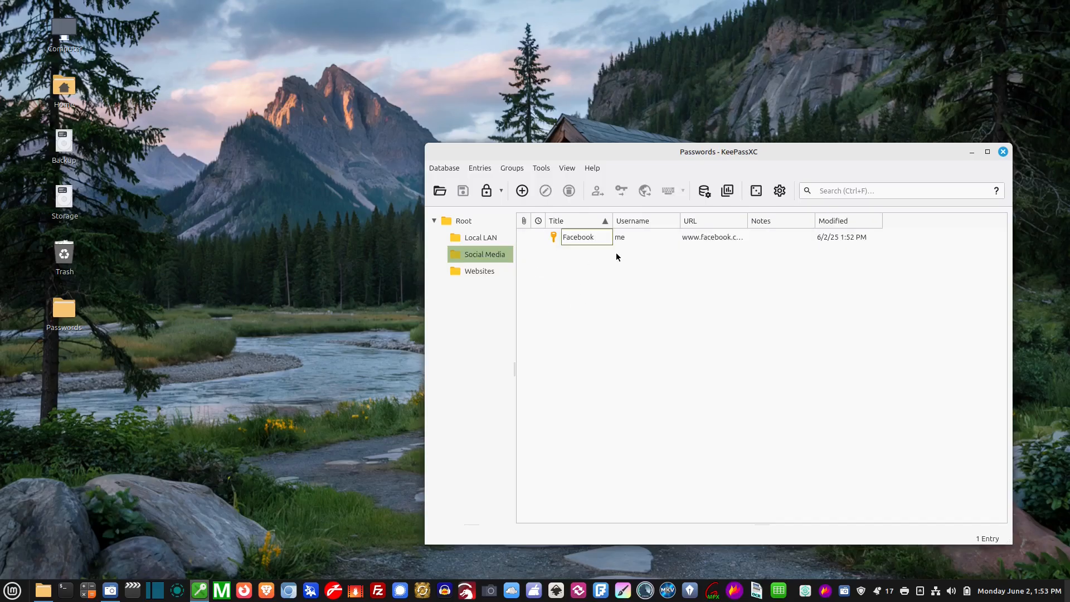
{"action": "left_click", "coordinate": [682, 237]}
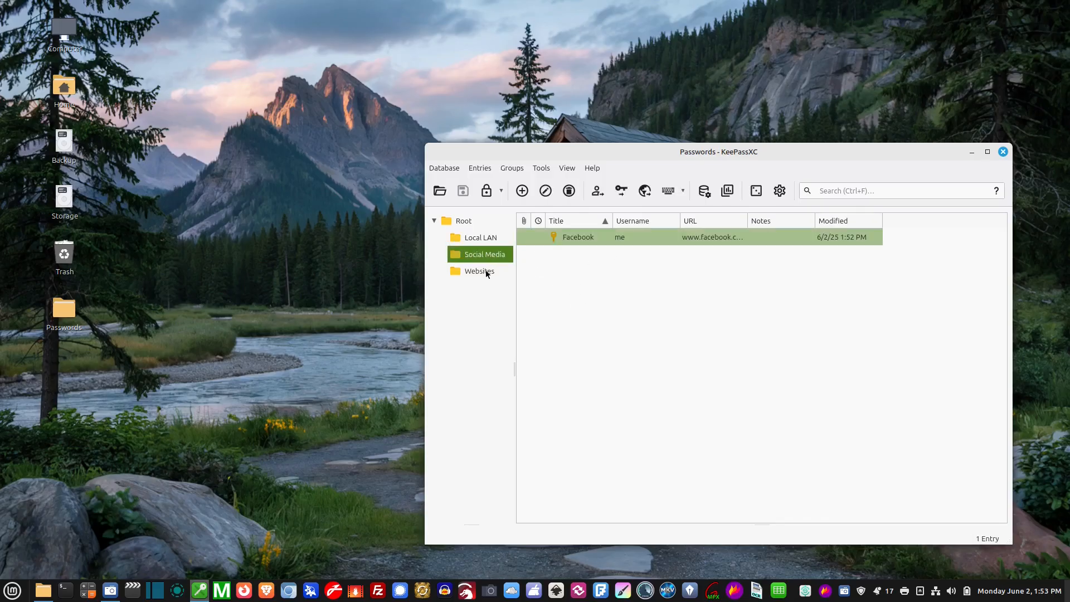
{"action": "left_click", "coordinate": [479, 271]}
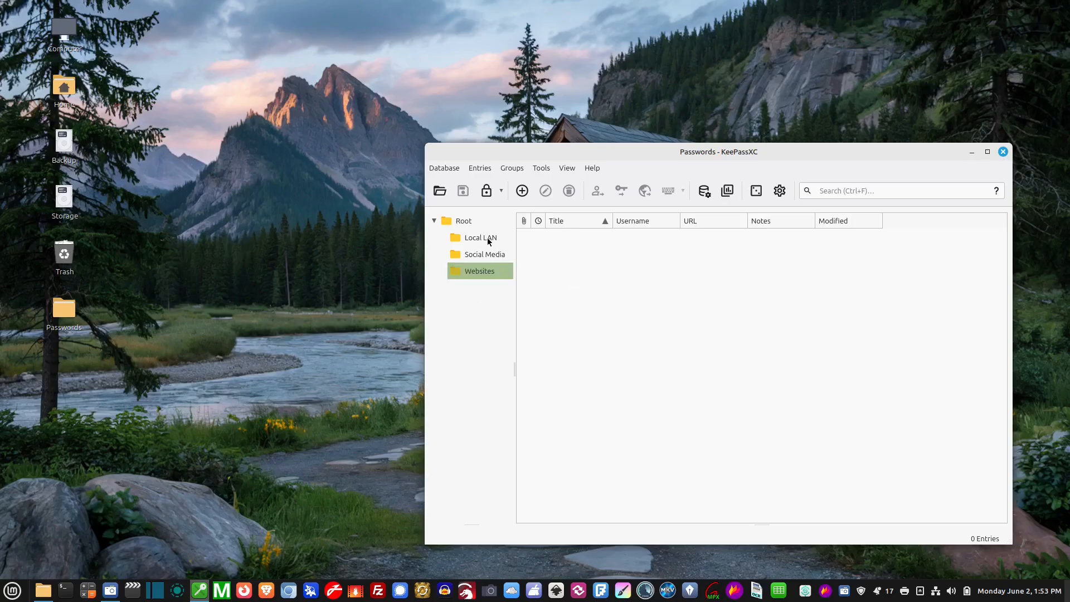
{"action": "mouse_move", "coordinate": [463, 180]}
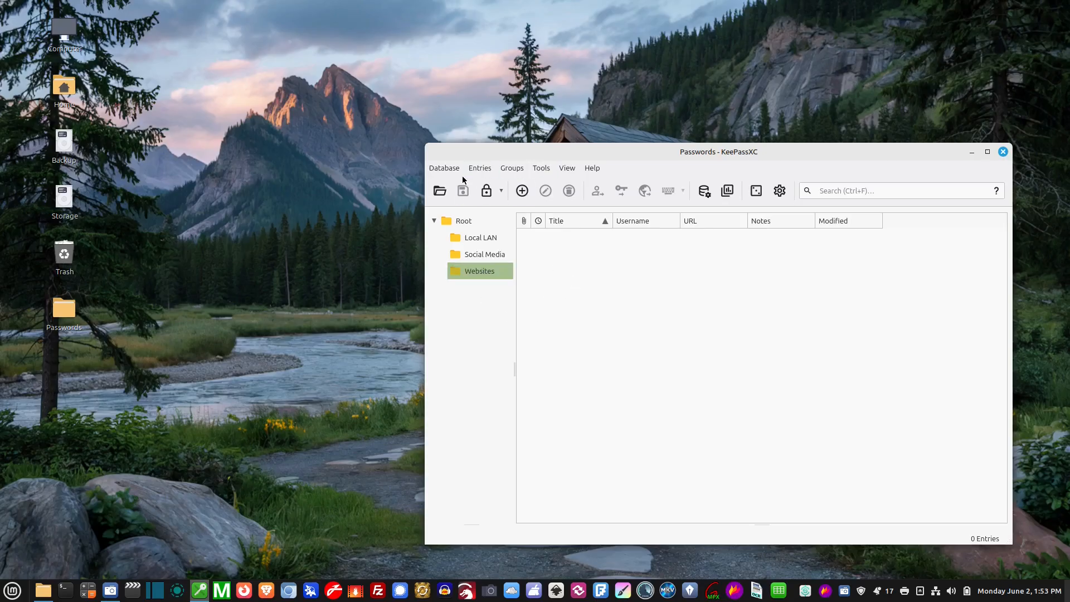
Lock the Passwords database
{"action": "left_click", "coordinate": [443, 168]}
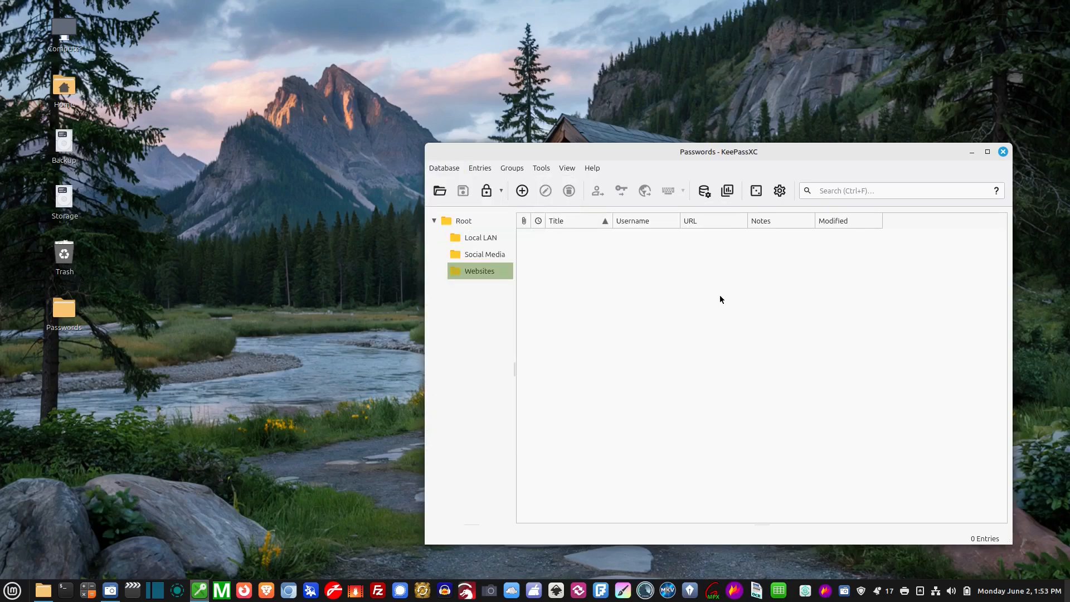
{"action": "left_click", "coordinate": [444, 167]}
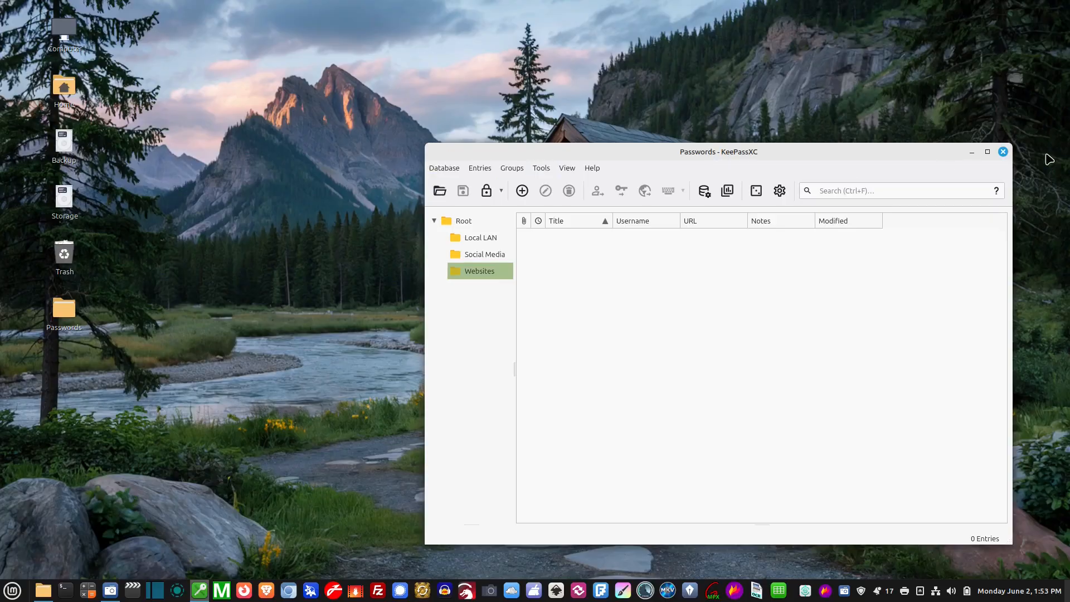
{"action": "left_click", "coordinate": [1002, 151]}
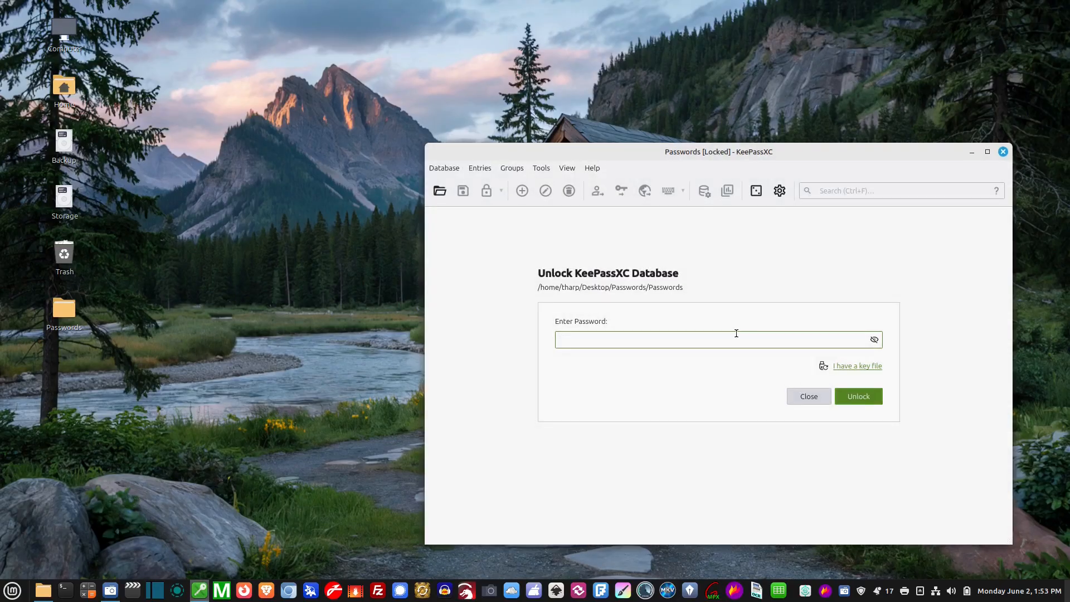
Unlock the database with the master password and view the Websites group
{"action": "type", "text": "password"}
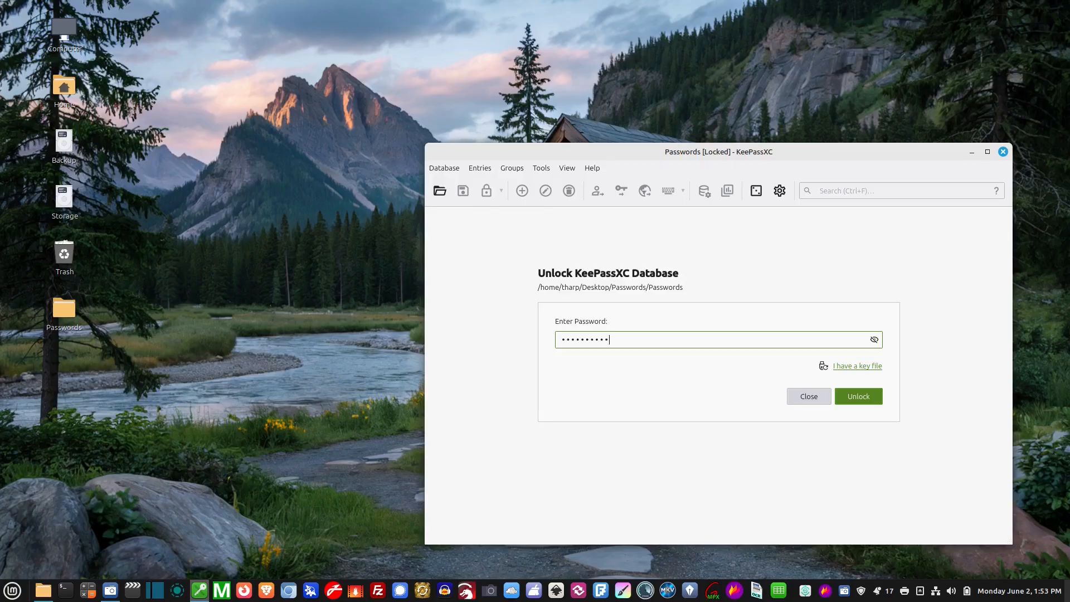
{"action": "left_click", "coordinate": [857, 396]}
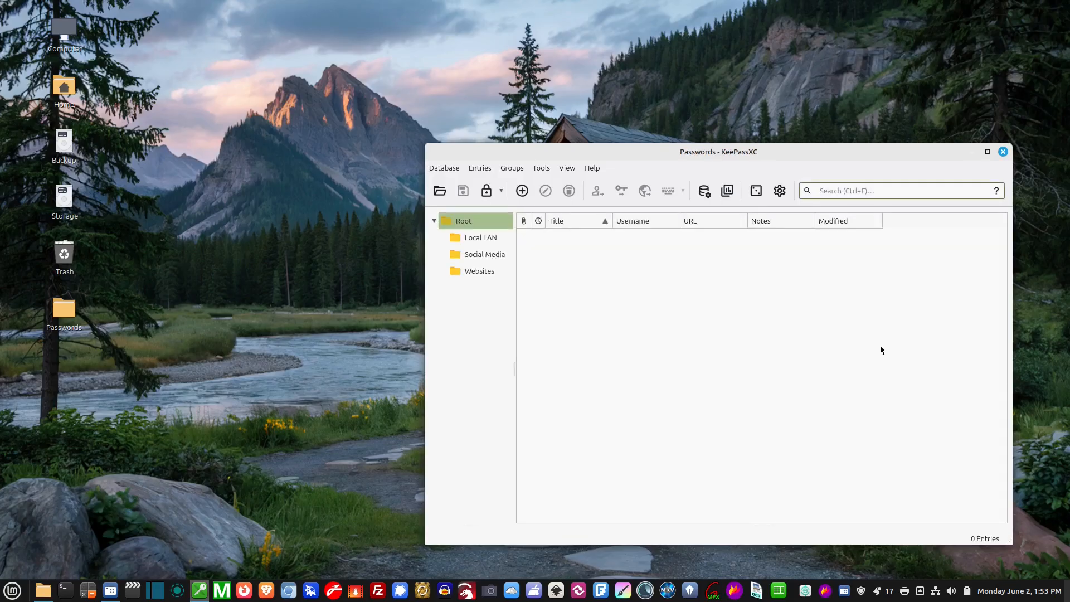
{"action": "mouse_move", "coordinate": [563, 160]}
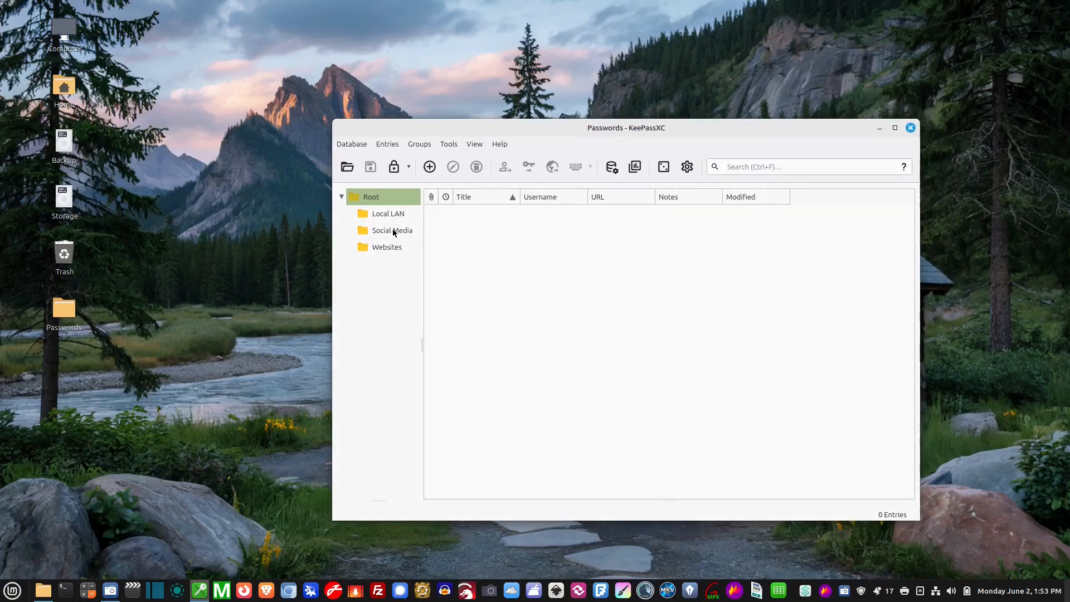
{"action": "left_click", "coordinate": [387, 247]}
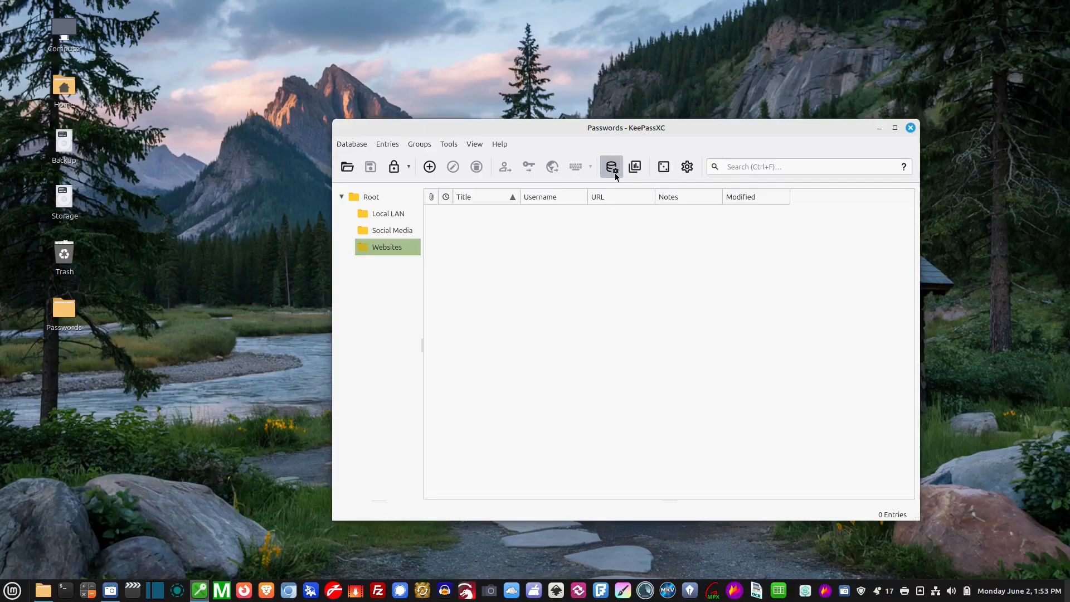
Review the Security and Browser Integration pages of Database Settings, closing without changes
{"action": "left_click", "coordinate": [609, 166]}
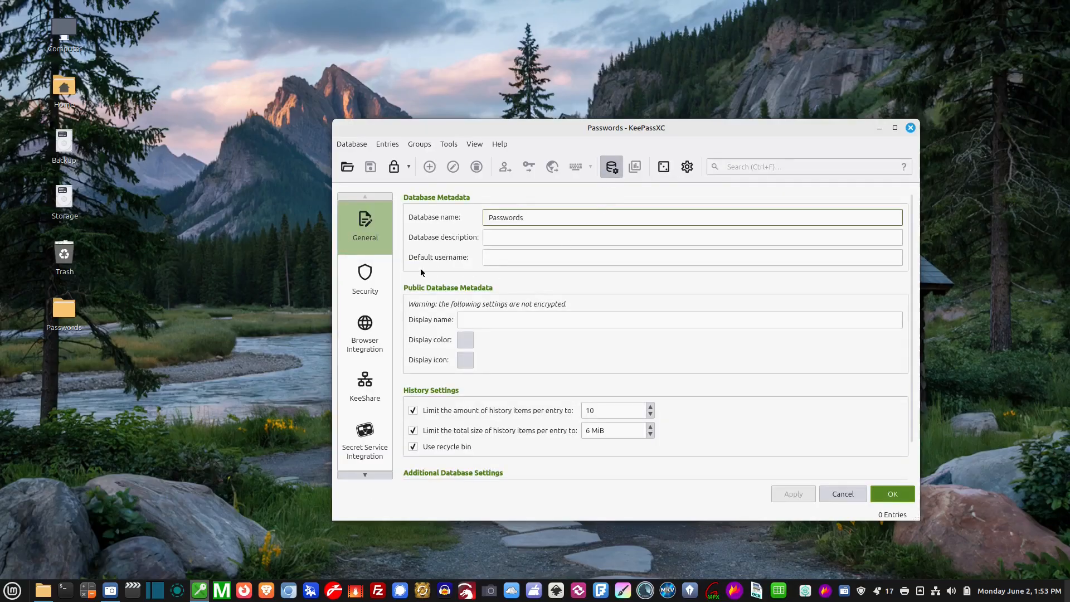
{"action": "left_click", "coordinate": [364, 276]}
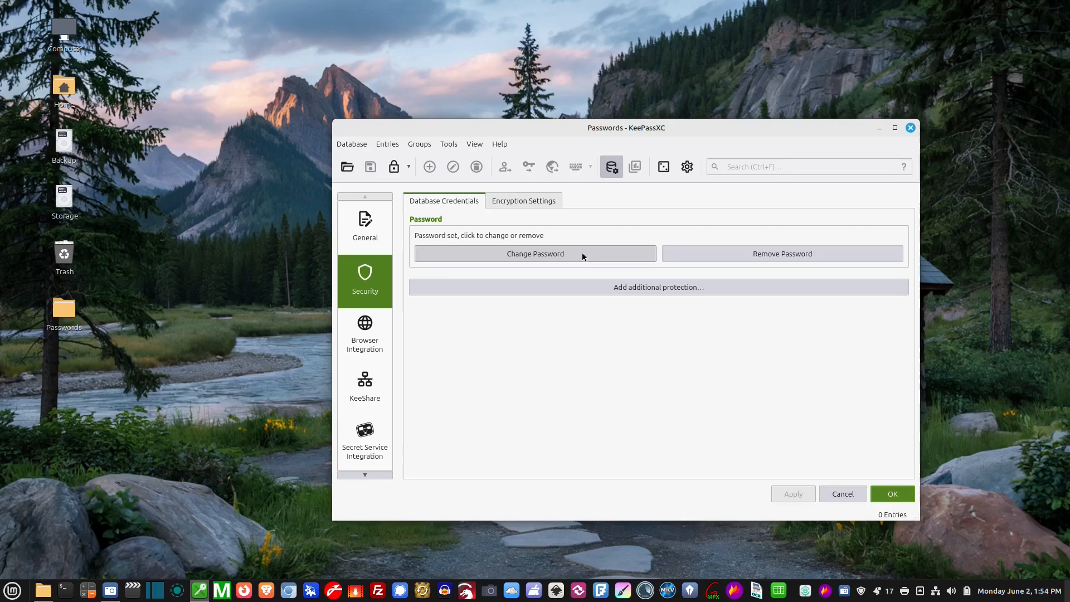
{"action": "left_click", "coordinate": [364, 334]}
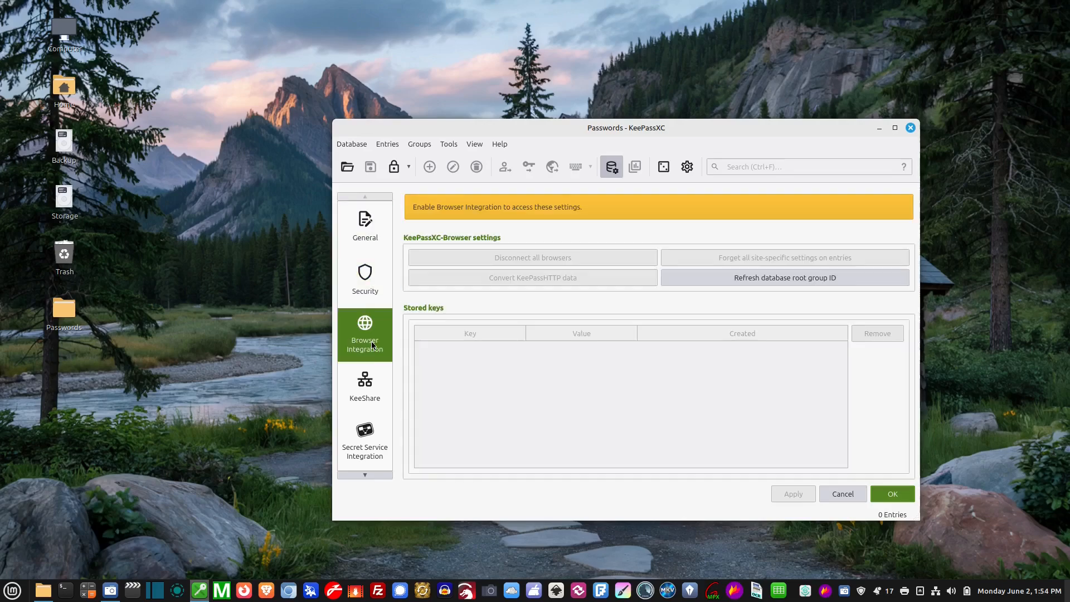
{"action": "left_click", "coordinate": [364, 279]}
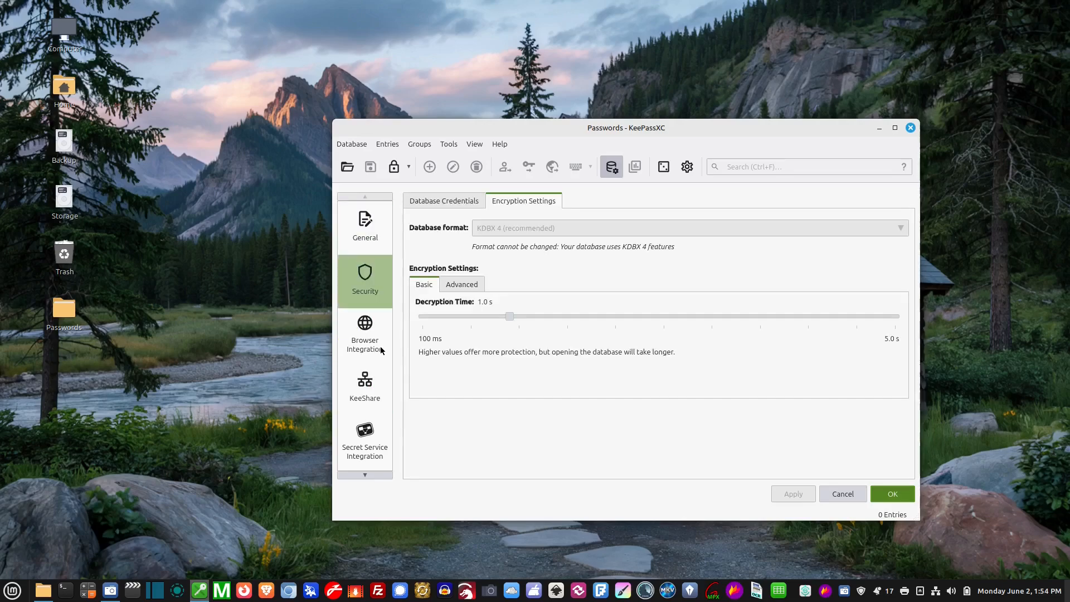
{"action": "left_click", "coordinate": [365, 334]}
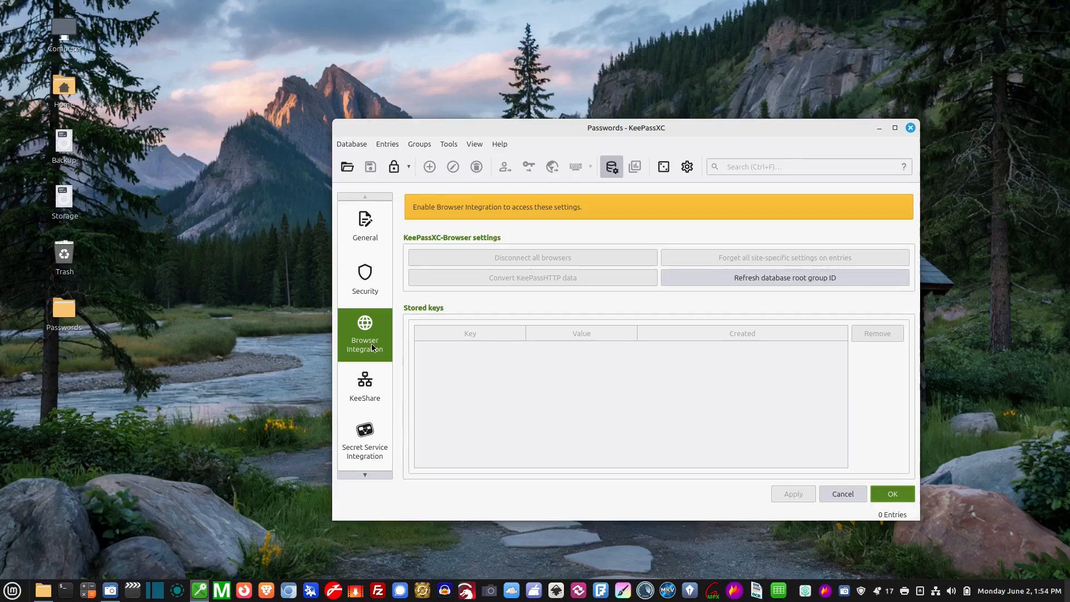
{"action": "mouse_move", "coordinate": [401, 302]}
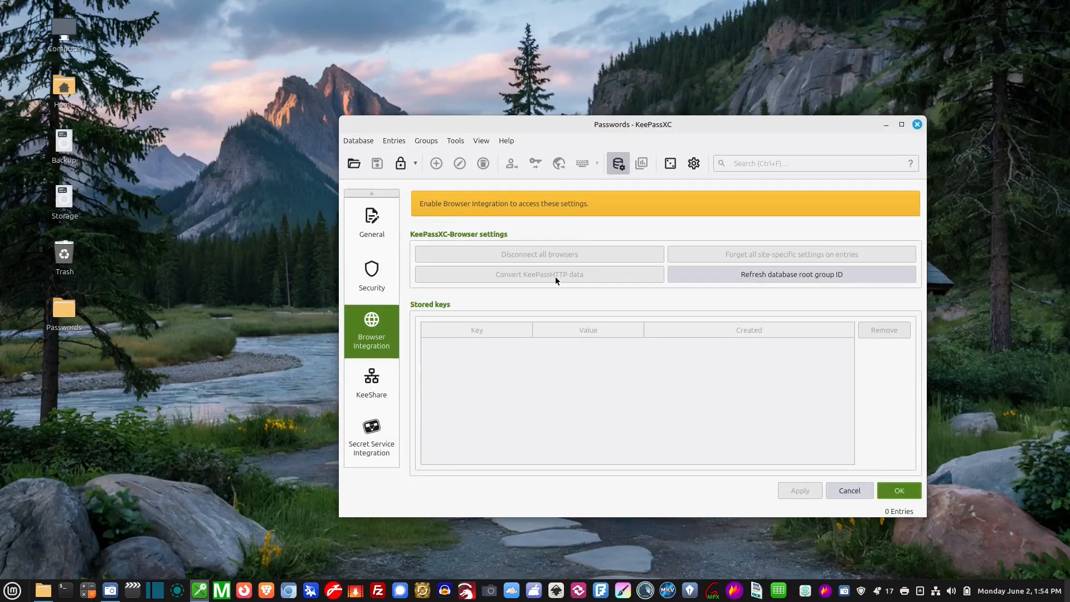
{"action": "mouse_move", "coordinate": [388, 391]}
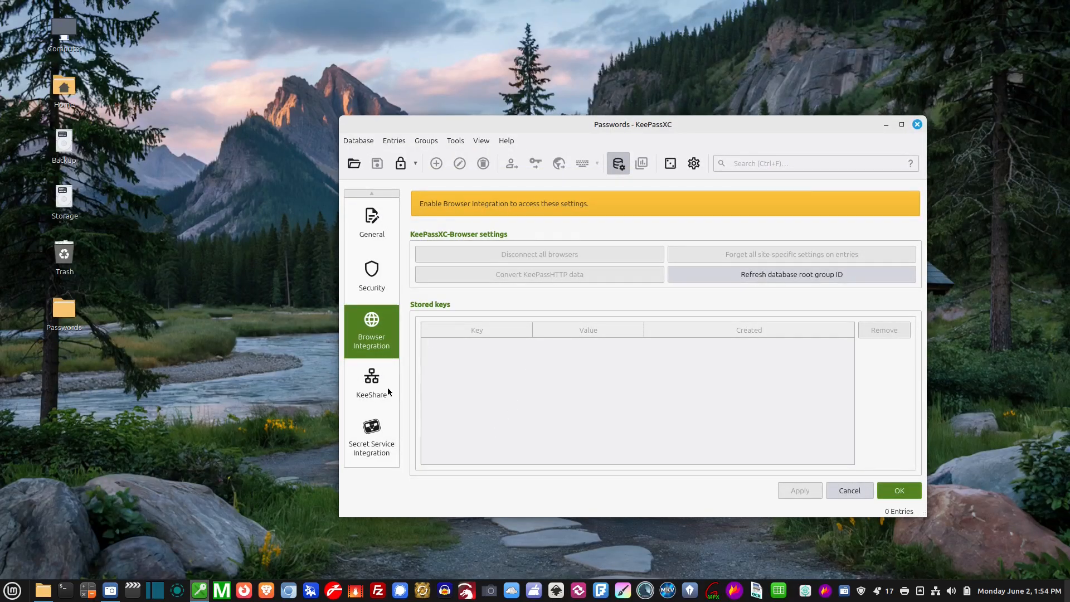
{"action": "left_click", "coordinate": [899, 490]}
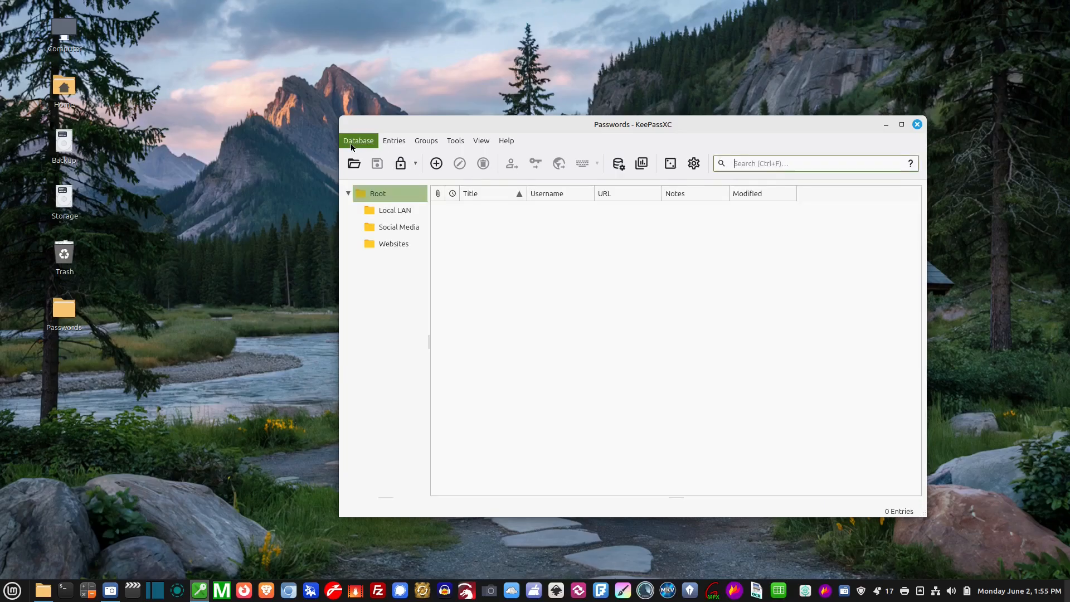
{"action": "left_click", "coordinate": [358, 141]}
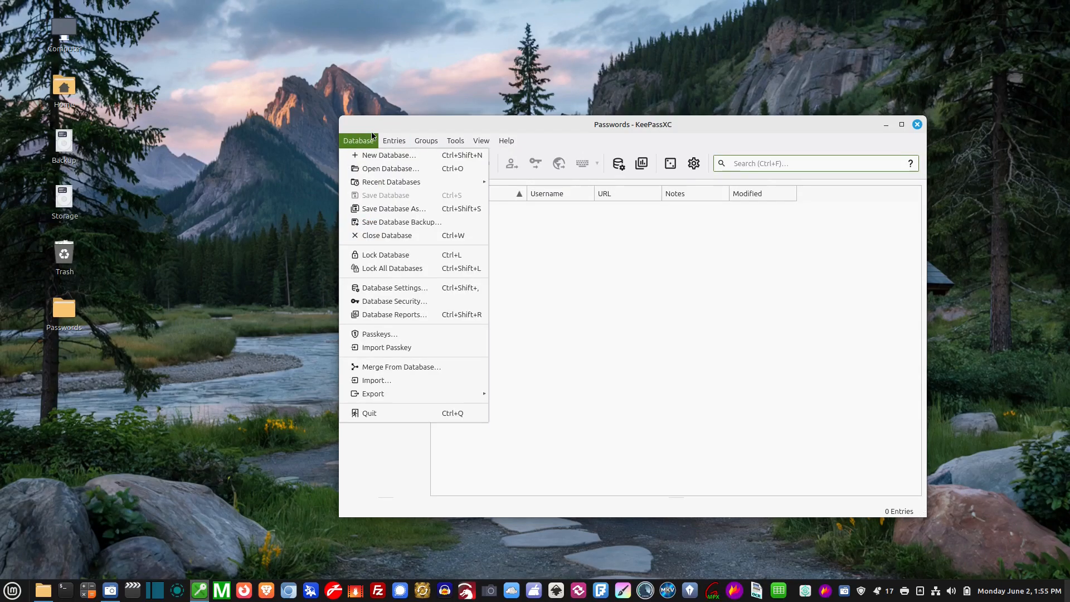
{"action": "left_click", "coordinate": [386, 235]}
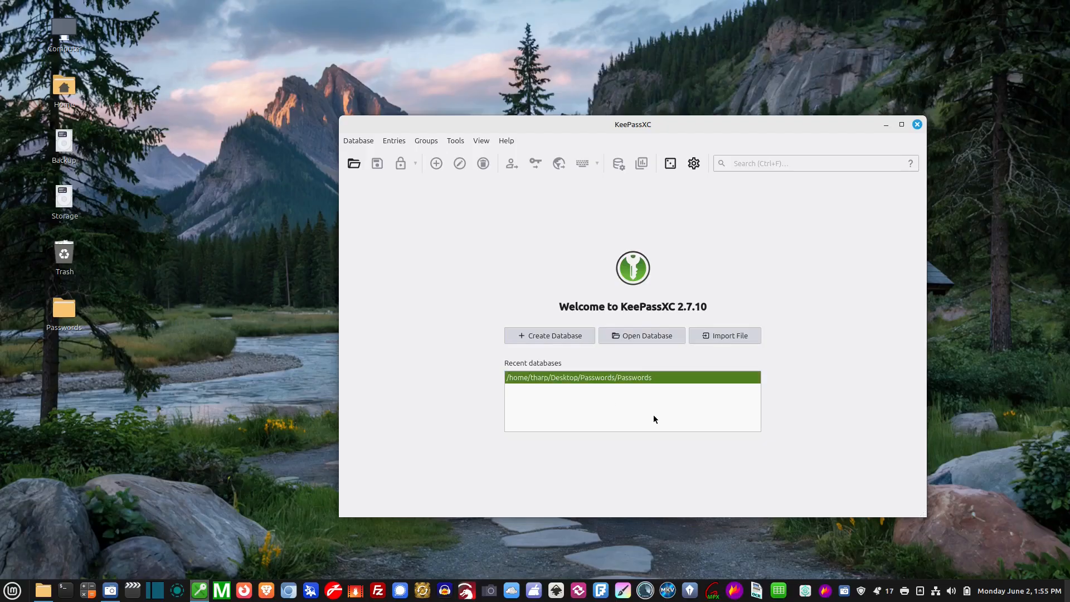
{"action": "mouse_move", "coordinate": [487, 340]}
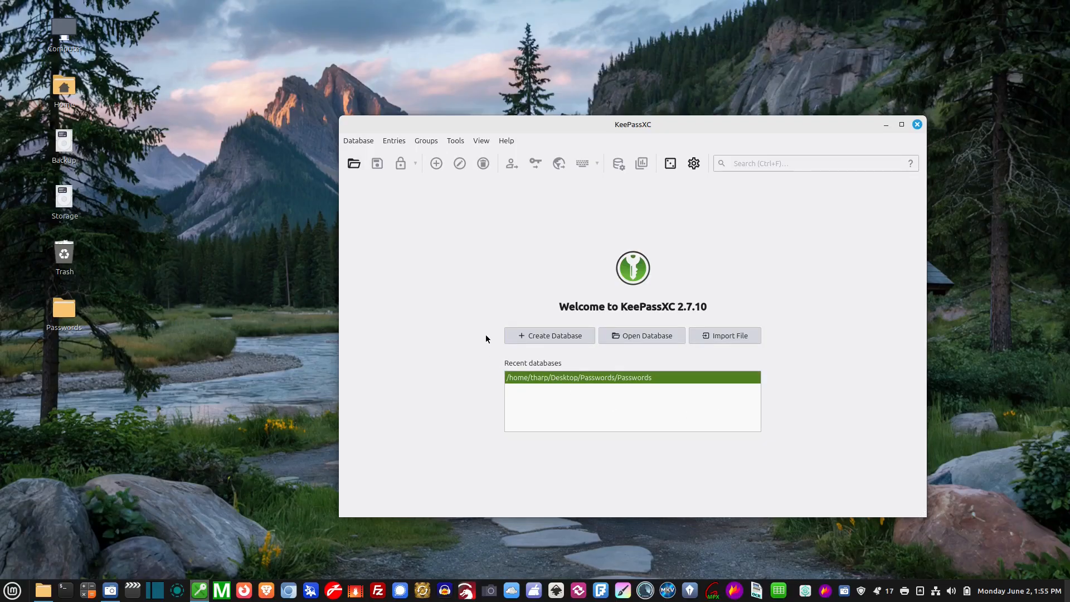
{"action": "mouse_move", "coordinate": [592, 380]}
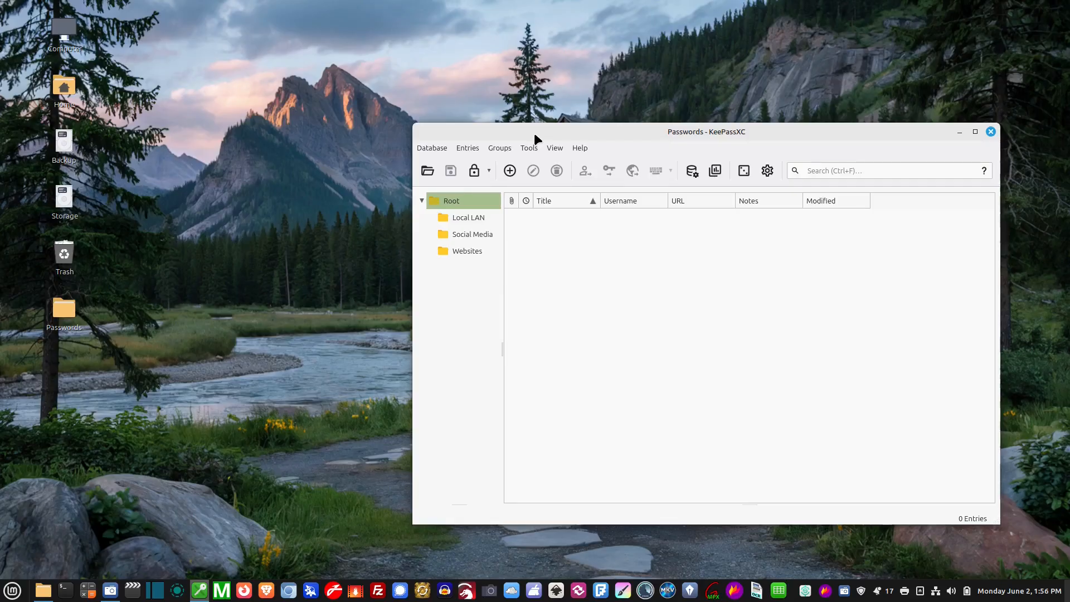
{"action": "mouse_move", "coordinate": [267, 223]}
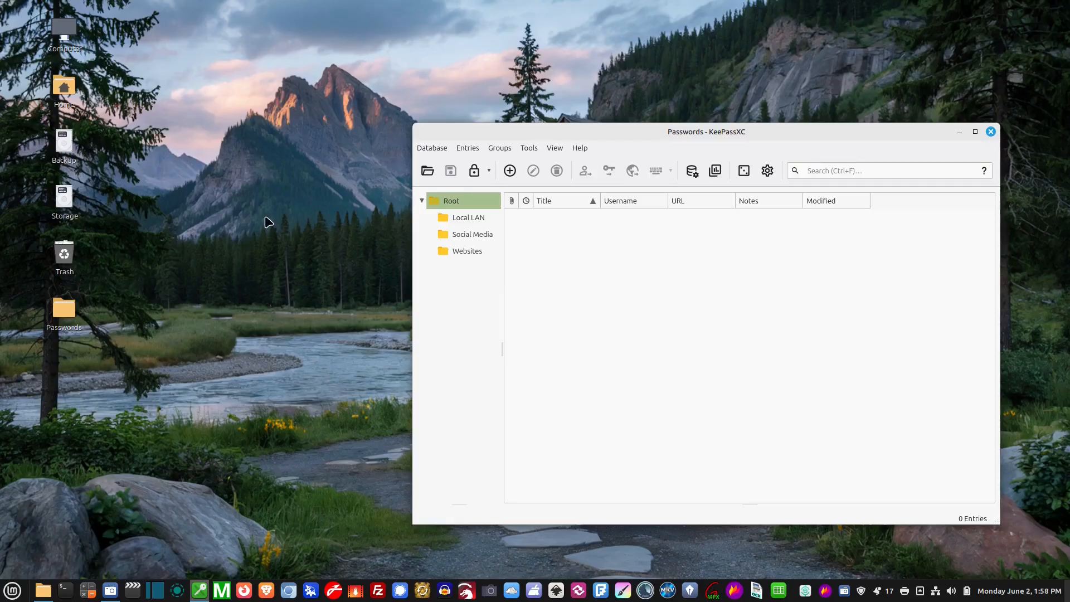
{"action": "mouse_move", "coordinate": [157, 288]}
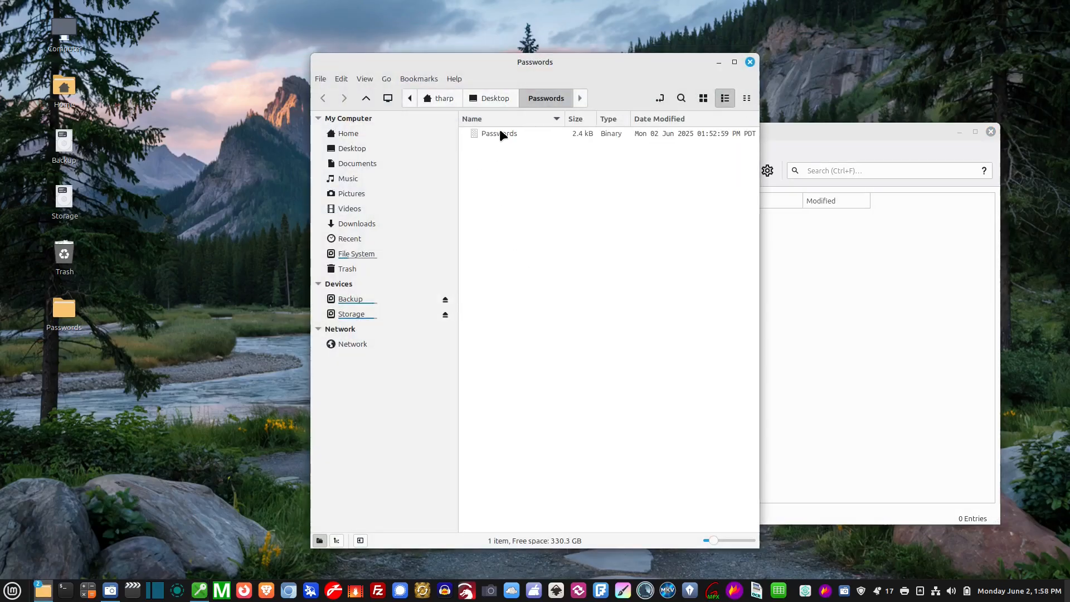
{"action": "left_click", "coordinate": [499, 133]}
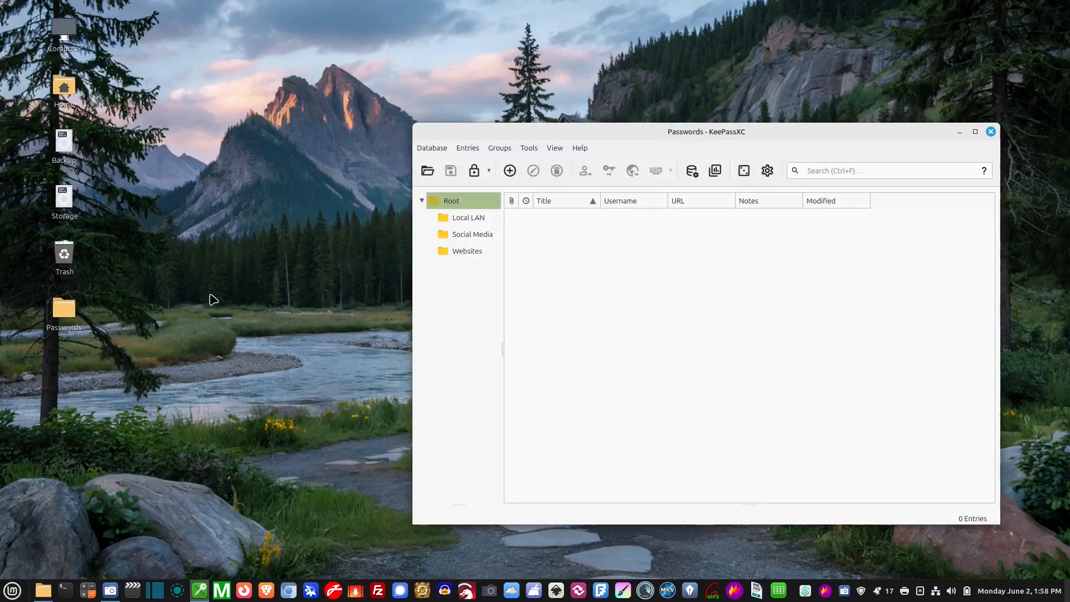
{"action": "mouse_move", "coordinate": [765, 135]}
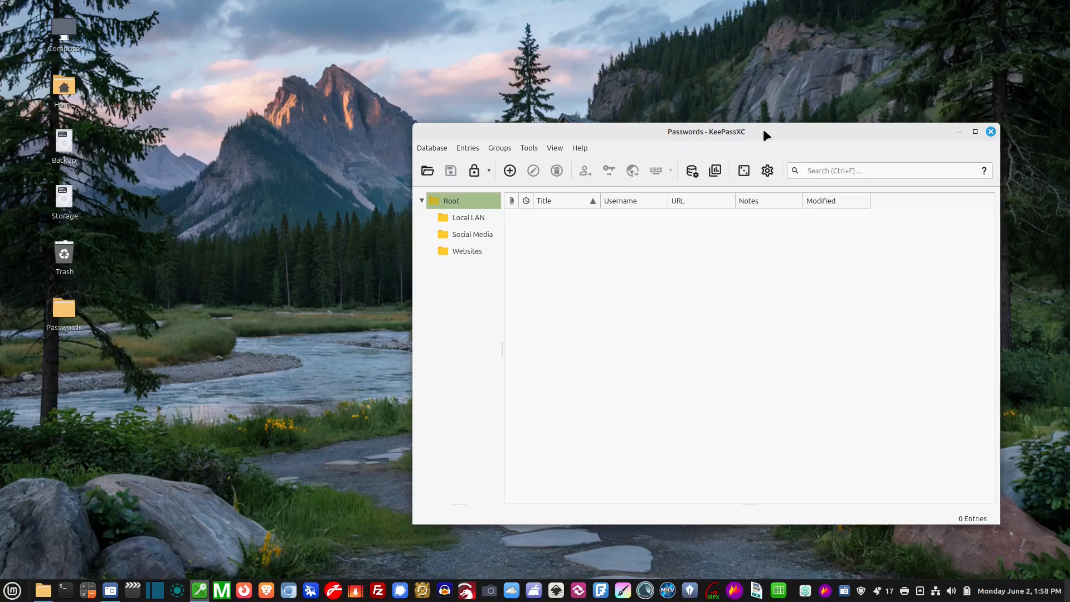
{"action": "mouse_move", "coordinate": [308, 395]}
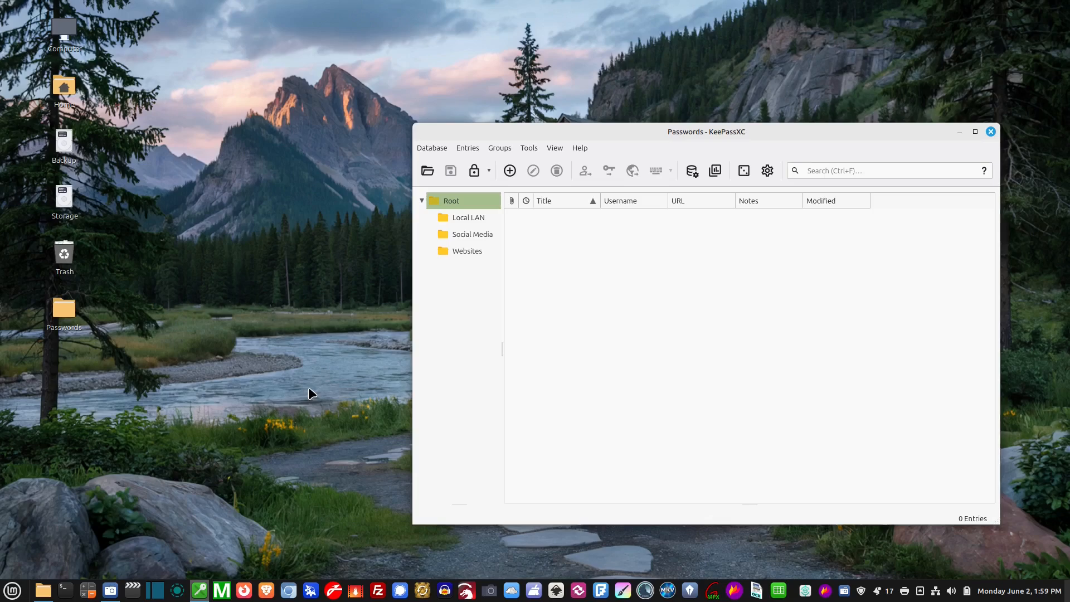
{"action": "mouse_move", "coordinate": [3, 271]}
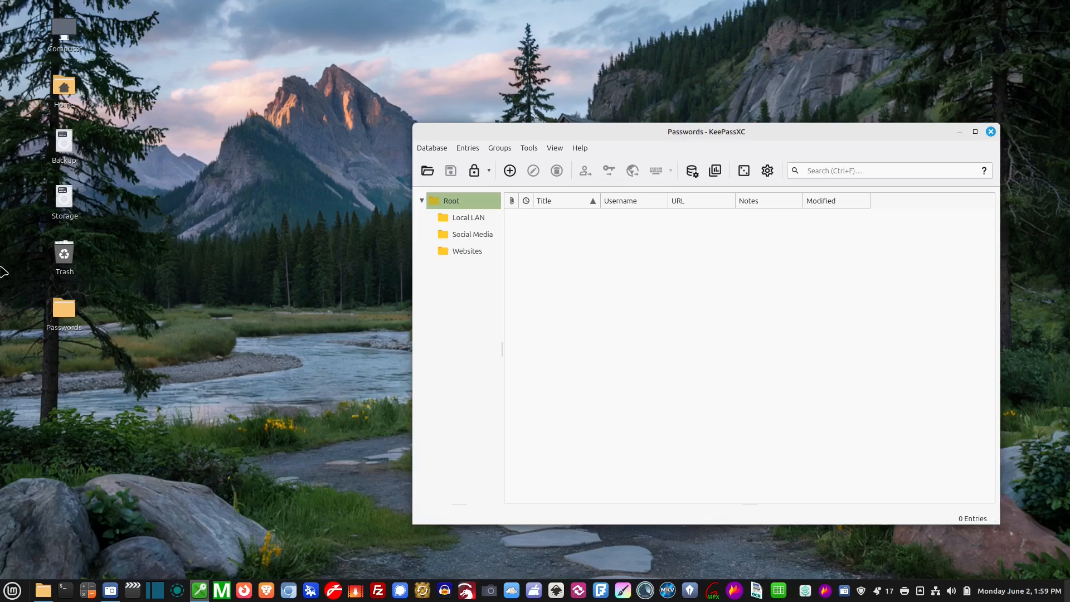
{"action": "mouse_move", "coordinate": [841, 144]}
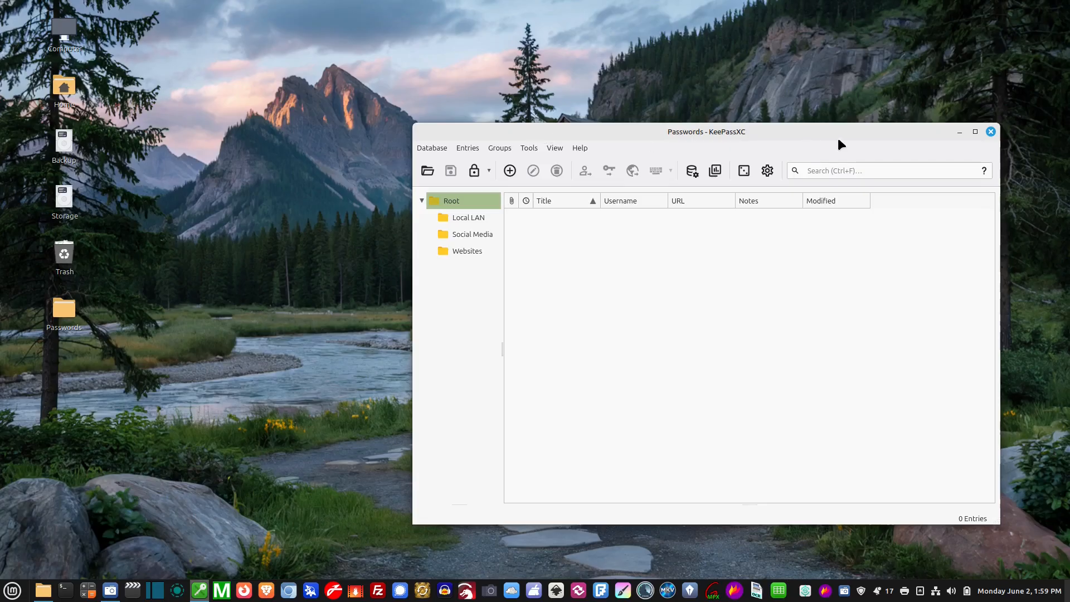
{"action": "mouse_move", "coordinate": [990, 131]}
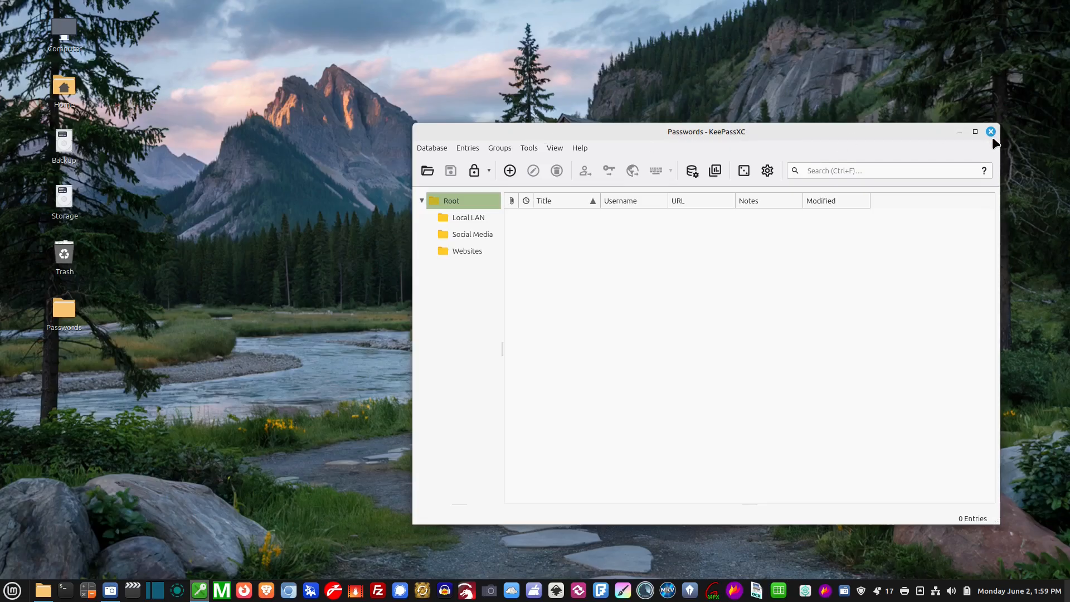
{"action": "mouse_move", "coordinate": [996, 145]}
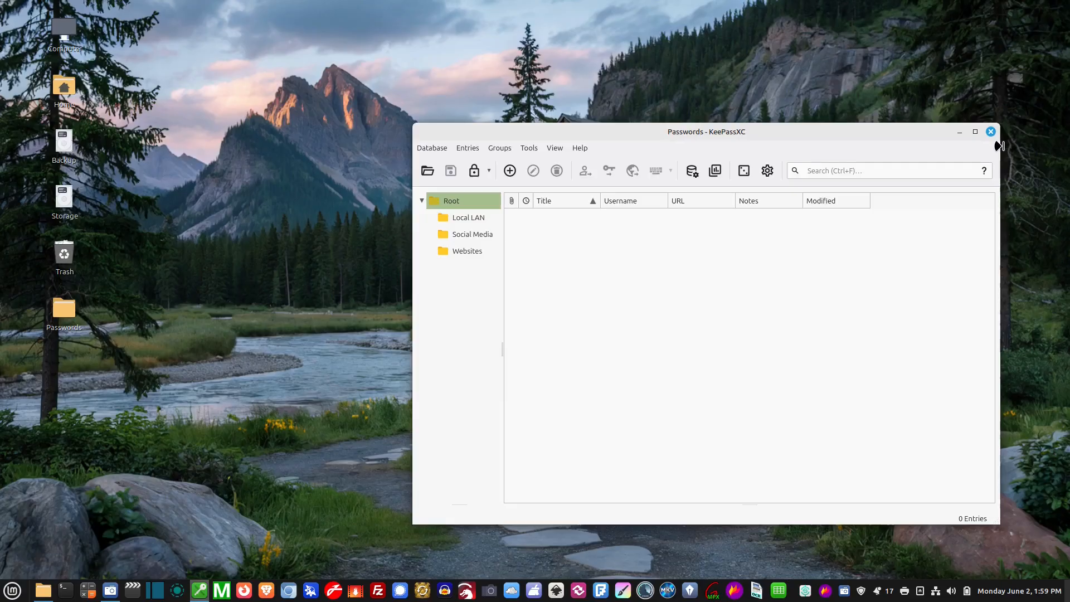
{"action": "mouse_move", "coordinate": [894, 212]}
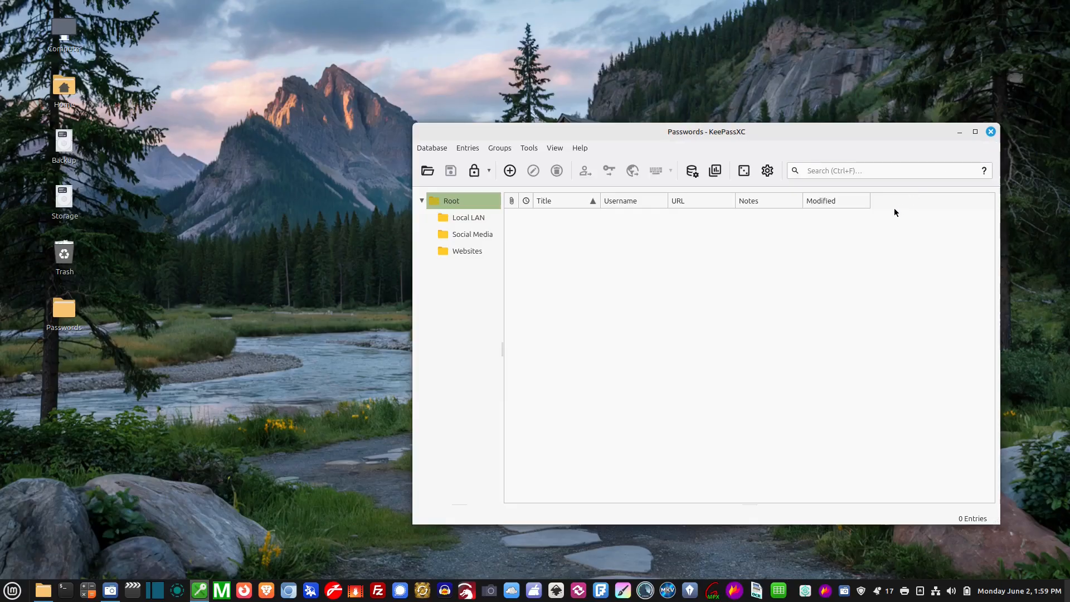
{"action": "mouse_move", "coordinate": [575, 292]}
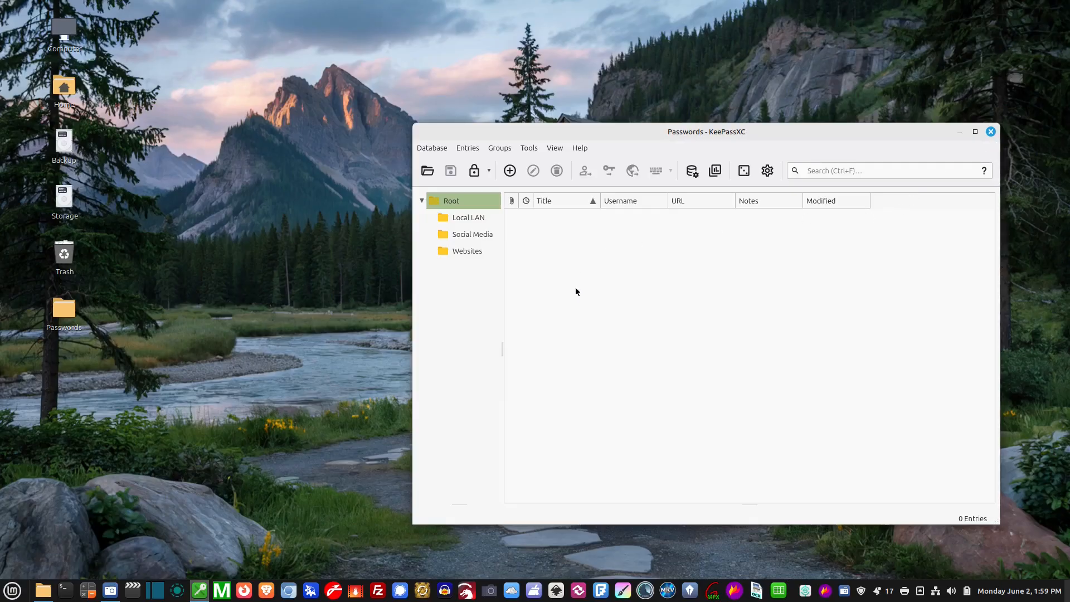
{"action": "mouse_move", "coordinate": [587, 283]}
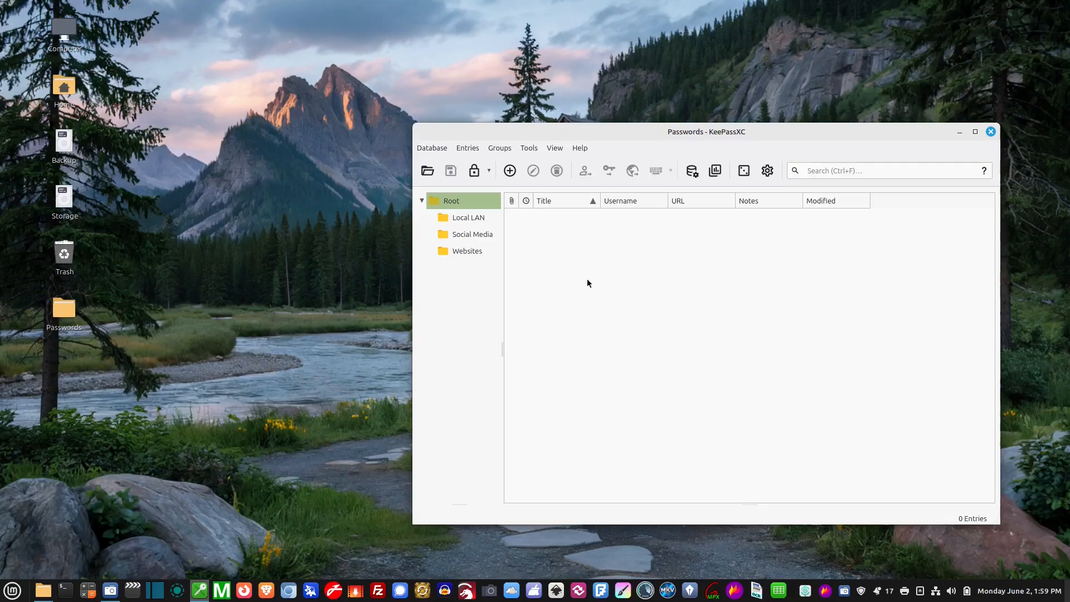
{"action": "left_click", "coordinate": [63, 310]}
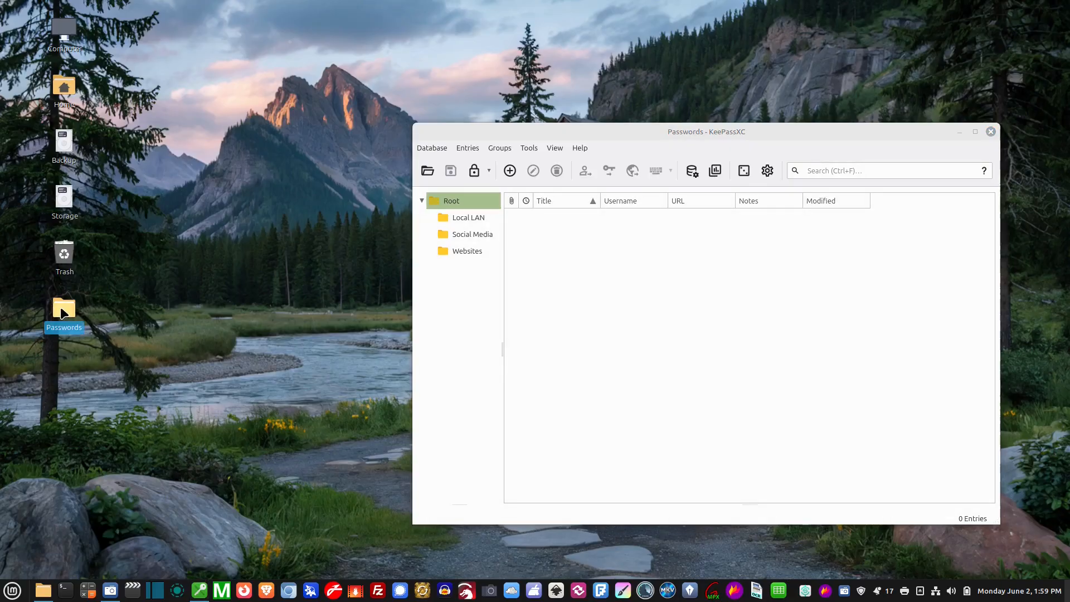
{"action": "double_click", "coordinate": [64, 309]}
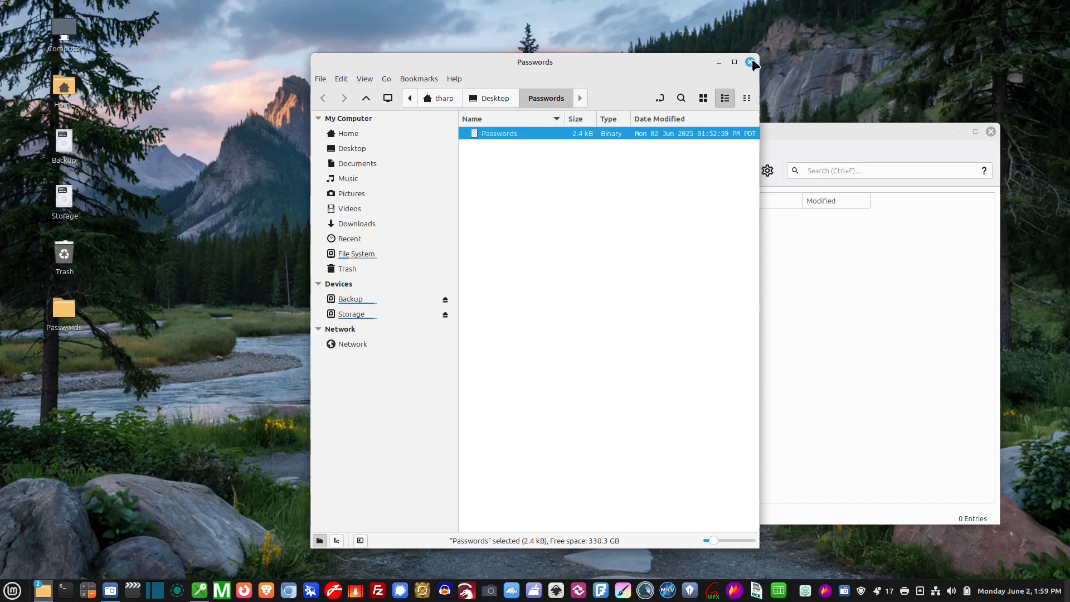
{"action": "left_click", "coordinate": [750, 62]}
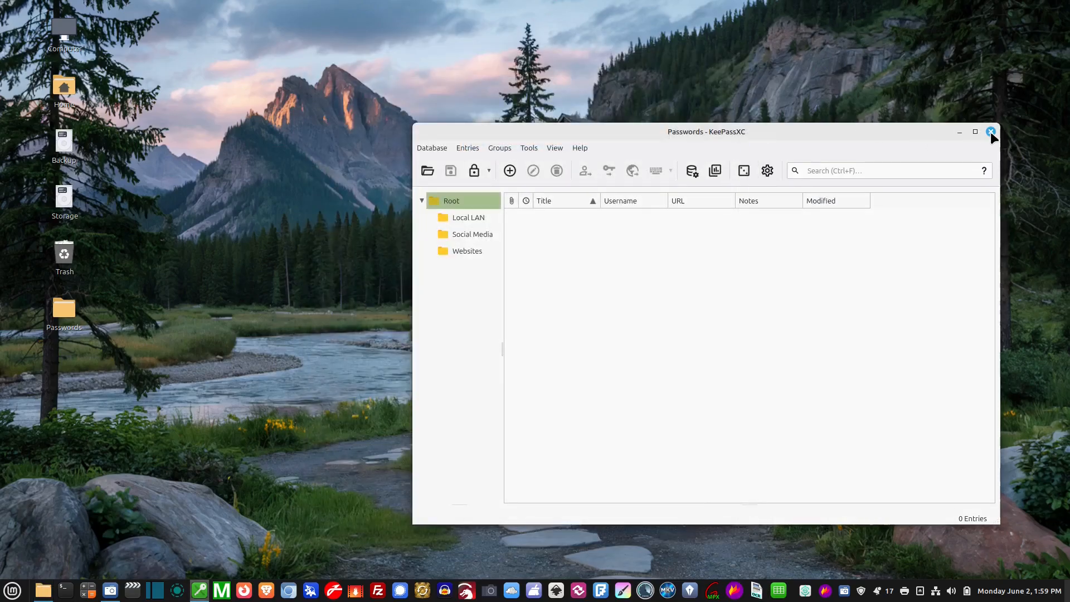